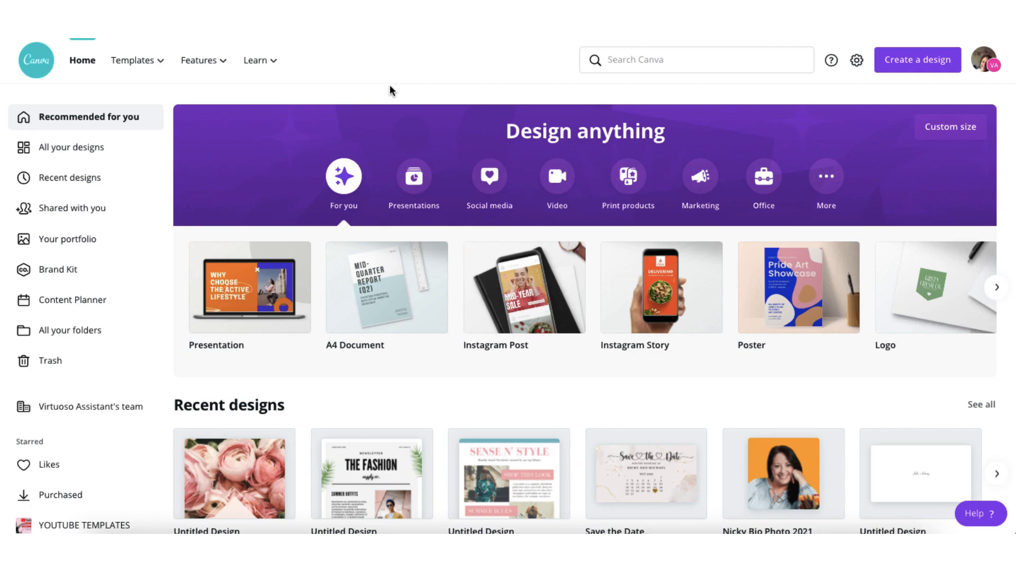
pyautogui.moveTo(413, 176)
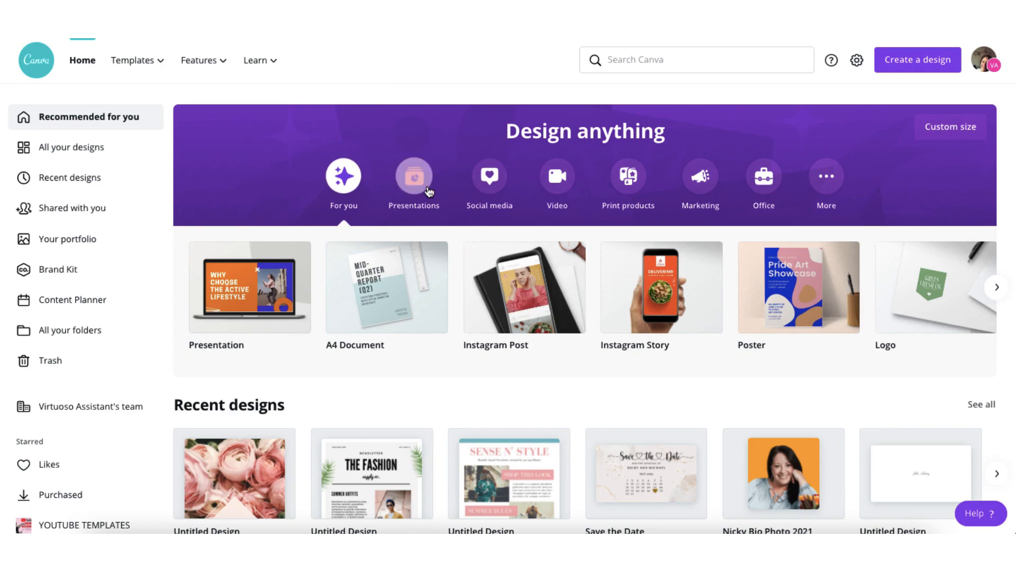
# Step: Search Canva for 'magazine' and open the Magazine Cover template suggestion
pyautogui.click(996, 287)
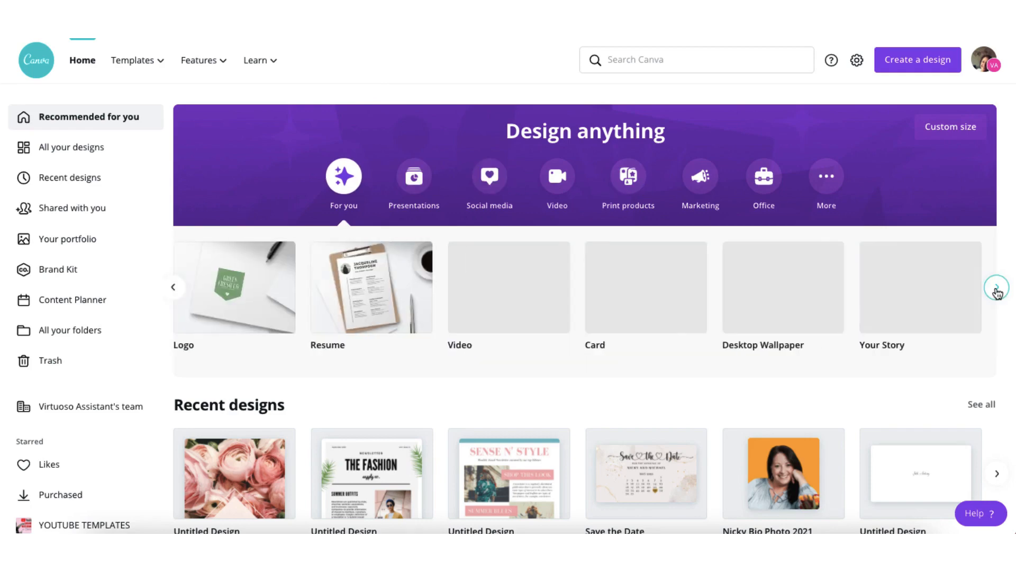
pyautogui.click(997, 287)
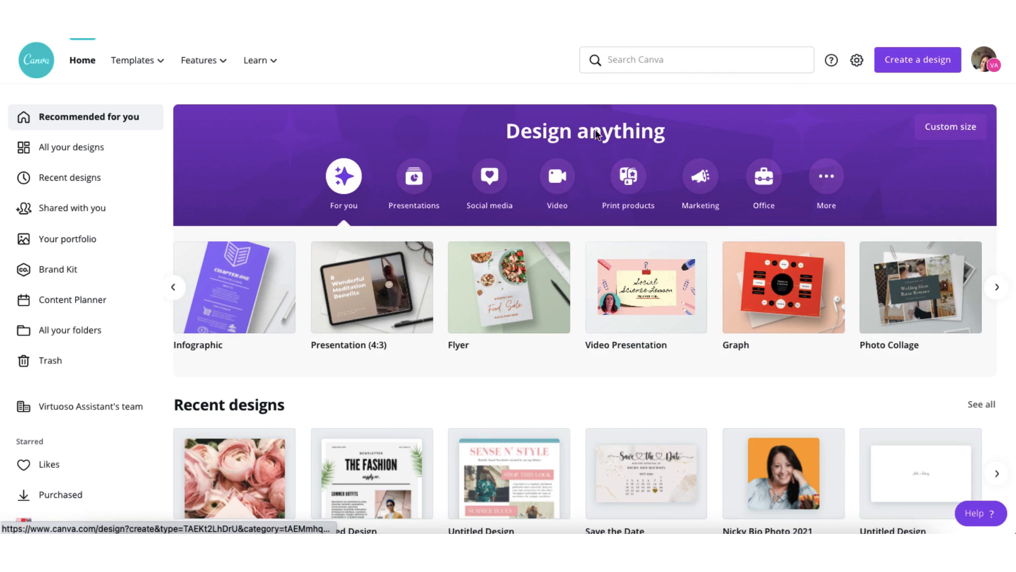
pyautogui.click(696, 60)
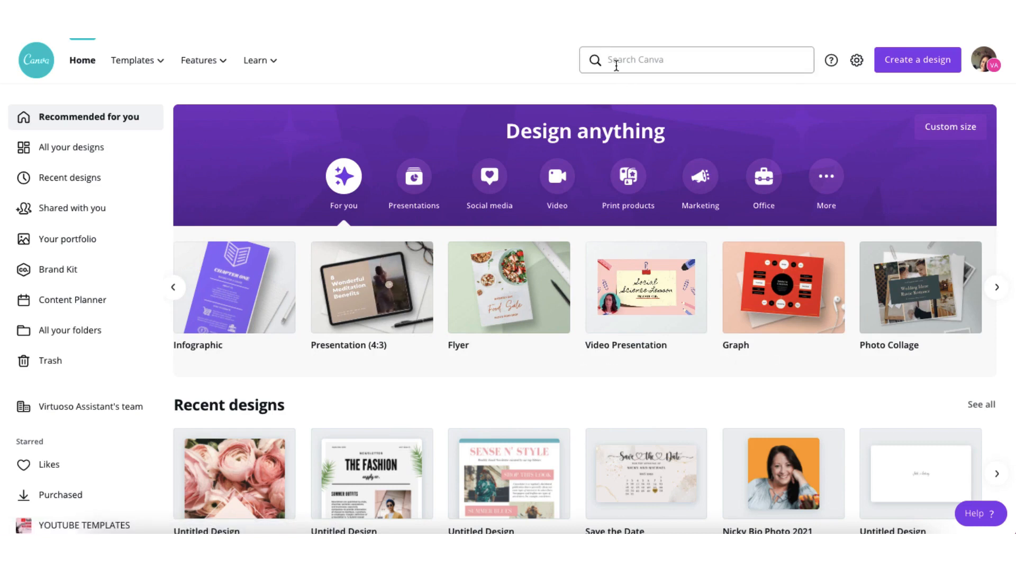
pyautogui.write('m')
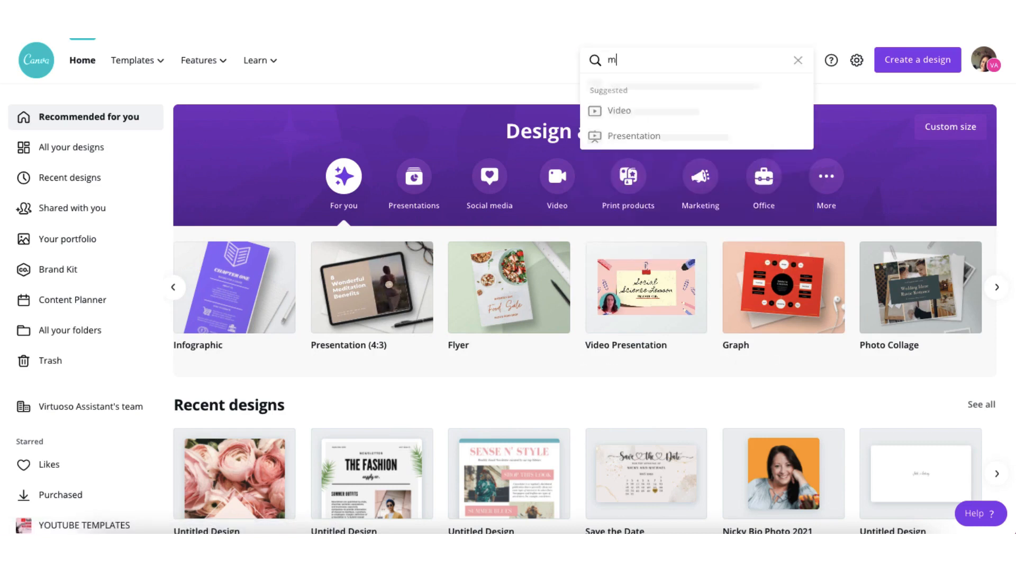
pyautogui.write('agazine')
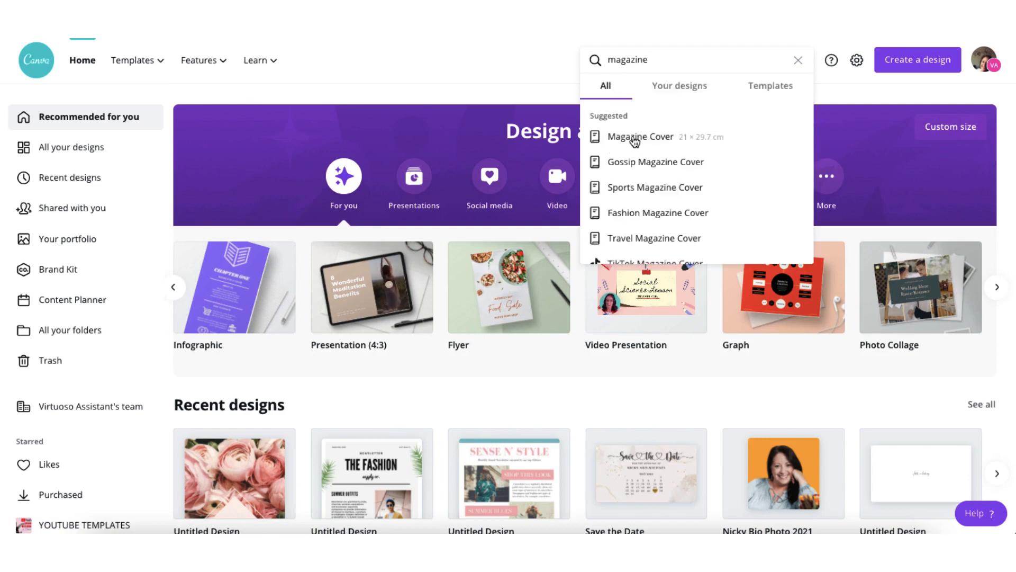
pyautogui.click(639, 136)
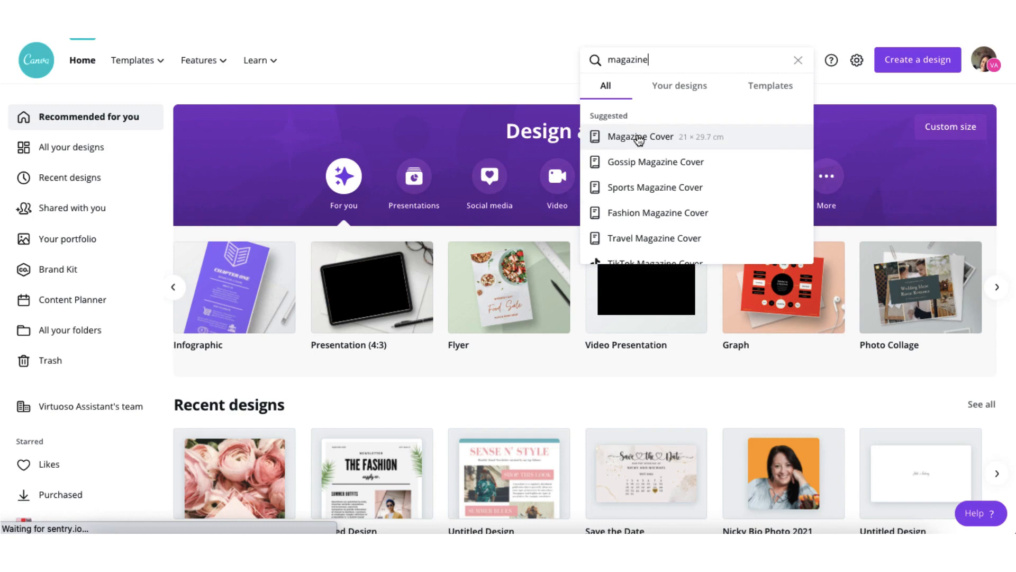
pyautogui.click(639, 136)
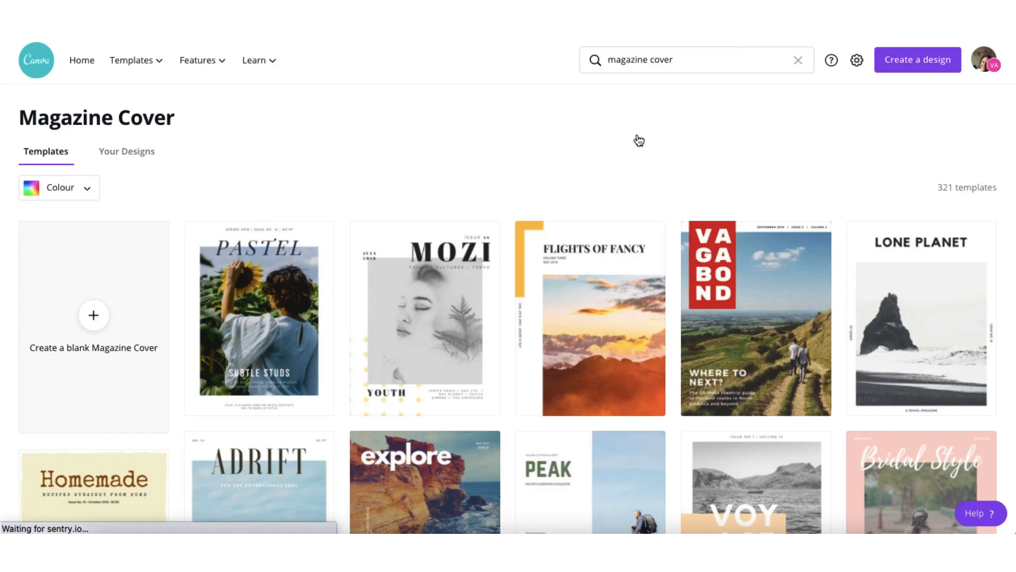
# Step: Scroll through the 321 Magazine Cover template results
pyautogui.scroll(-3)
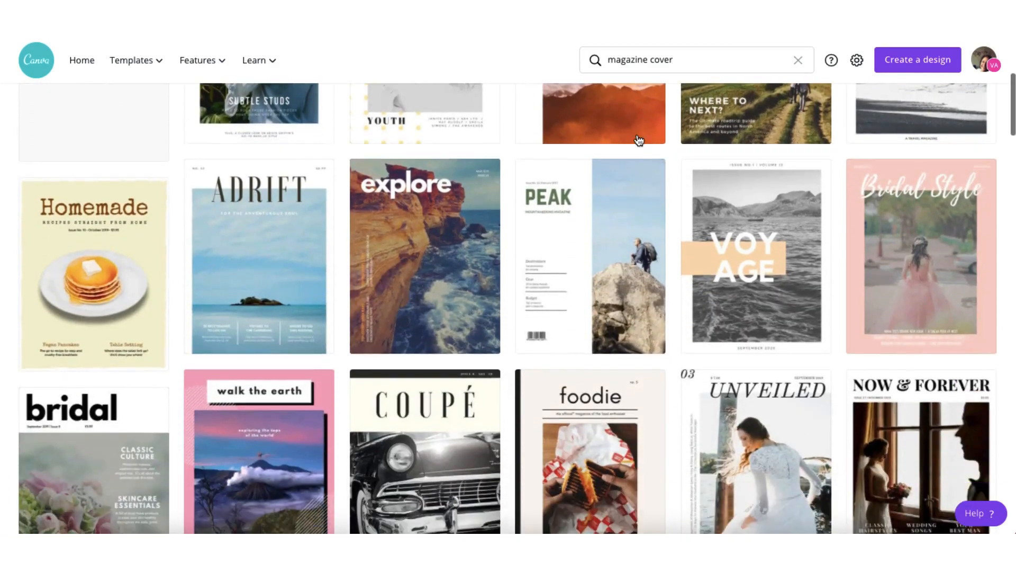
pyautogui.scroll(-3)
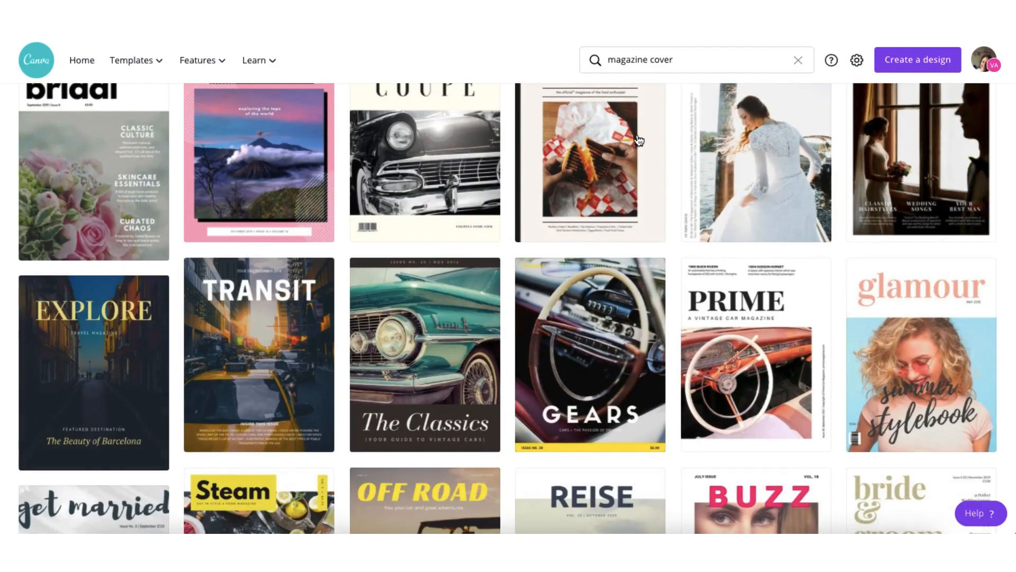
pyautogui.scroll(-3)
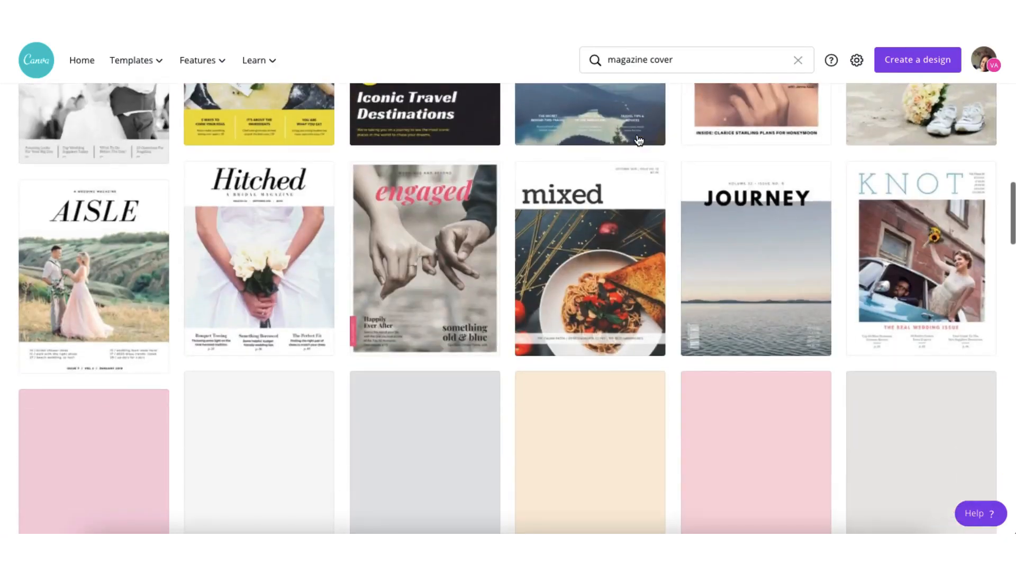
pyautogui.scroll(-3)
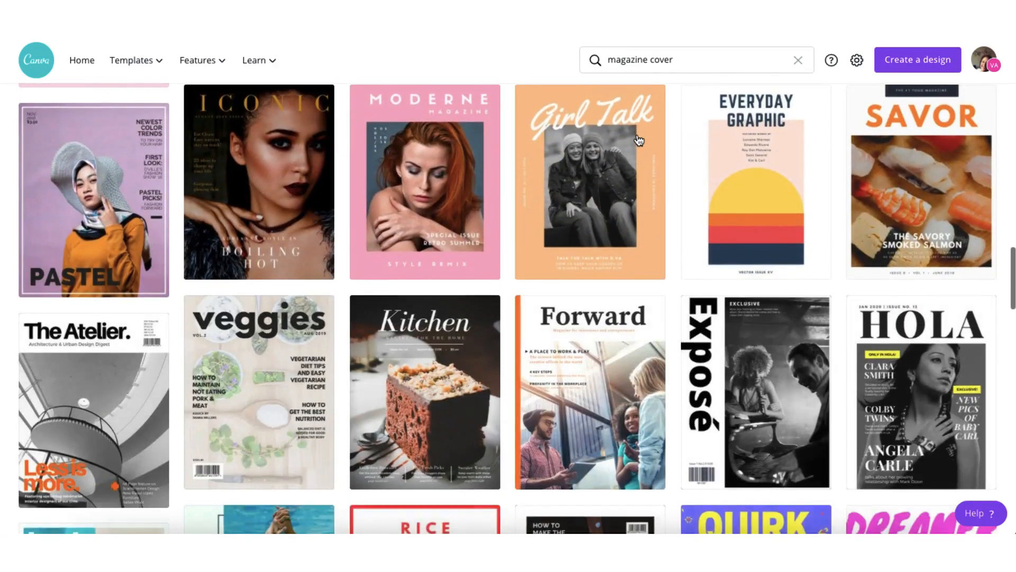
pyautogui.scroll(3)
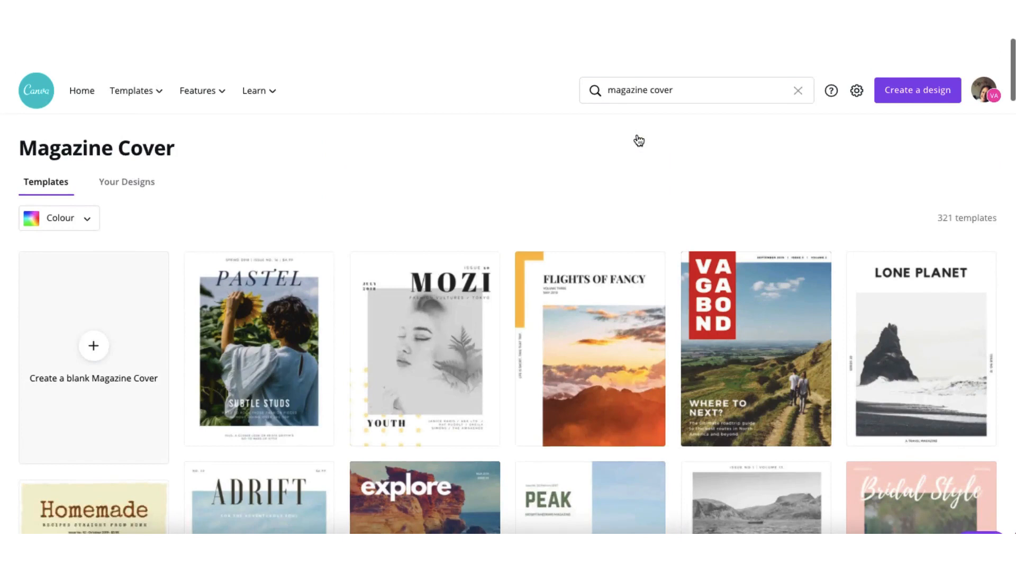
pyautogui.scroll(-3)
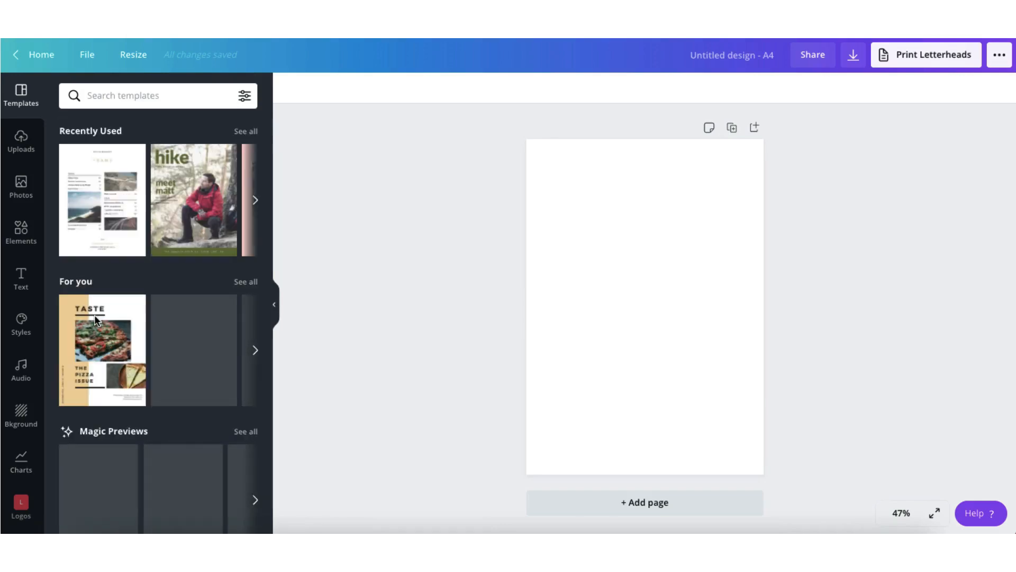
# Step: Scroll the Templates panel down to the Wedding Magazine Cover category
pyautogui.scroll(-3)
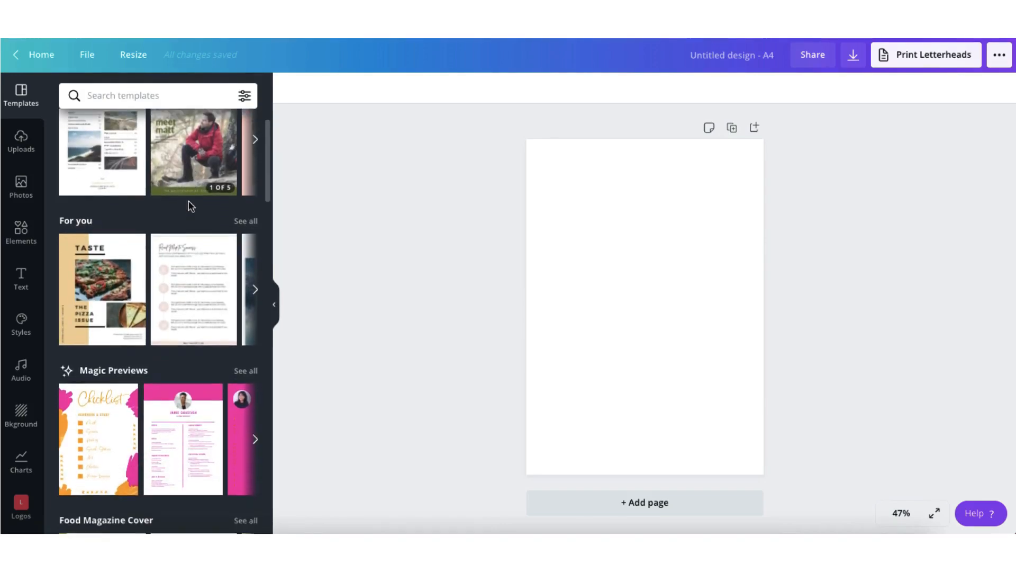
pyautogui.scroll(-3)
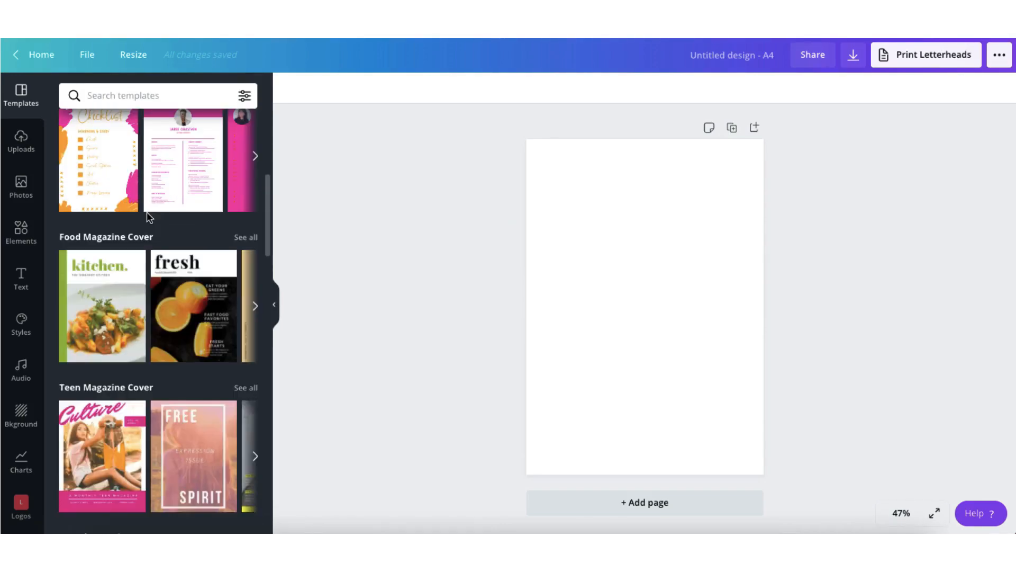
pyautogui.scroll(-3)
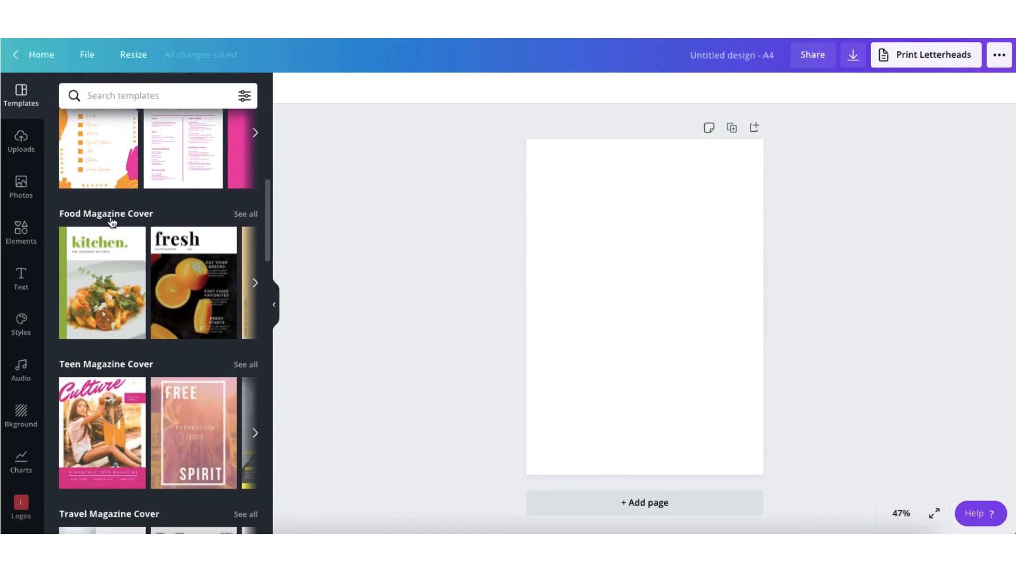
pyautogui.moveTo(89, 219)
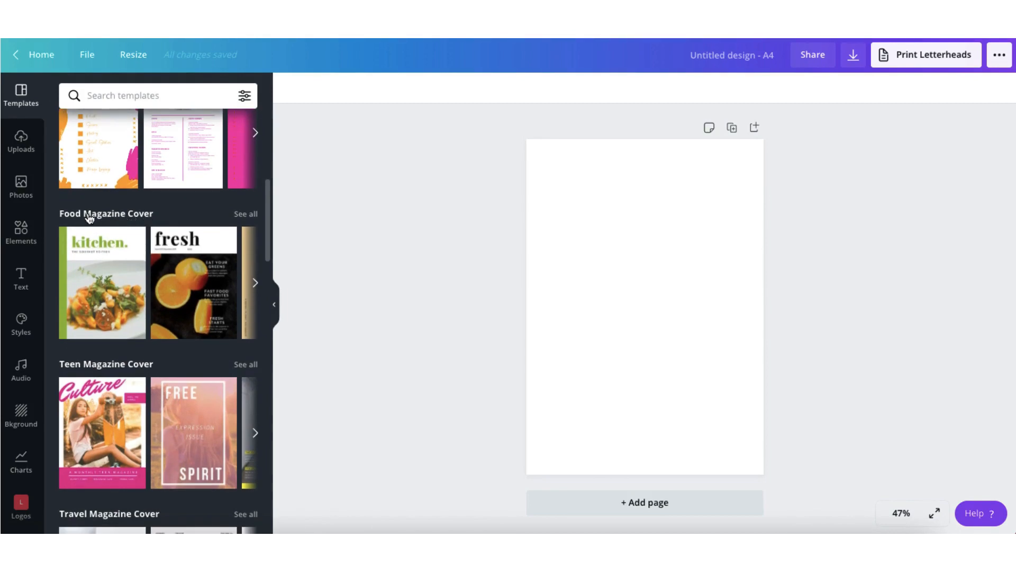
pyautogui.scroll(-3)
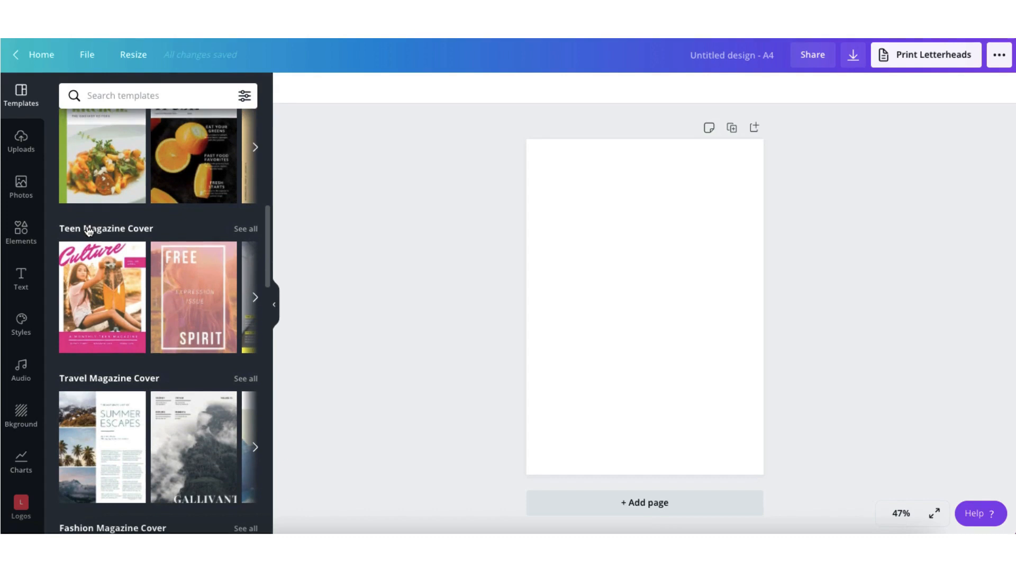
pyautogui.scroll(-3)
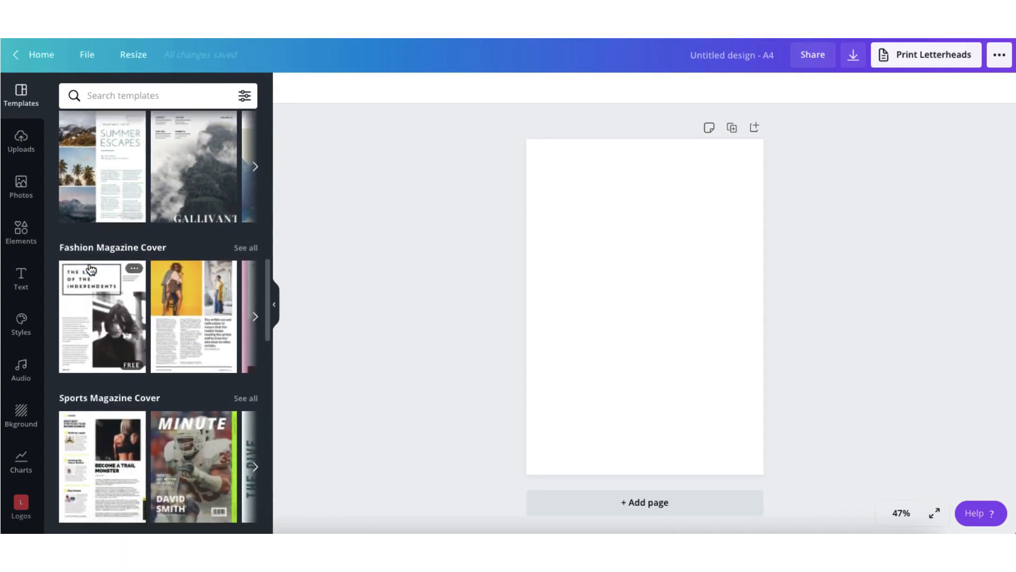
pyautogui.scroll(-3)
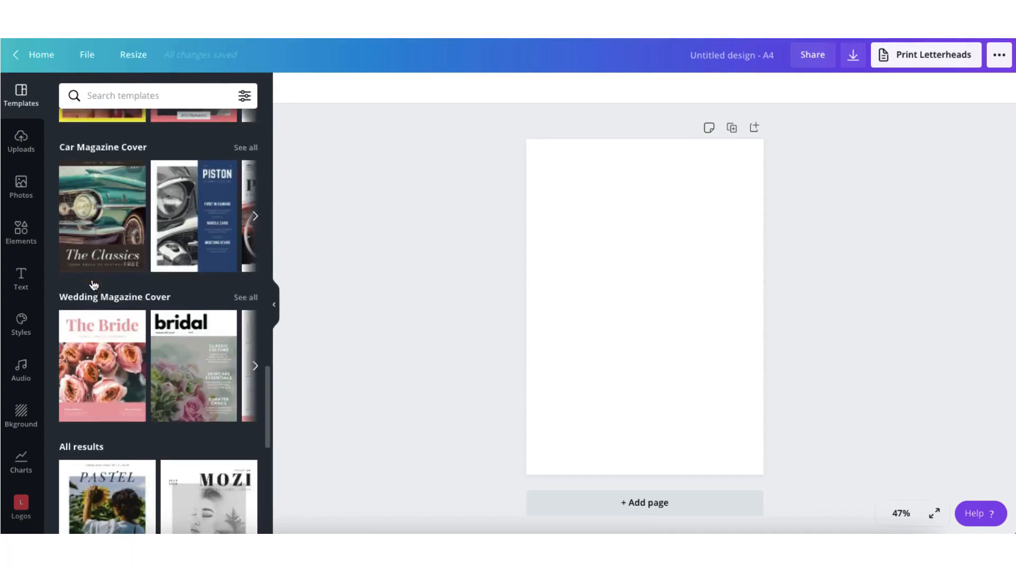
pyautogui.scroll(-3)
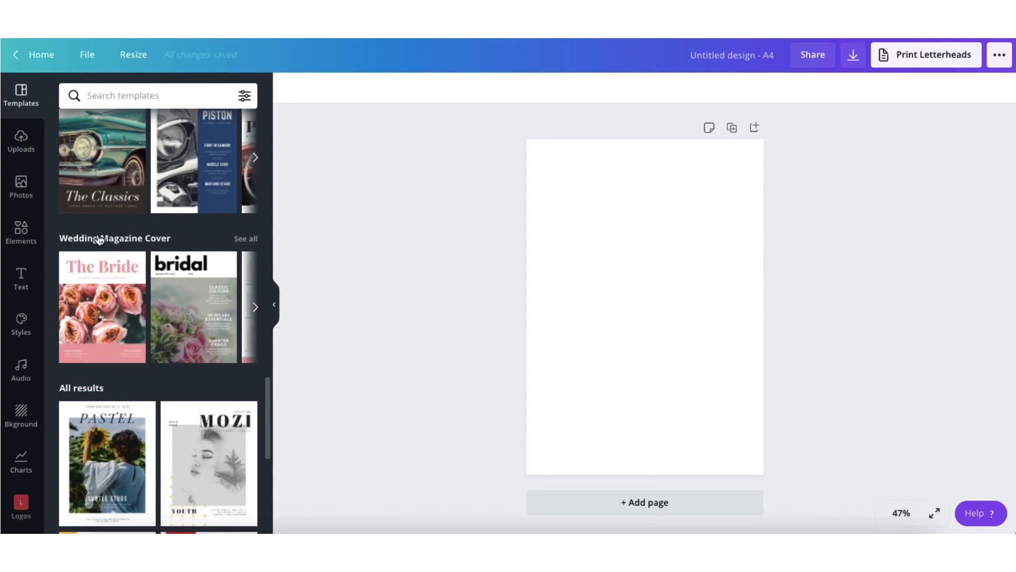
pyautogui.moveTo(107, 243)
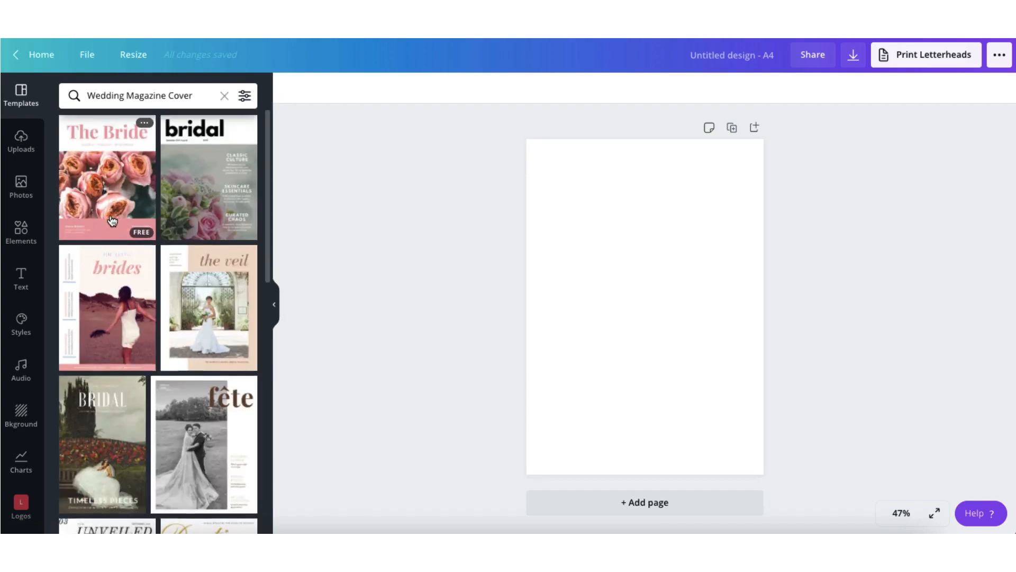
# Step: Filter the wedding cover results and open the five-page bridal magazine template
pyautogui.scroll(-3)
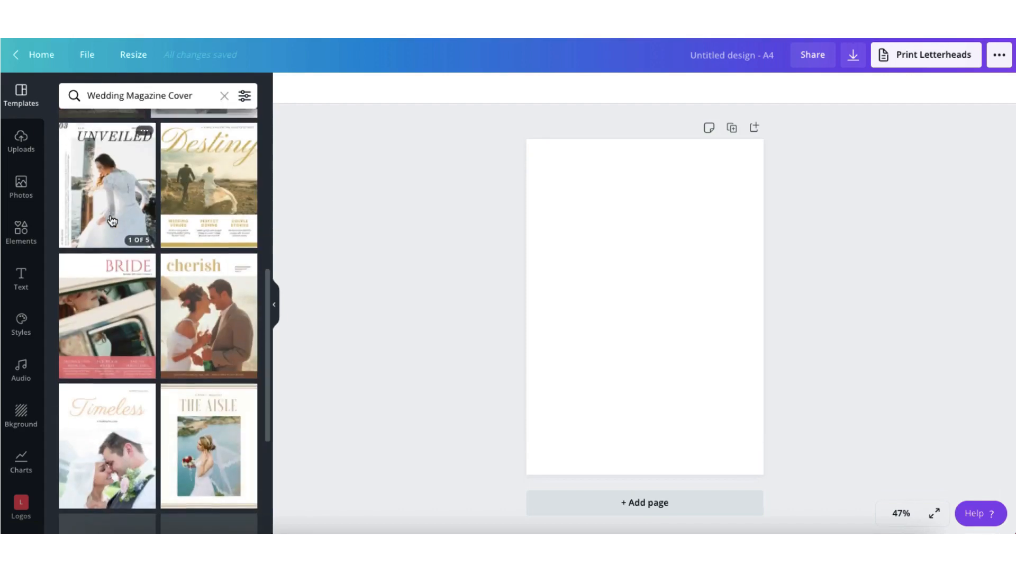
pyautogui.scroll(-3)
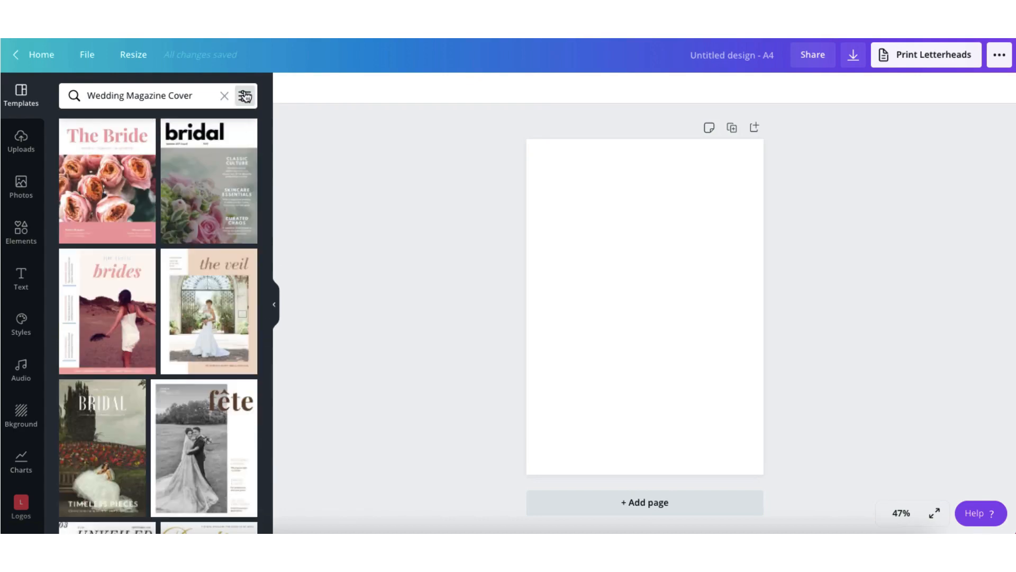
pyautogui.moveTo(208, 180)
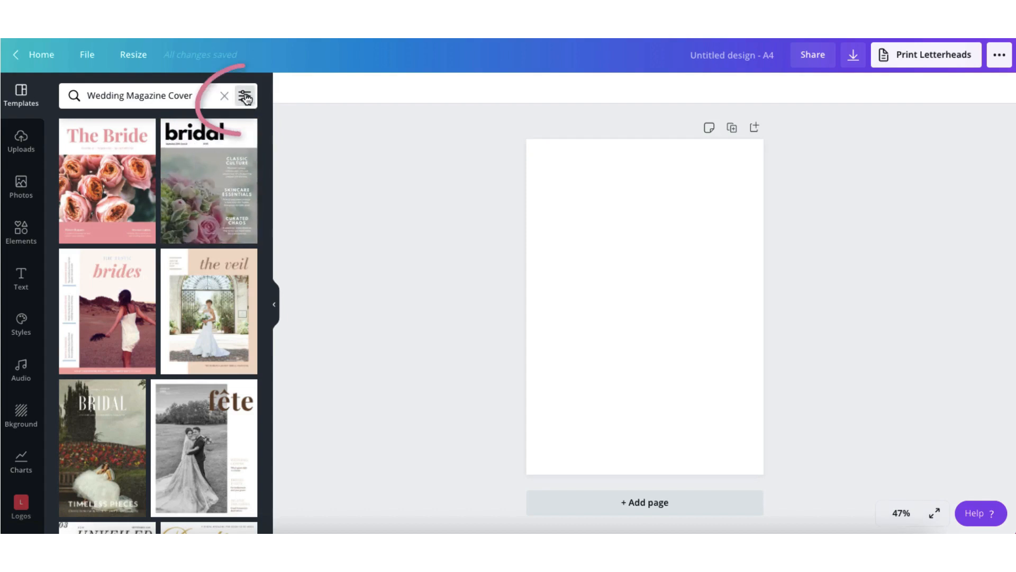
pyautogui.click(245, 96)
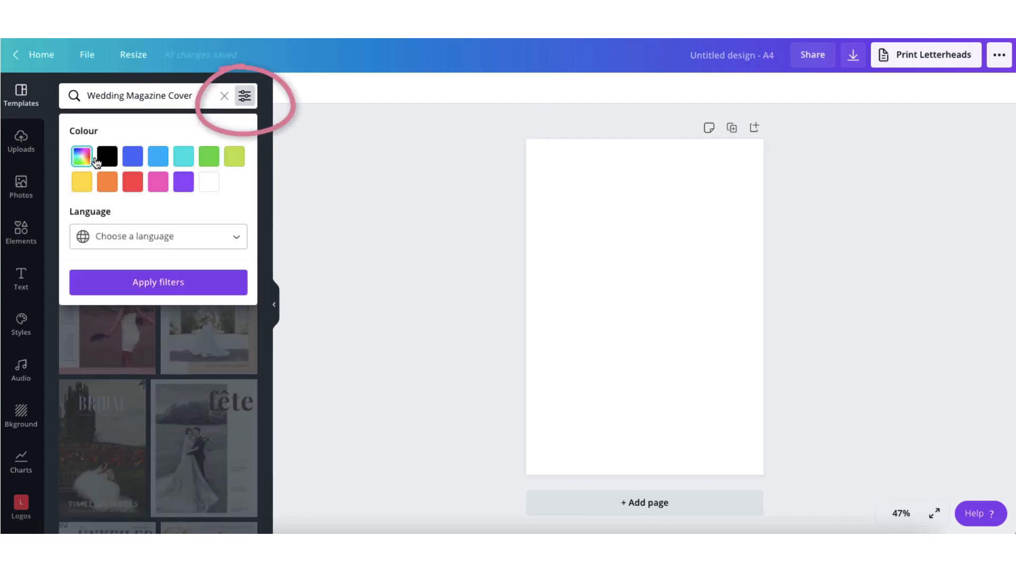
pyautogui.moveTo(136, 281)
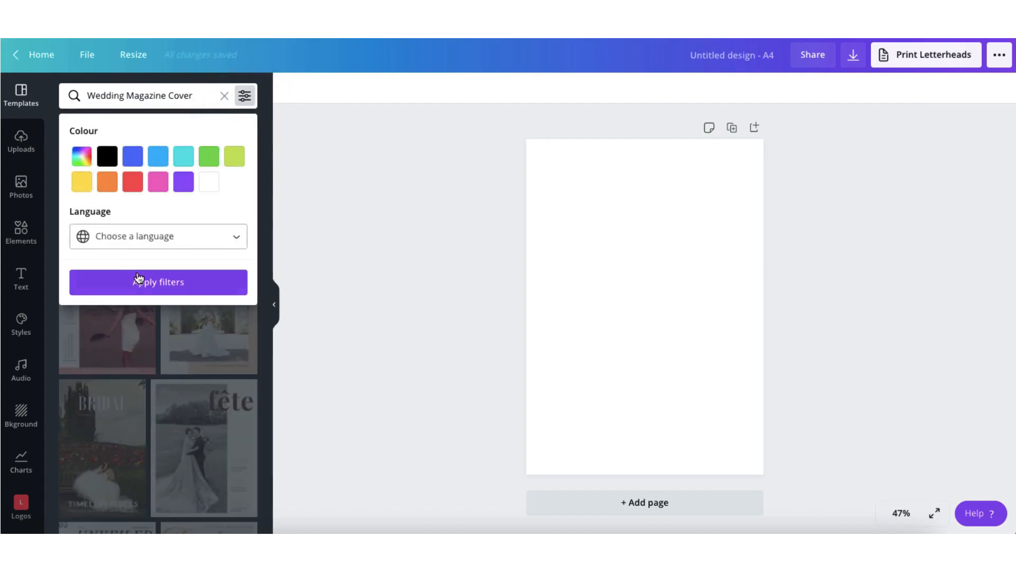
pyautogui.click(158, 282)
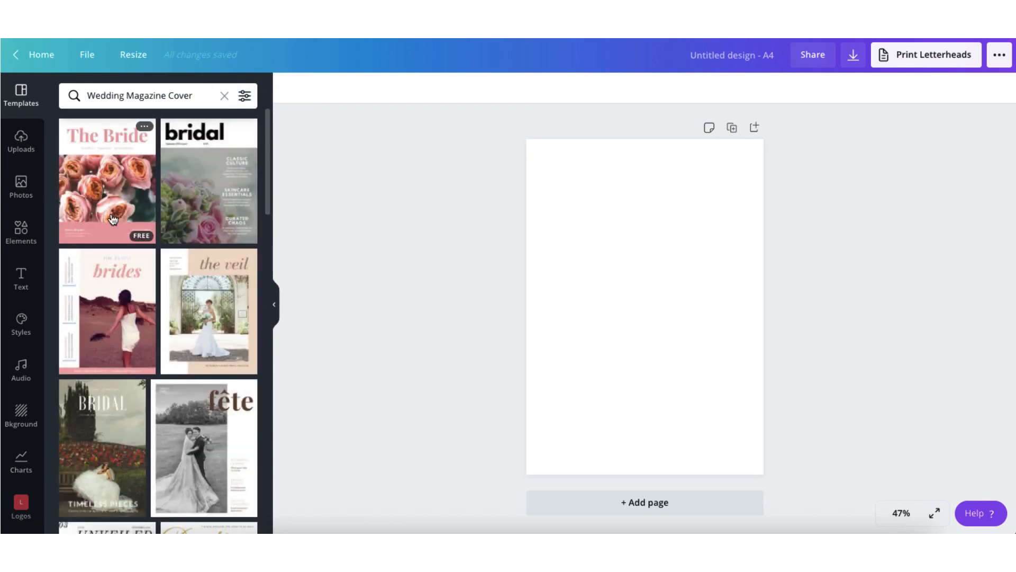
pyautogui.moveTo(95, 182)
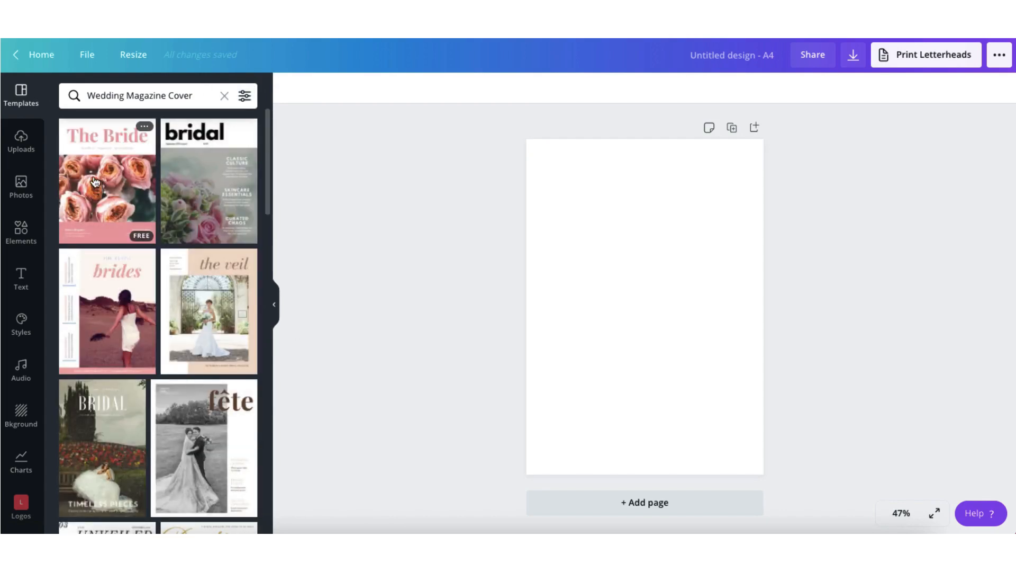
pyautogui.moveTo(118, 240)
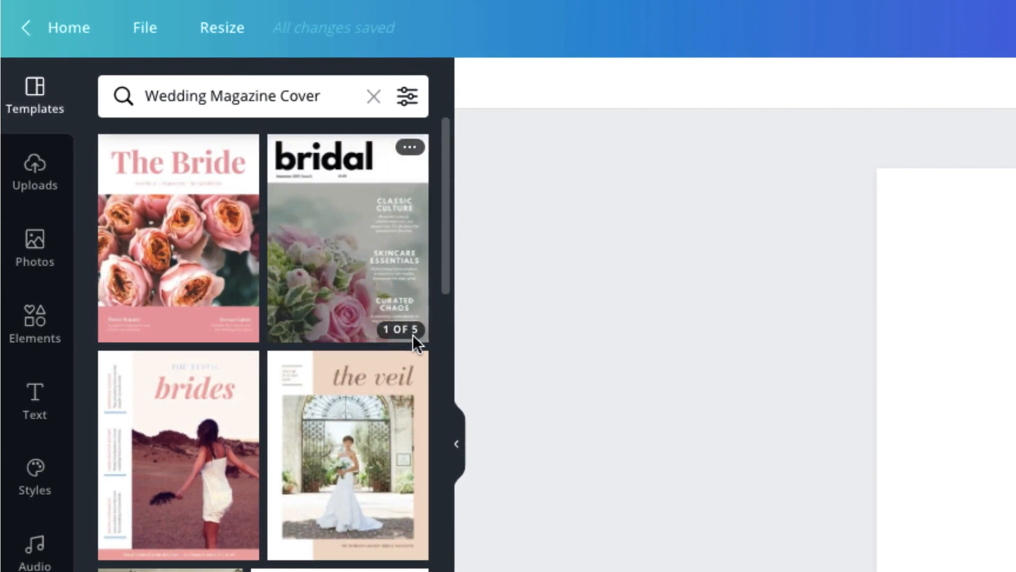
pyautogui.moveTo(362, 278)
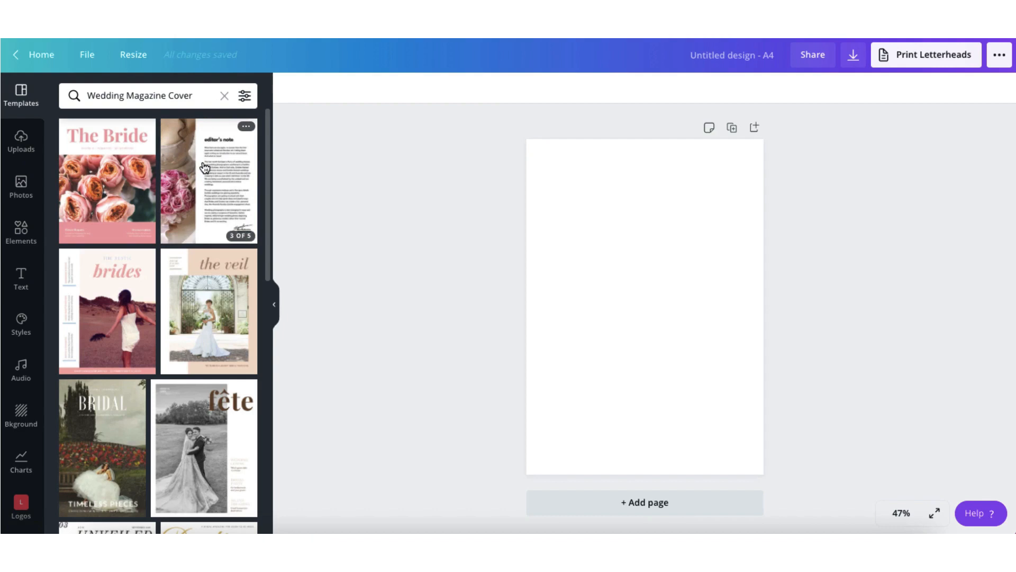
pyautogui.click(101, 447)
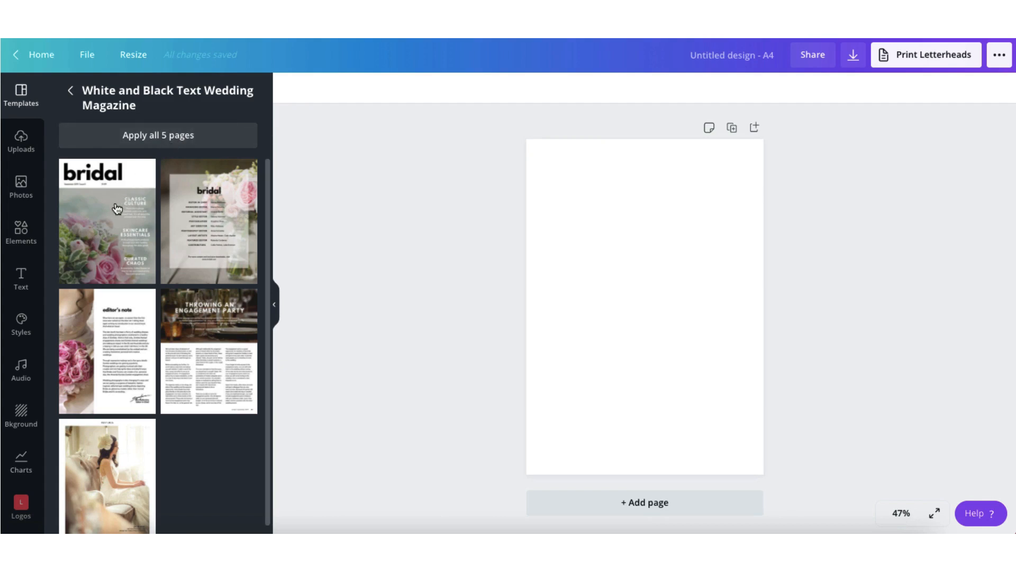
# Step: Try the bridal cover on one page, undo, then apply all five template pages
pyautogui.click(106, 220)
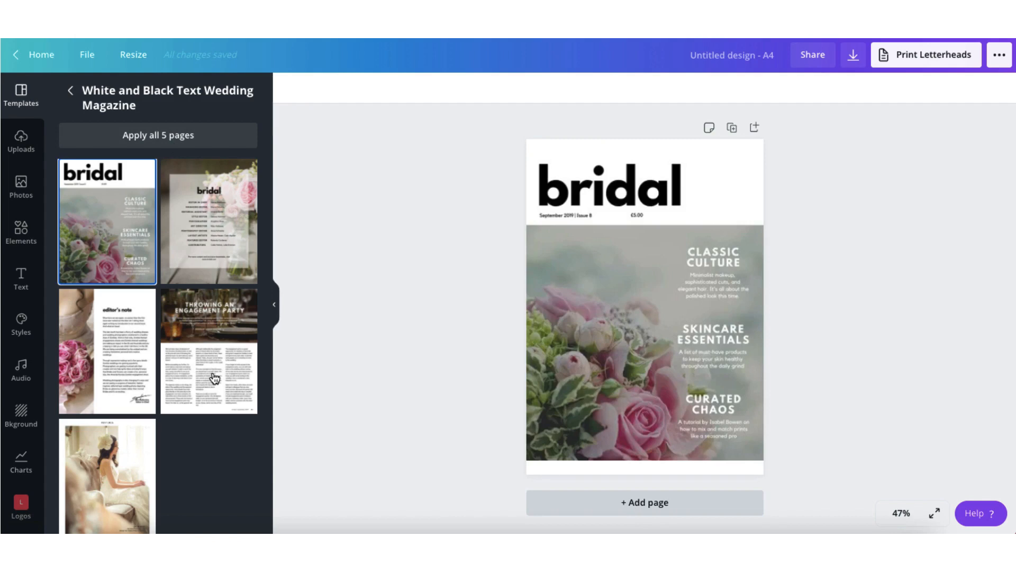
pyautogui.click(643, 502)
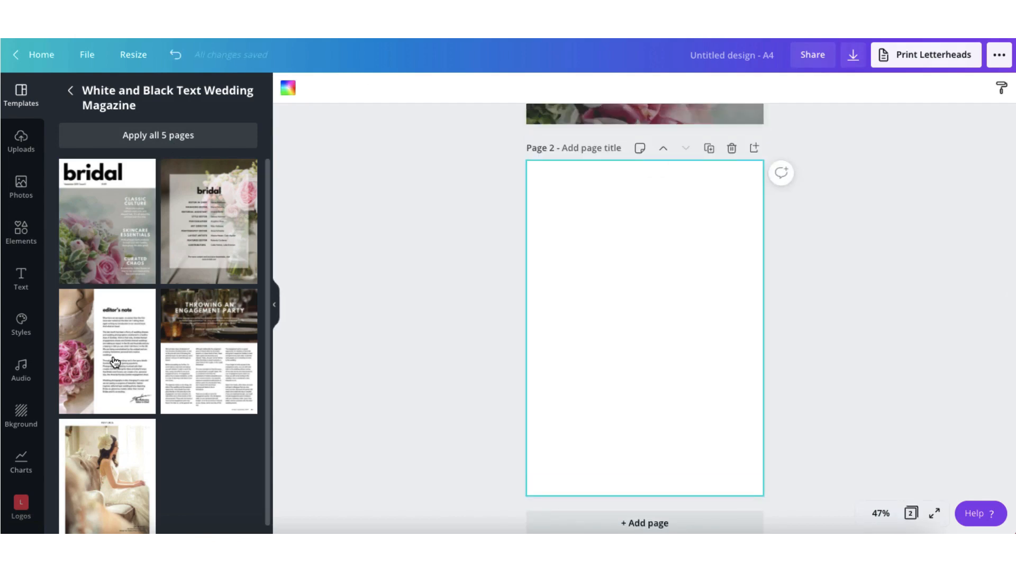
pyautogui.click(106, 351)
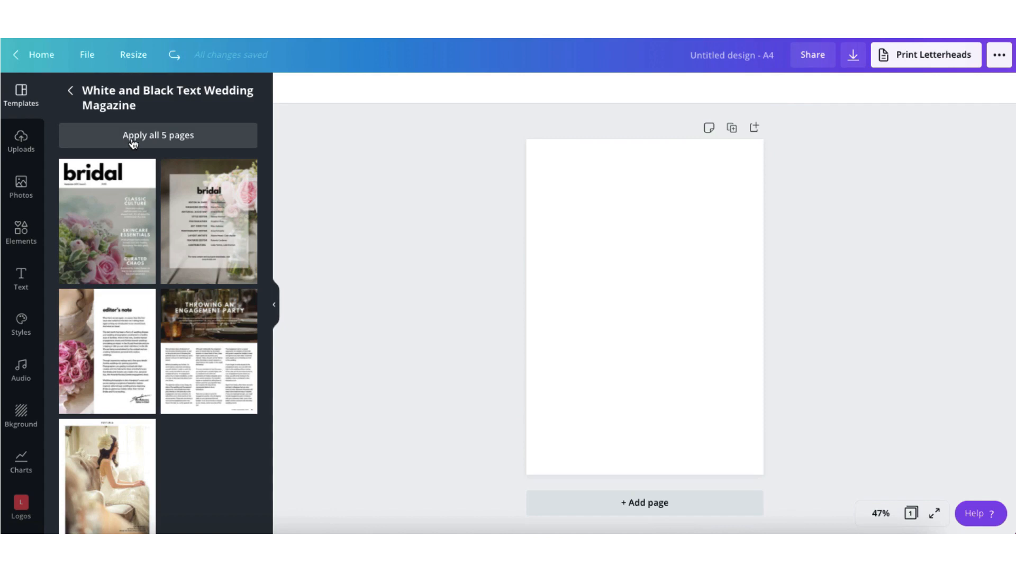
pyautogui.click(158, 135)
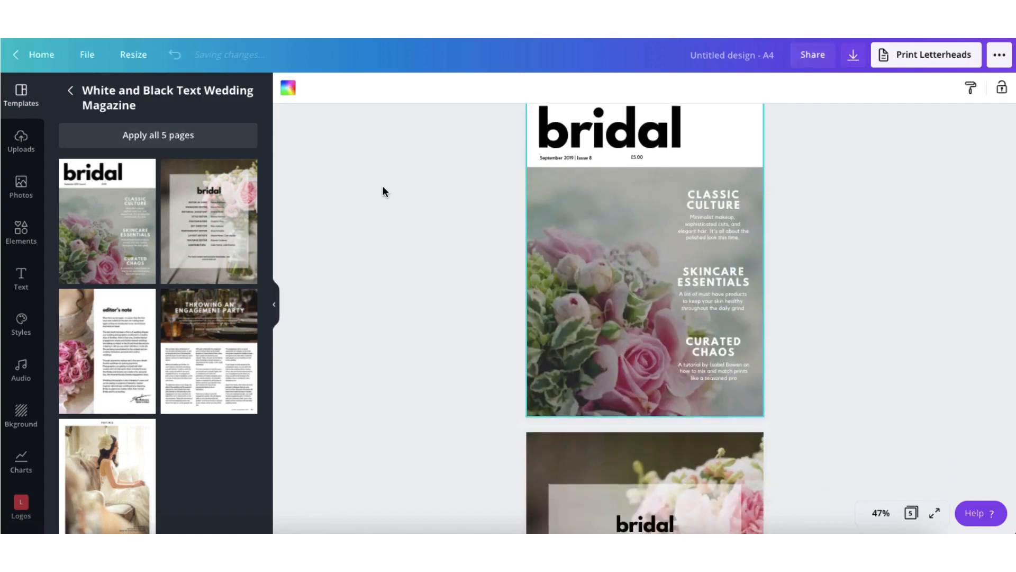
pyautogui.scroll(-3)
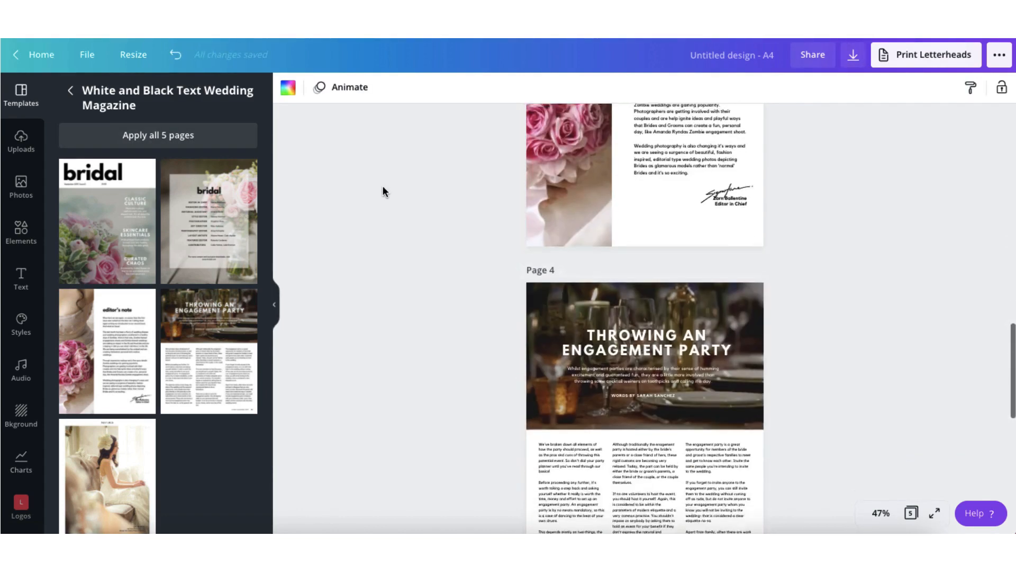
pyautogui.scroll(3)
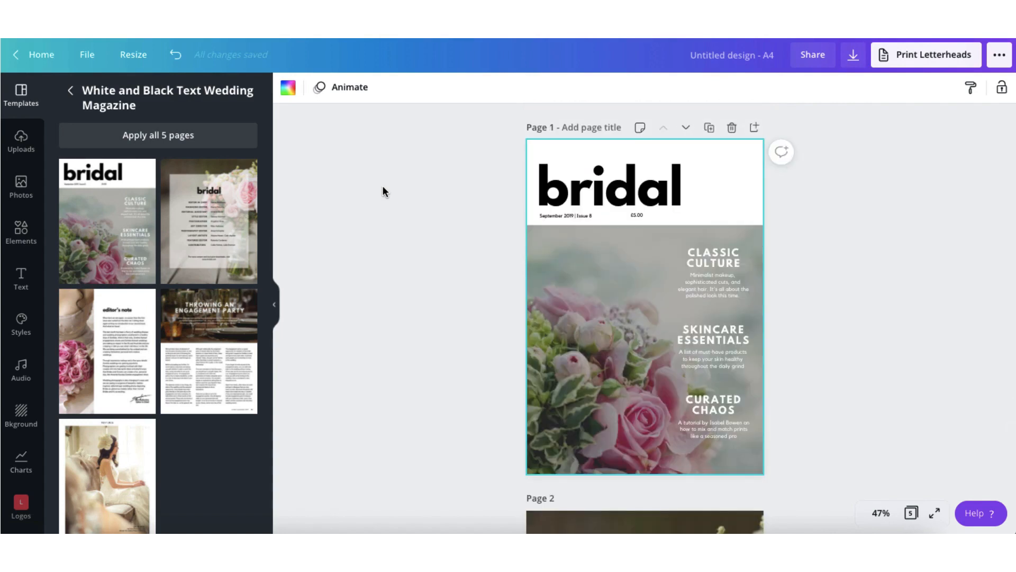
# Step: Select the cover's 'bridal' title and switch it to a script font
pyautogui.click(573, 197)
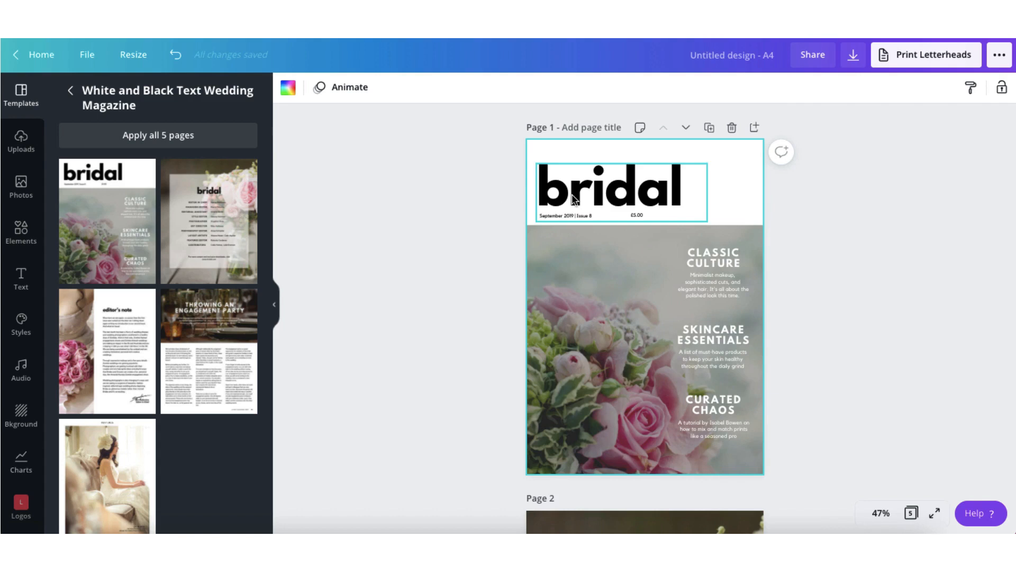
pyautogui.click(722, 191)
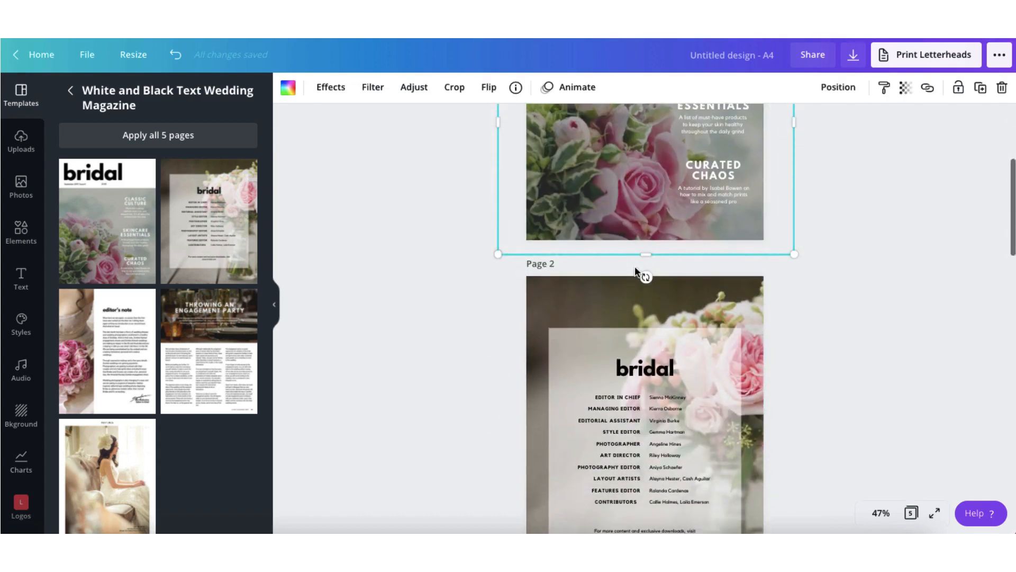
pyautogui.click(463, 332)
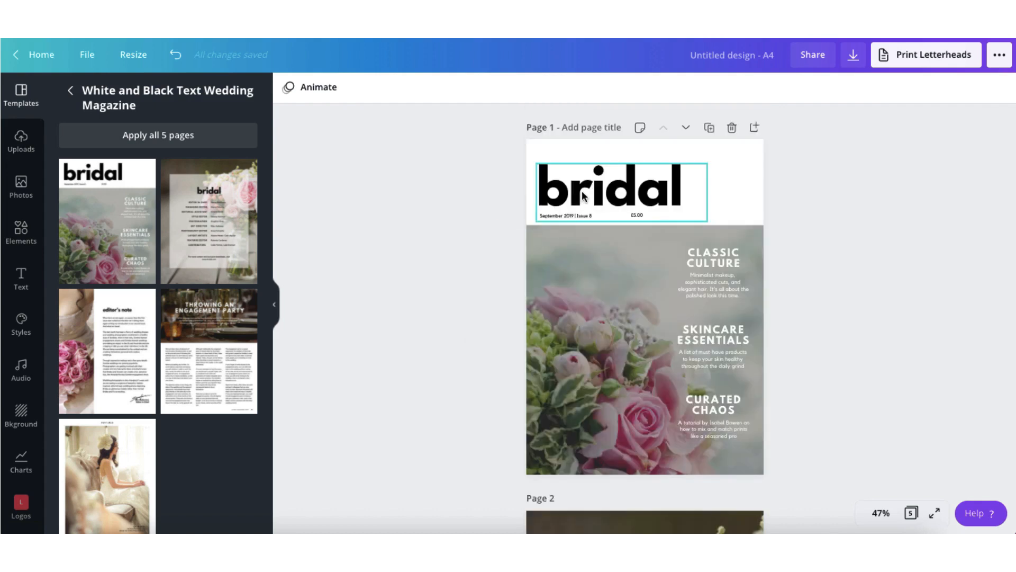
pyautogui.click(612, 191)
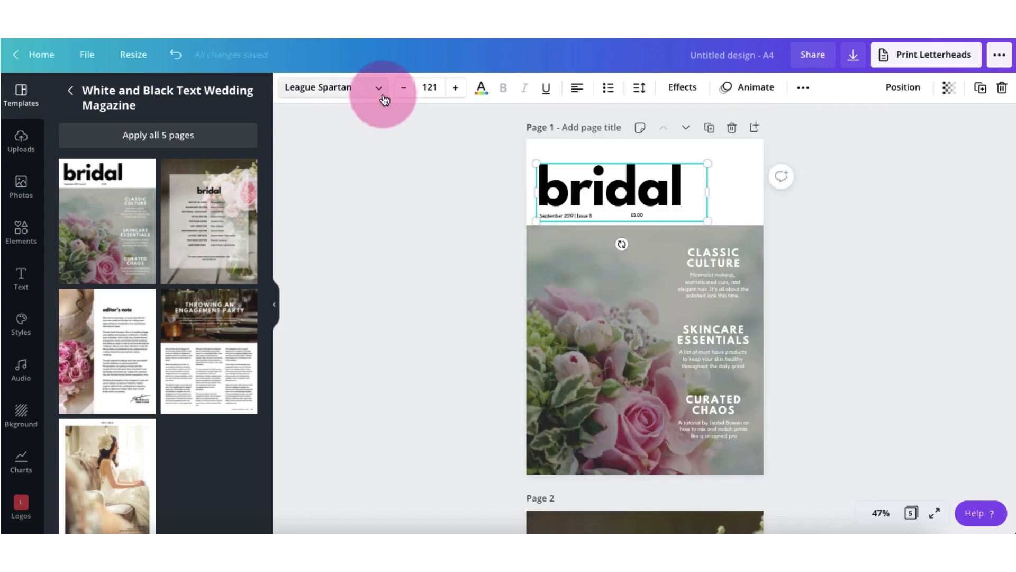
pyautogui.click(380, 87)
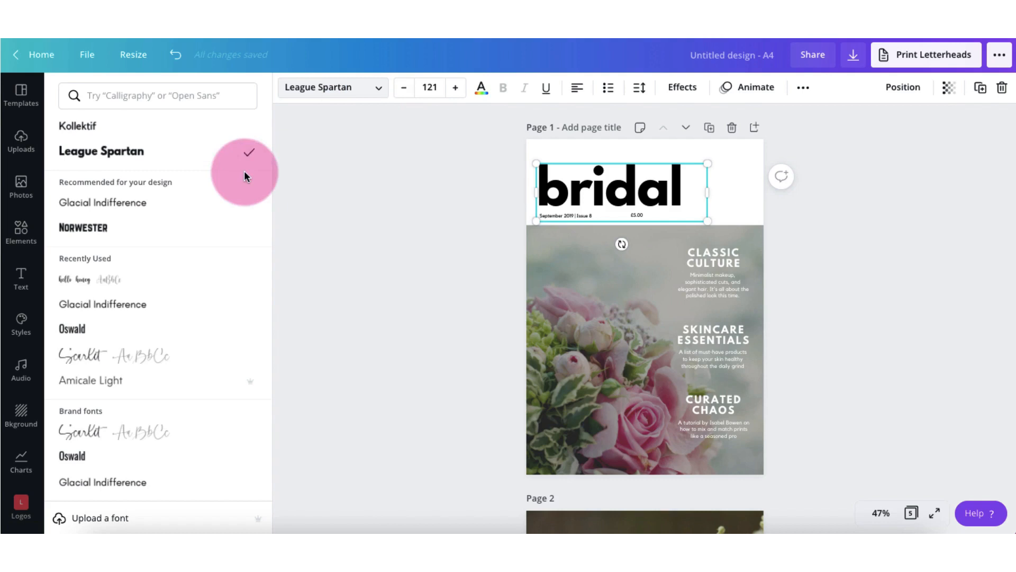
pyautogui.click(113, 355)
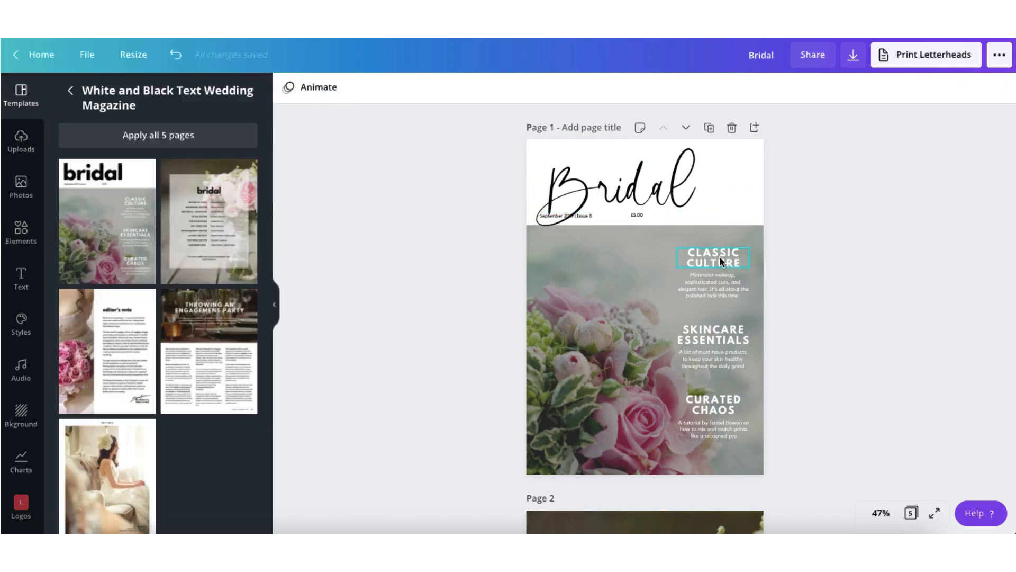
# Step: Set the Classic Culture, Skincare Essentials, Curated Chaos headings and blurbs to Glacial Indifference
pyautogui.click(713, 257)
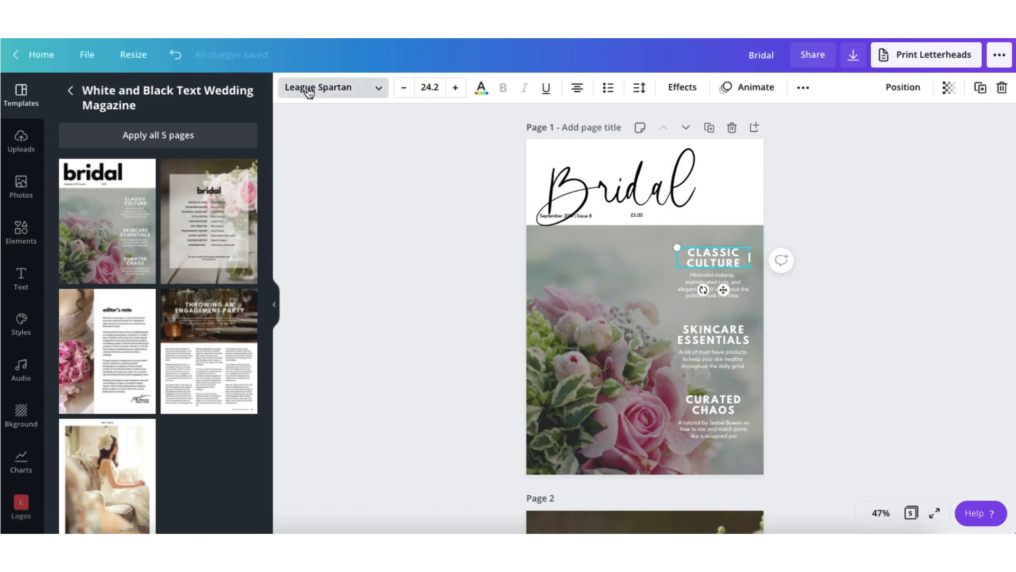
pyautogui.click(328, 87)
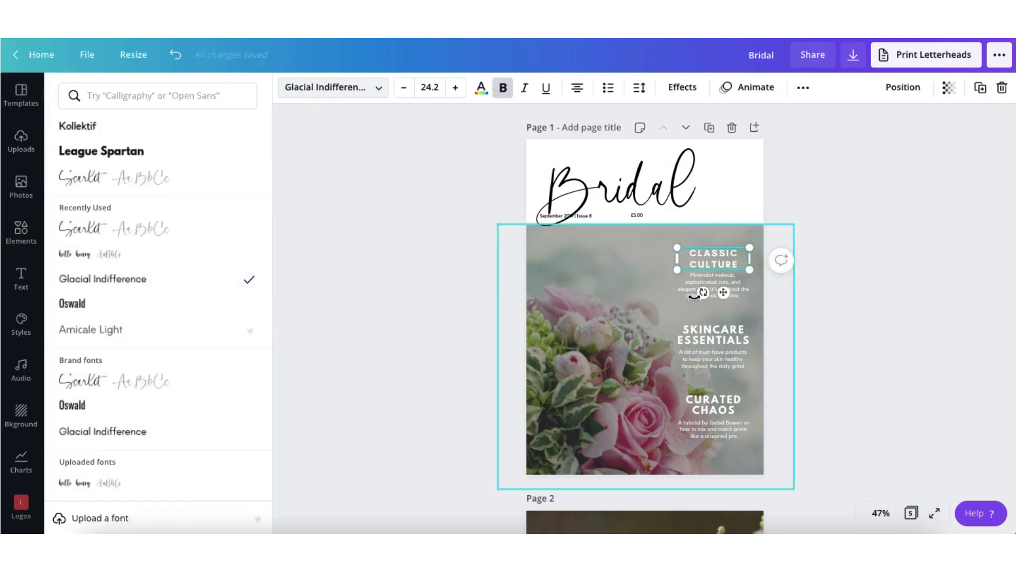
pyautogui.click(78, 126)
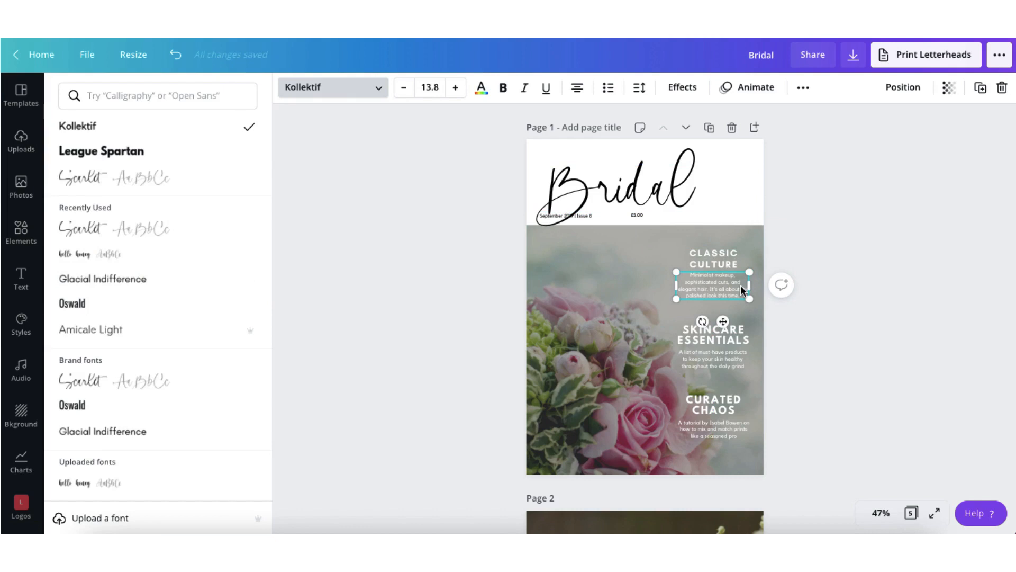
pyautogui.click(101, 151)
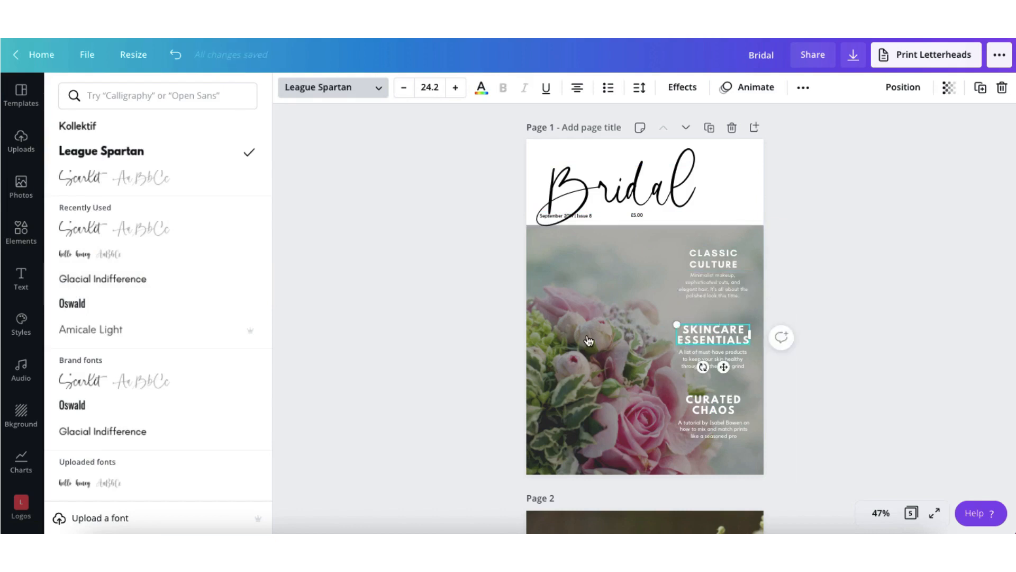
pyautogui.click(78, 126)
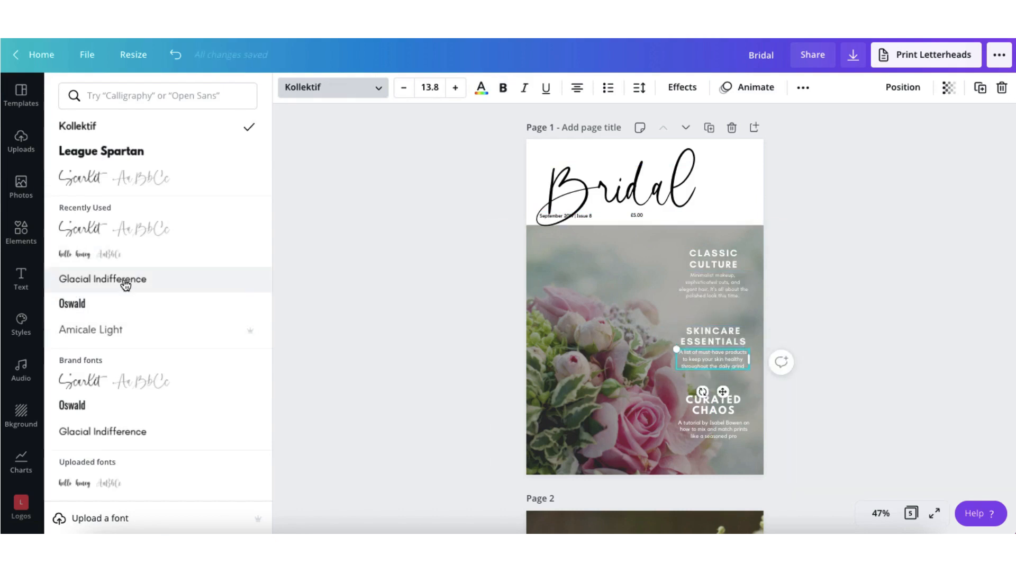
pyautogui.click(102, 279)
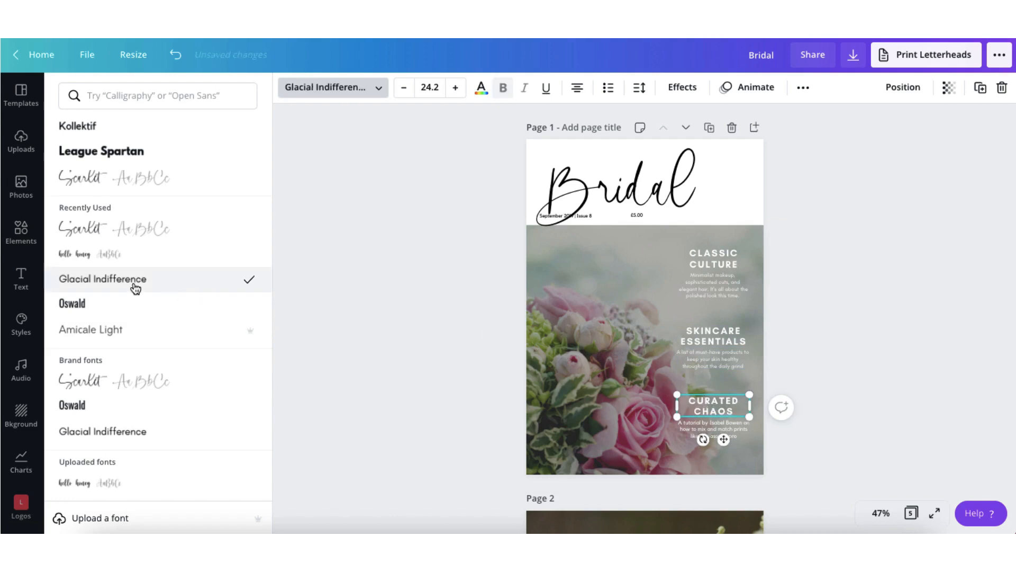
pyautogui.click(20, 94)
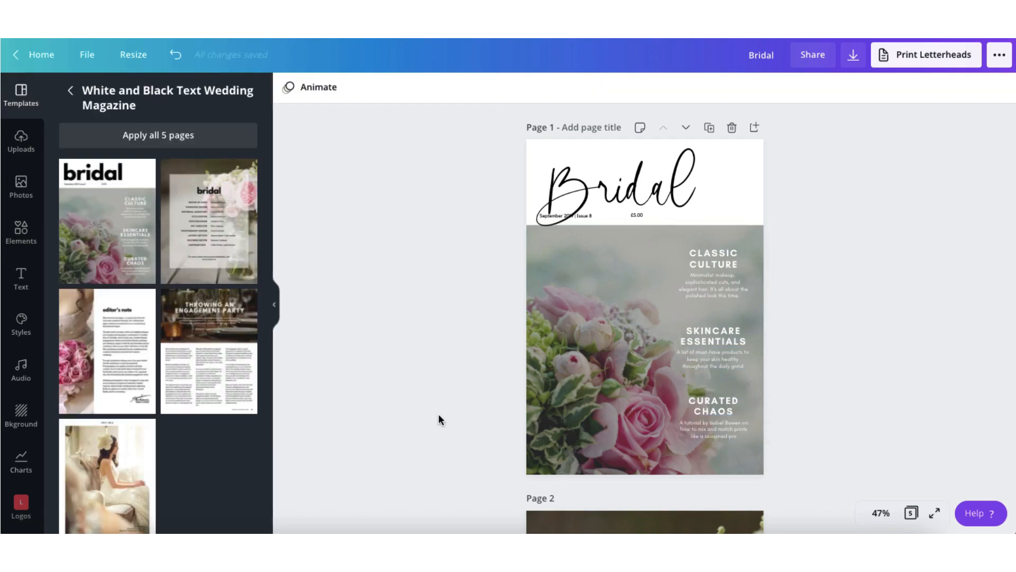
# Step: Remove the cover's flower photo and search stock photos for 'wedding'
pyautogui.click(645, 350)
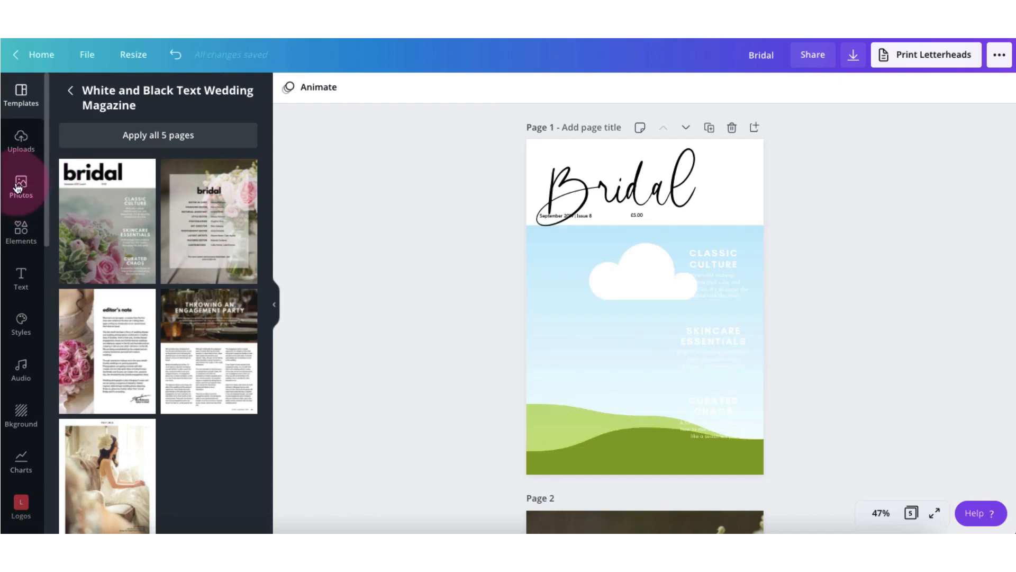
pyautogui.click(21, 185)
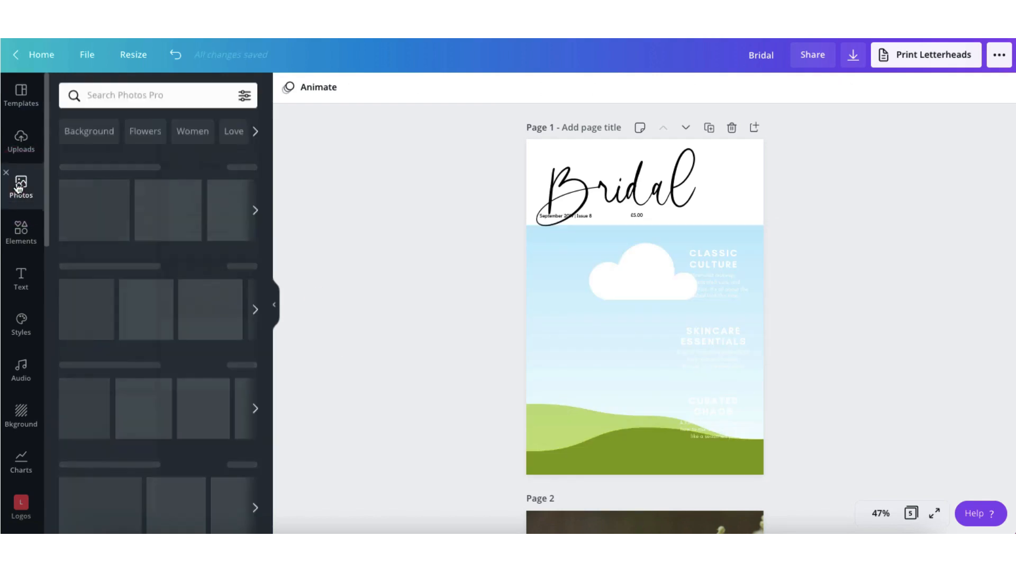
pyautogui.click(20, 188)
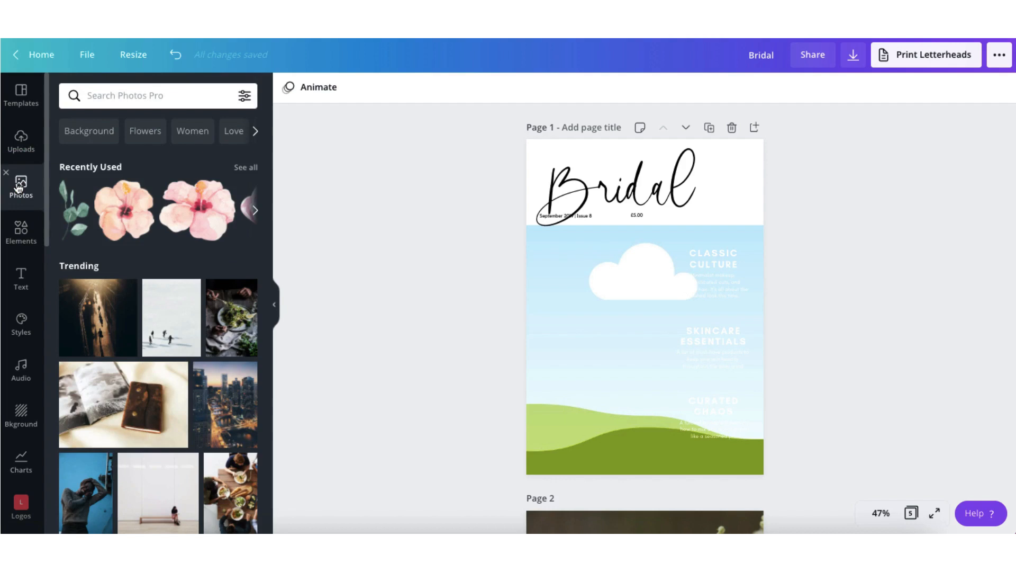
pyautogui.click(142, 95)
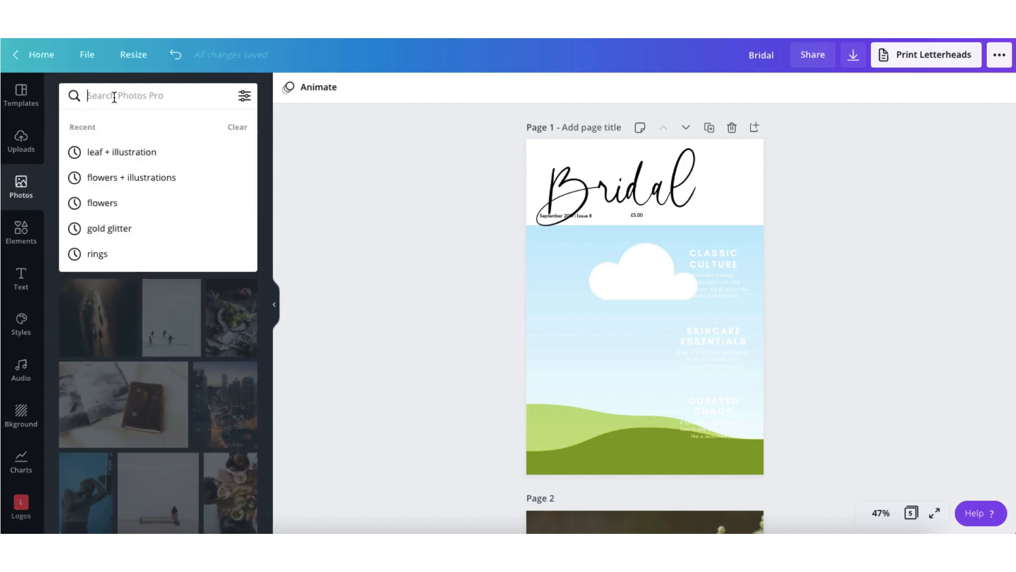
pyautogui.write('wedding + flowers')
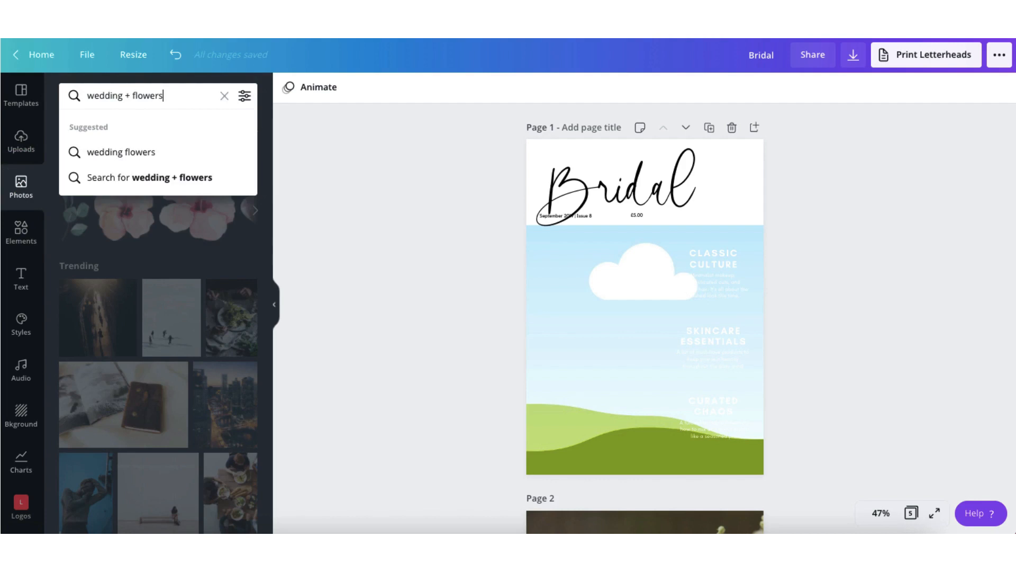
pyautogui.press('Return')
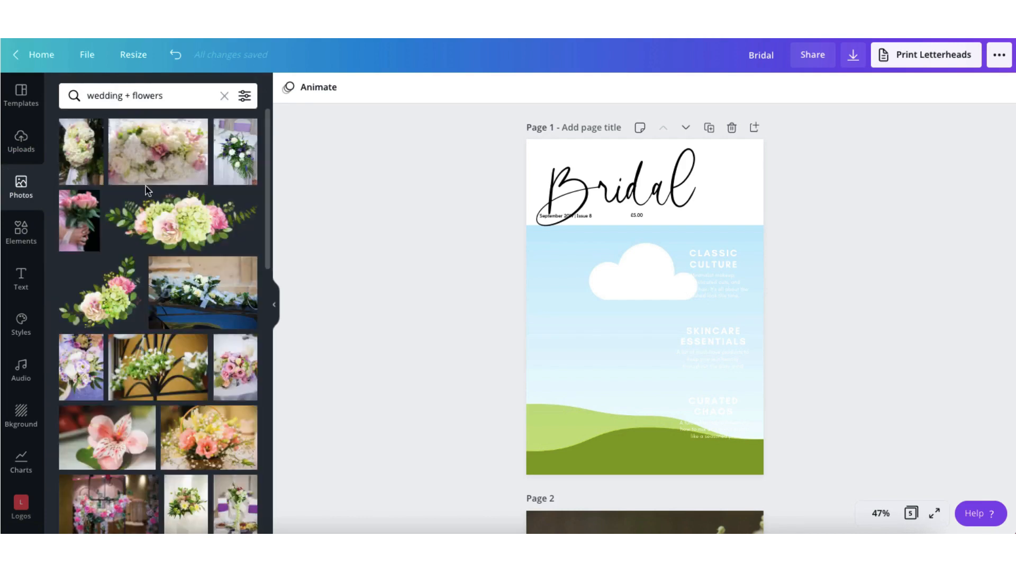
# Step: Browse the wedding photo results and try the Free photos filter
pyautogui.scroll(-3)
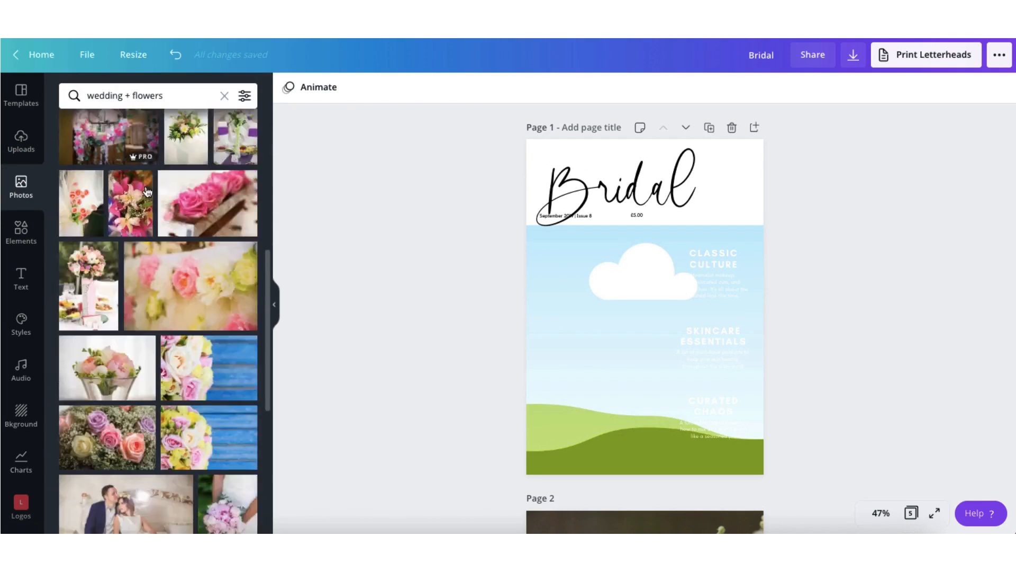
pyautogui.scroll(-3)
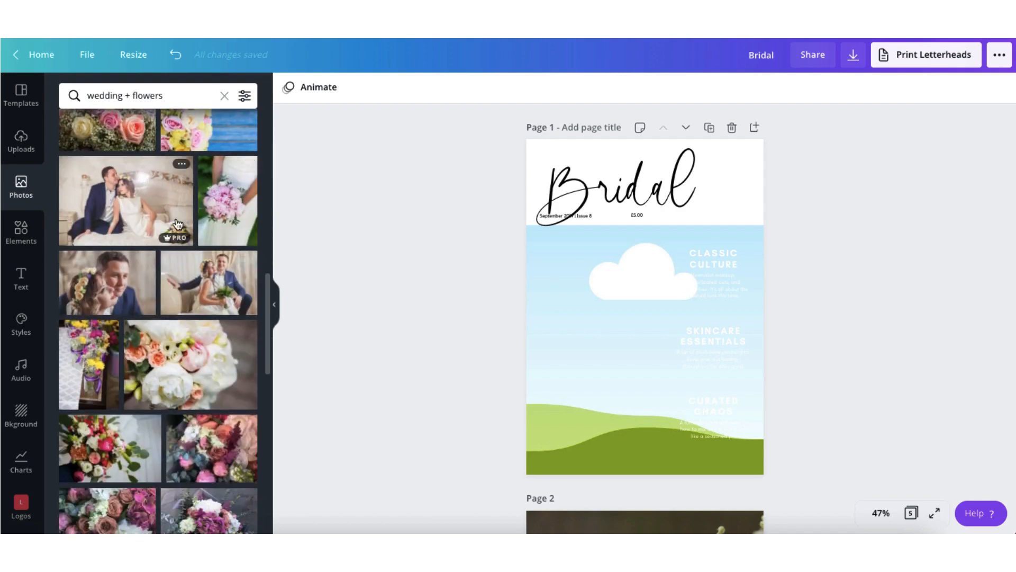
pyautogui.scroll(-3)
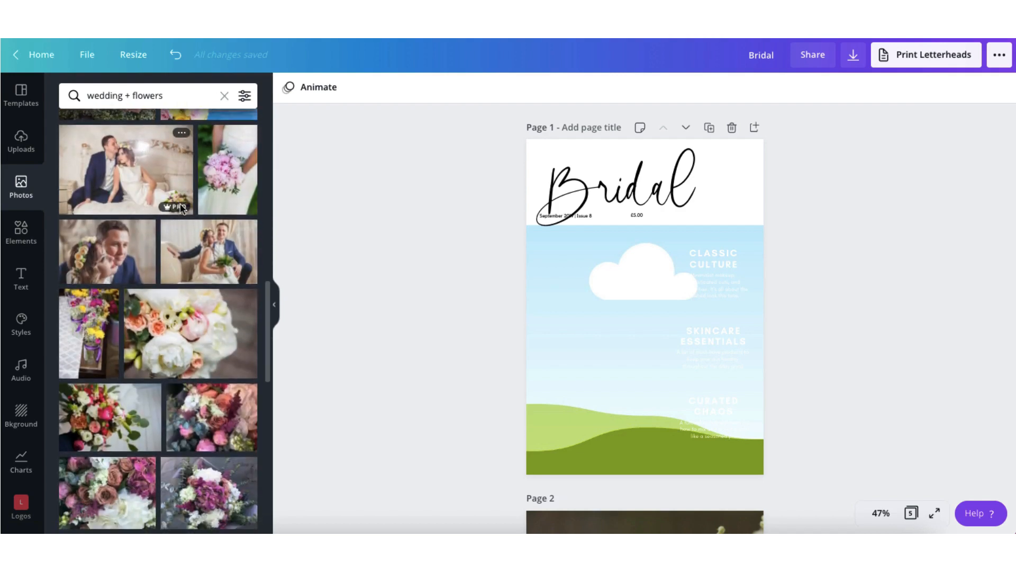
pyautogui.moveTo(175, 190)
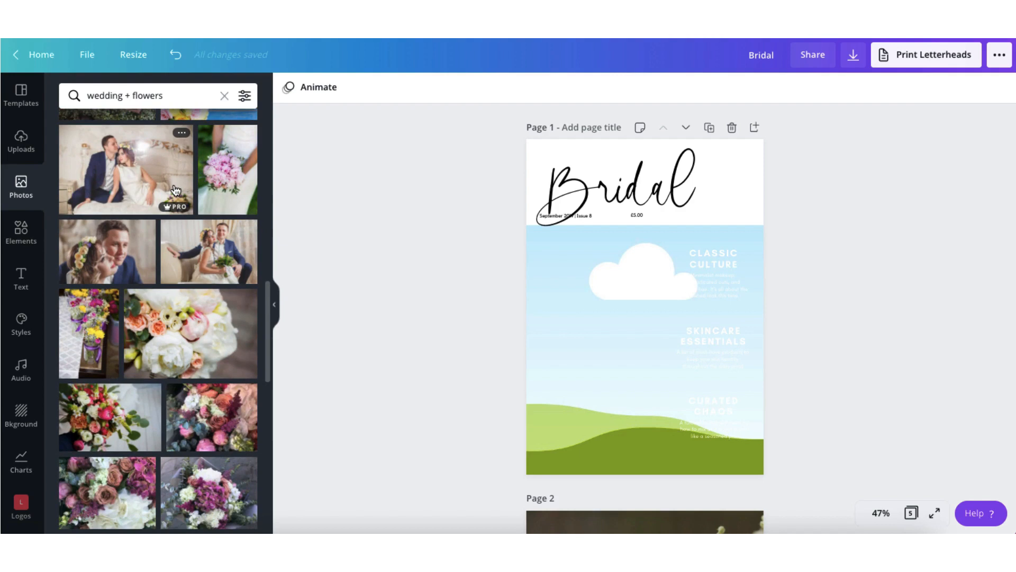
pyautogui.moveTo(173, 206)
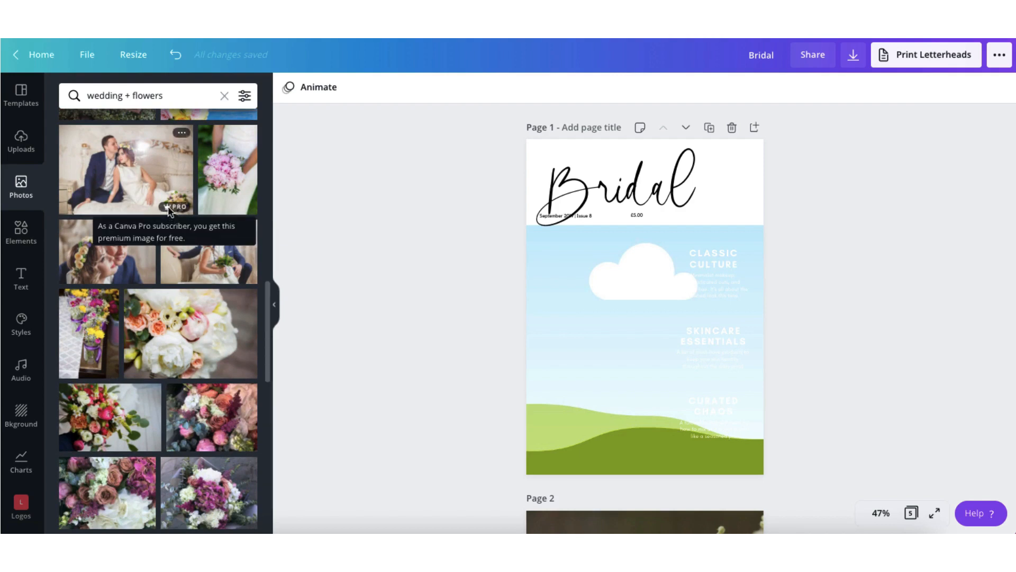
pyautogui.moveTo(176, 210)
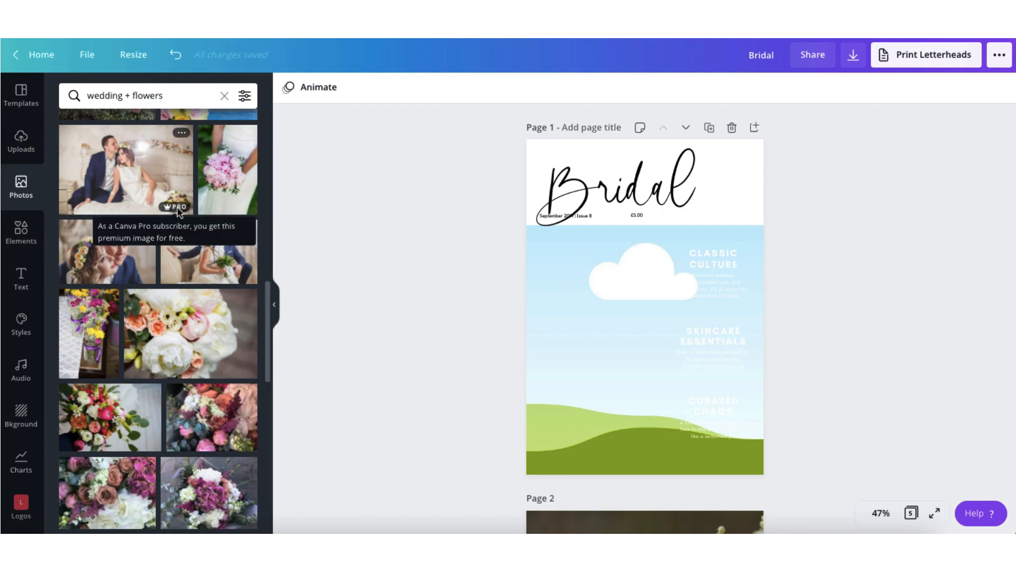
pyautogui.moveTo(245, 209)
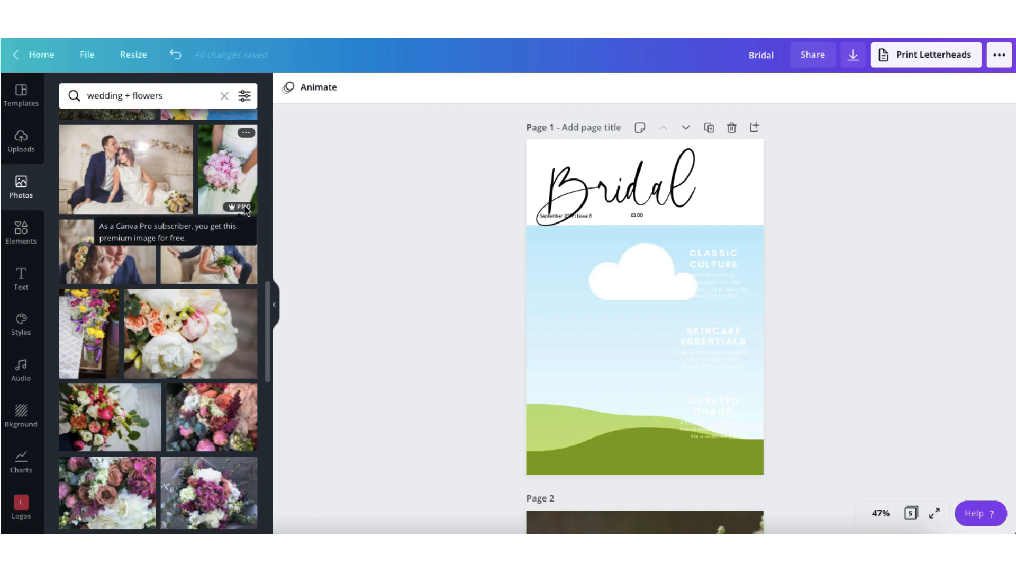
pyautogui.moveTo(151, 280)
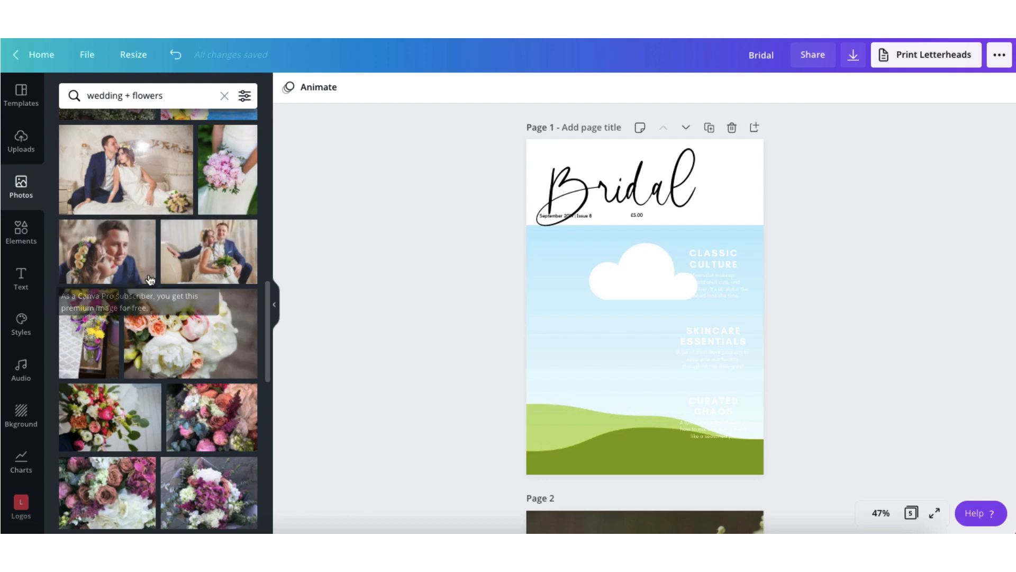
pyautogui.click(246, 96)
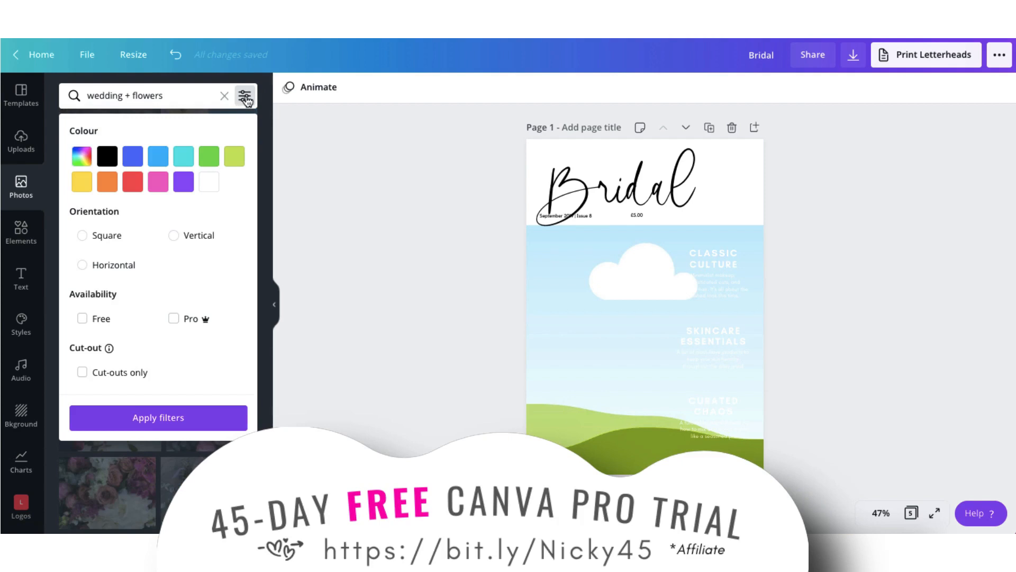
pyautogui.click(81, 318)
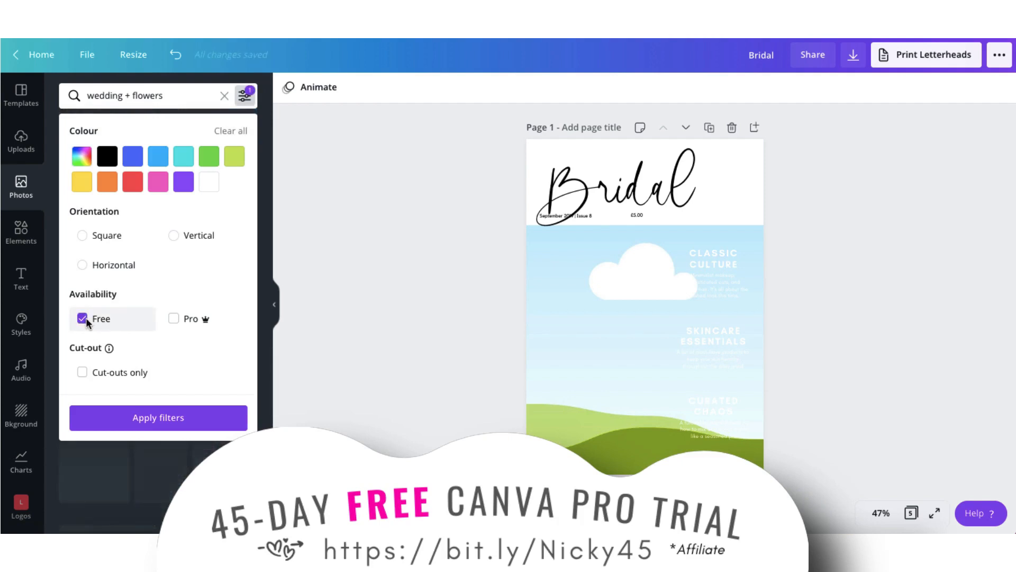
pyautogui.click(81, 319)
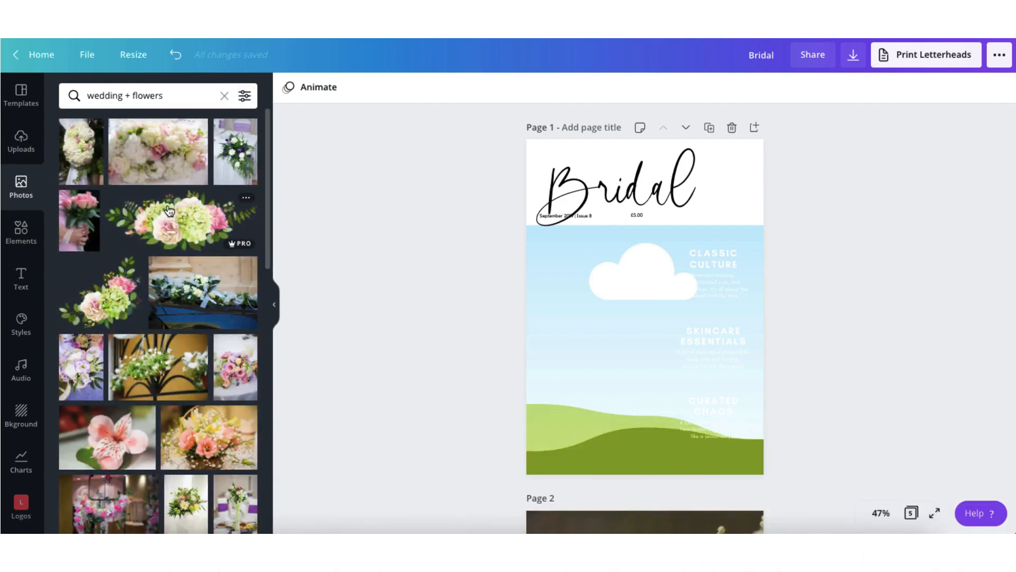
pyautogui.scroll(-3)
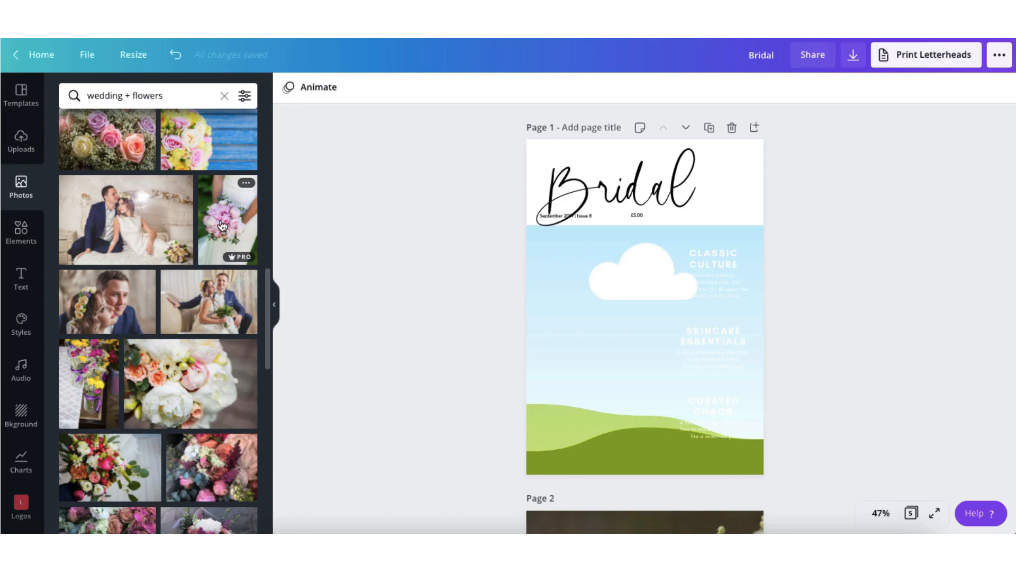
# Step: Place the pink peony bouquet photo as the cover image
pyautogui.click(227, 218)
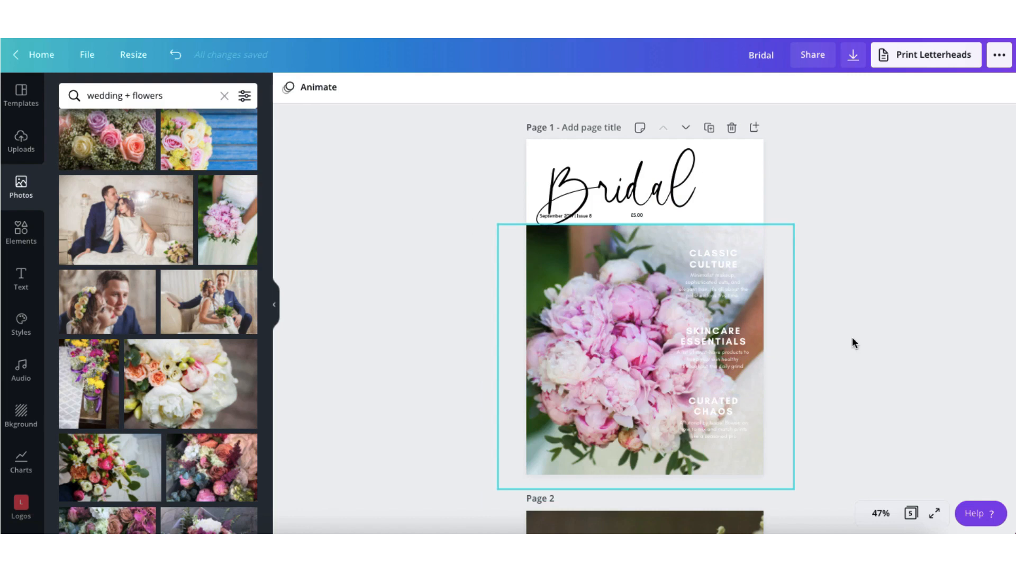
pyautogui.click(948, 345)
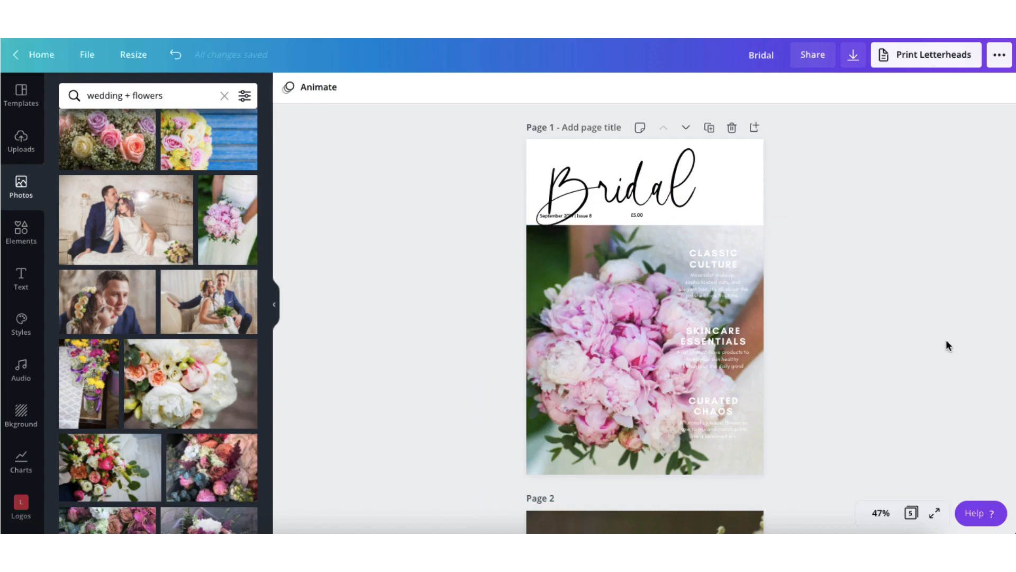
pyautogui.click(713, 258)
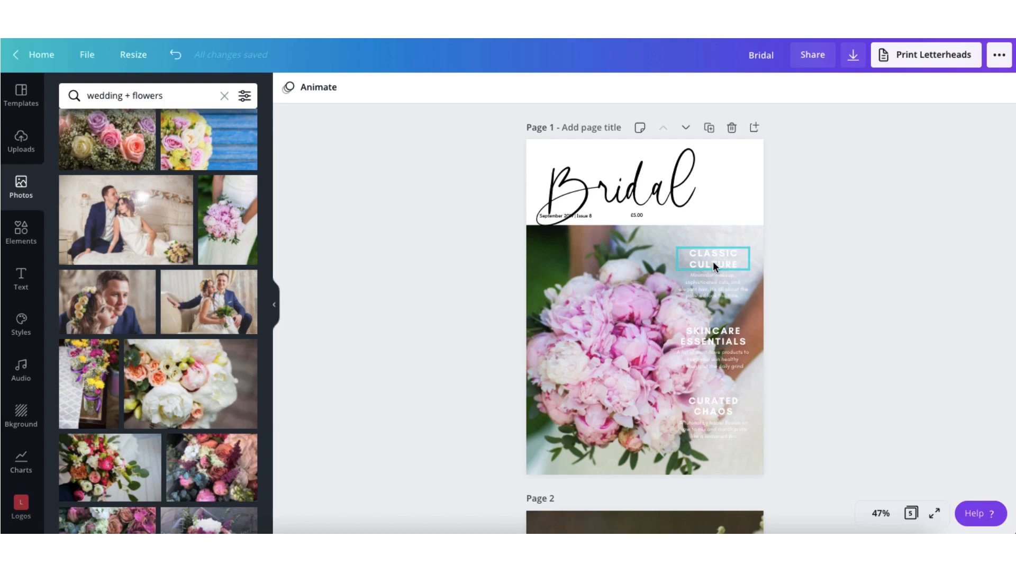
# Step: Change all the cover's white text to the bouquet's dark colour
pyautogui.click(712, 258)
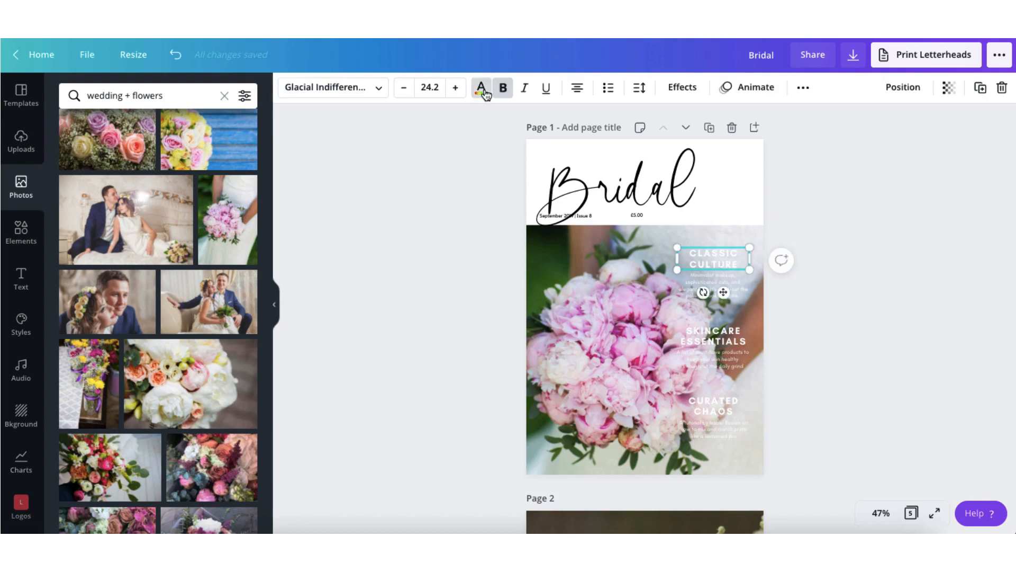
pyautogui.click(480, 87)
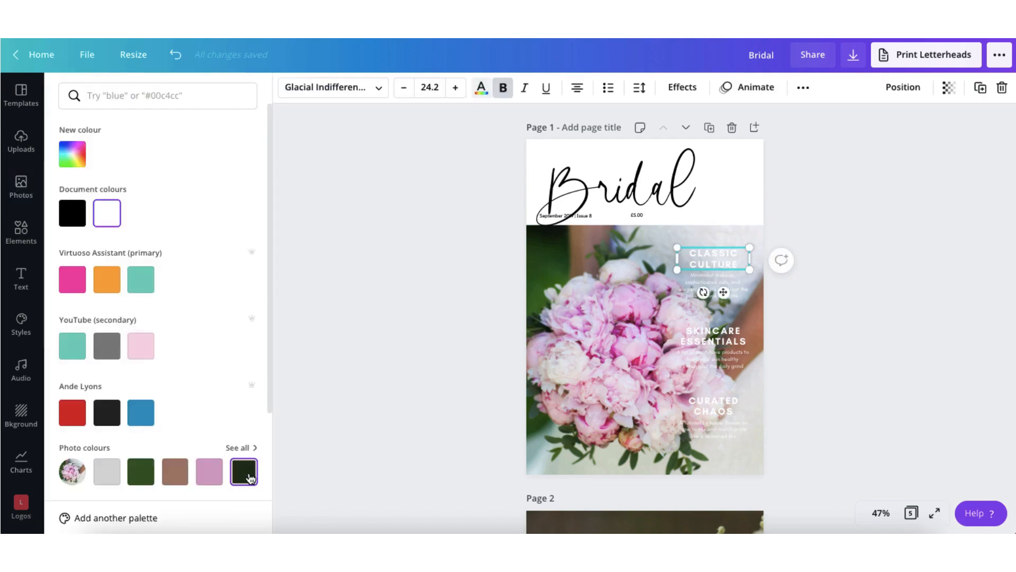
pyautogui.click(243, 471)
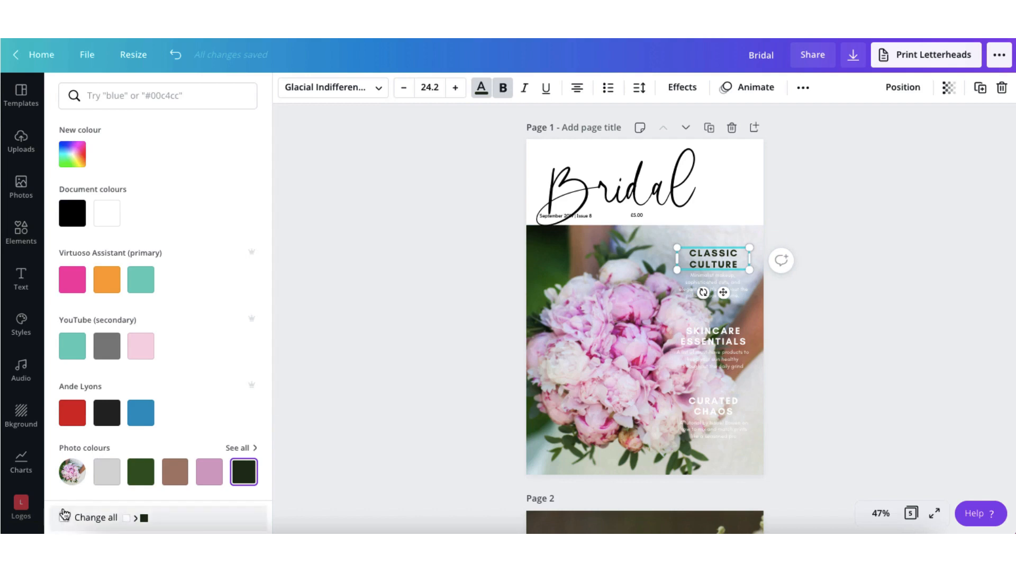
pyautogui.click(64, 517)
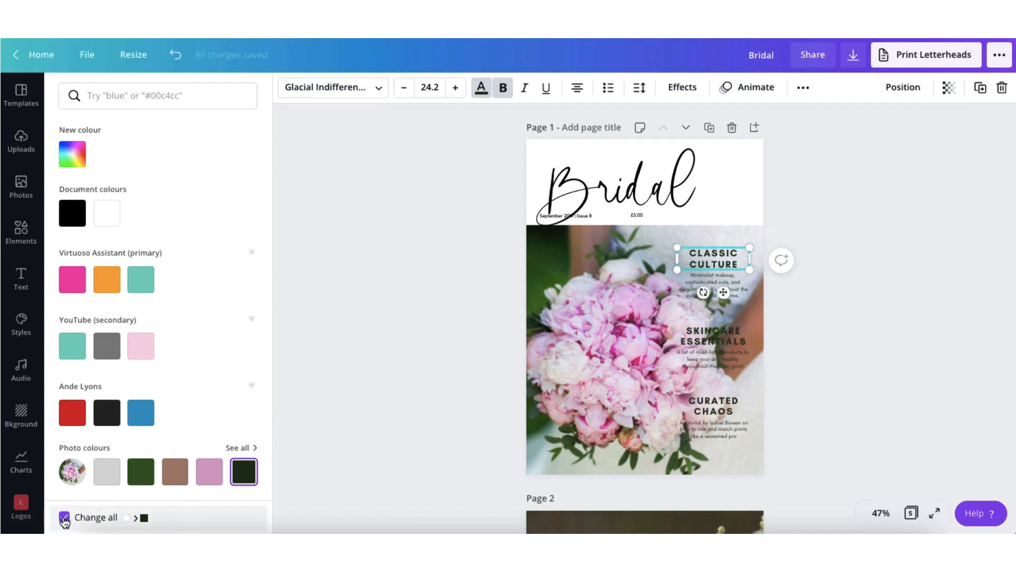
pyautogui.click(64, 516)
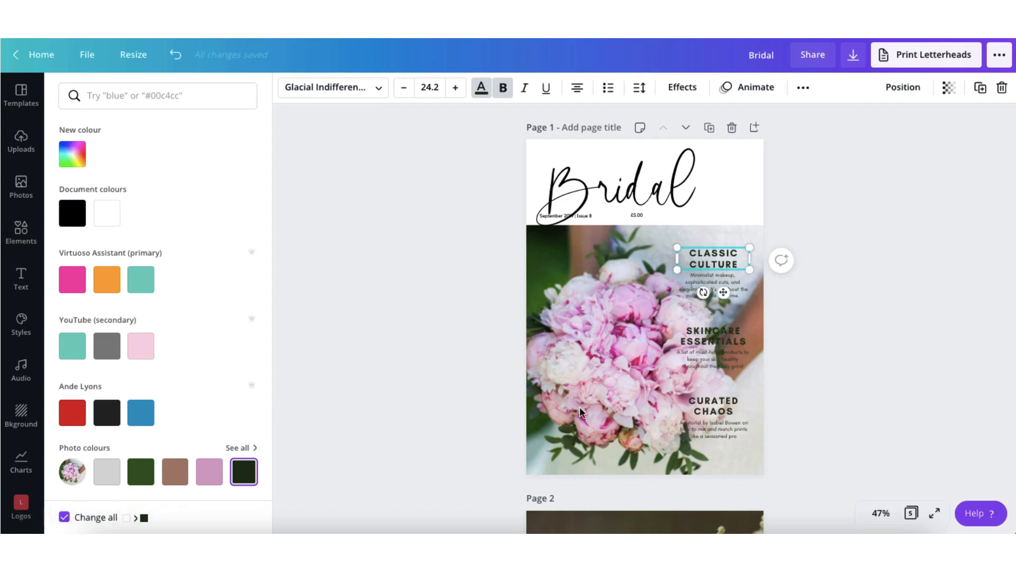
pyautogui.click(713, 431)
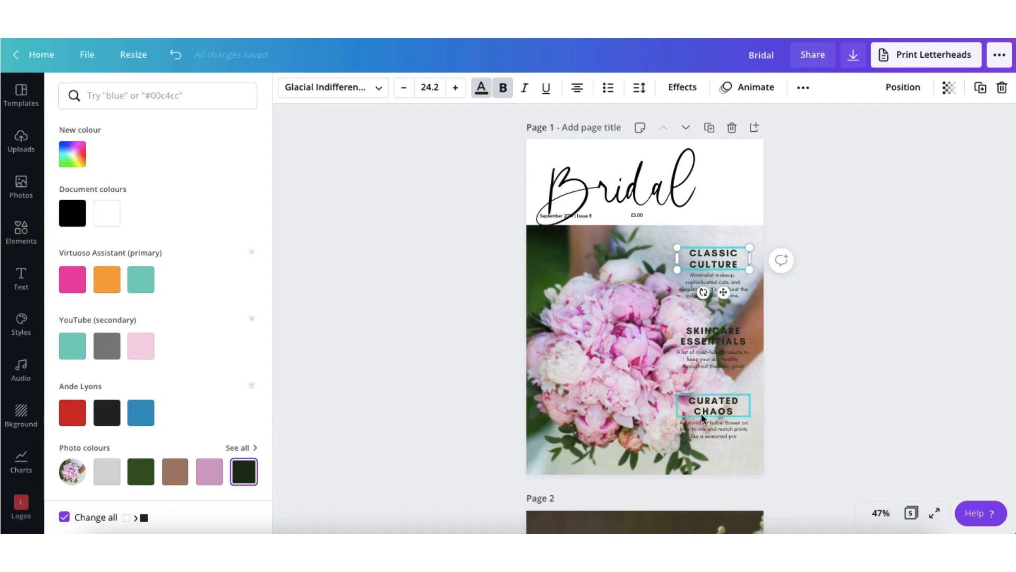
pyautogui.click(21, 188)
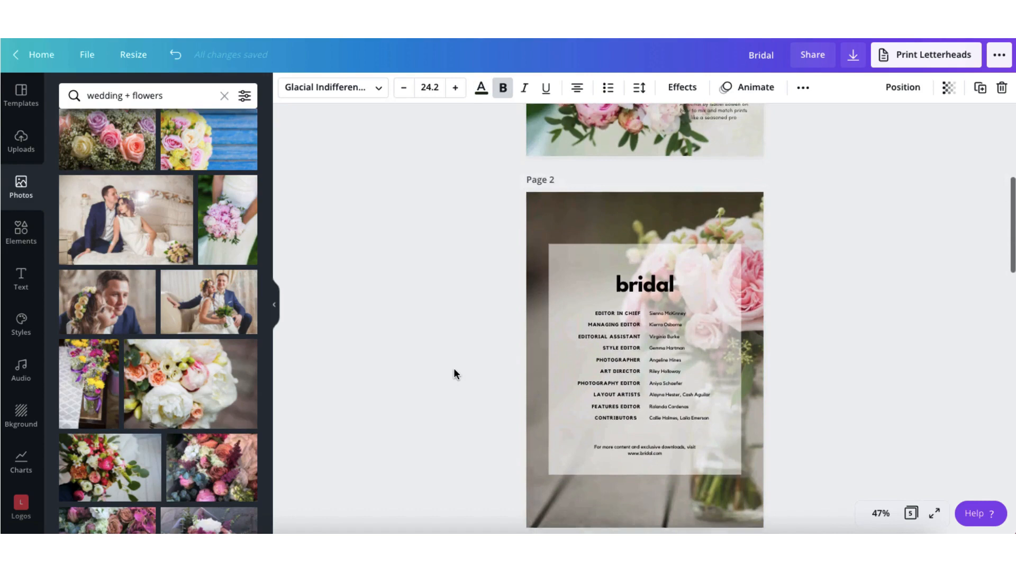
# Step: Apply the script font to page 2's 'Bridal' masthead and page 3's editor's note heading
pyautogui.click(645, 281)
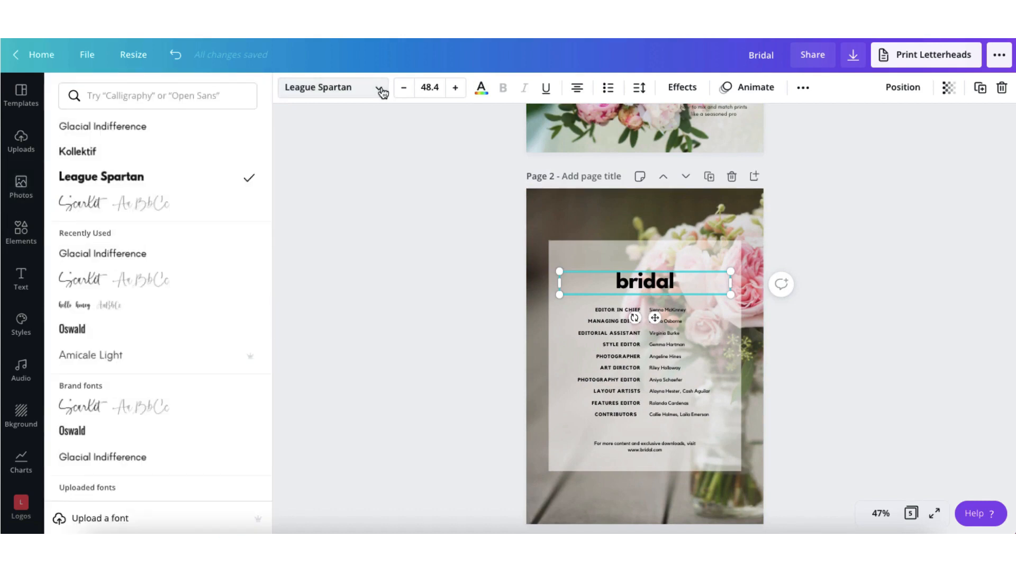
pyautogui.moveTo(143, 203)
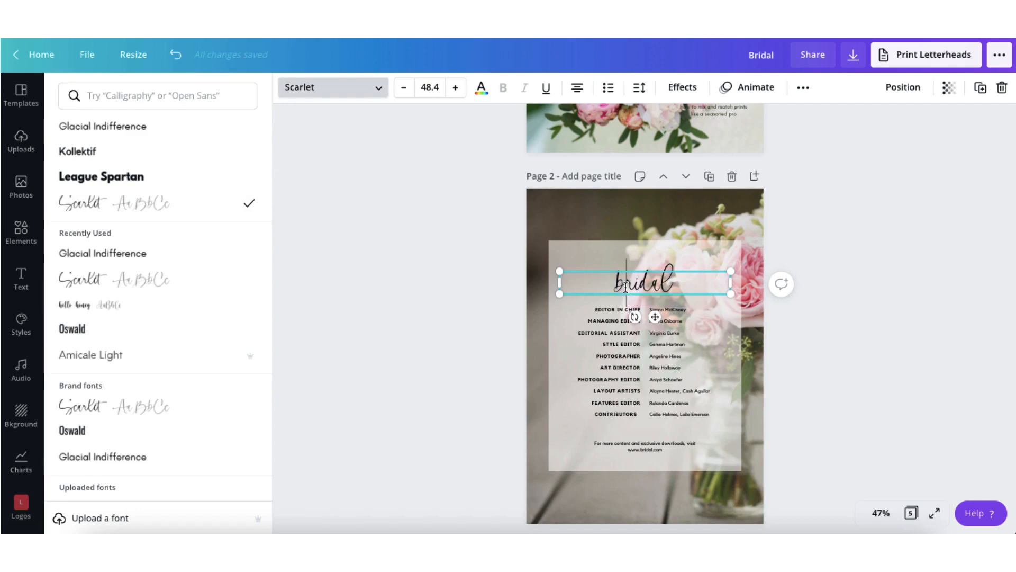
pyautogui.click(22, 188)
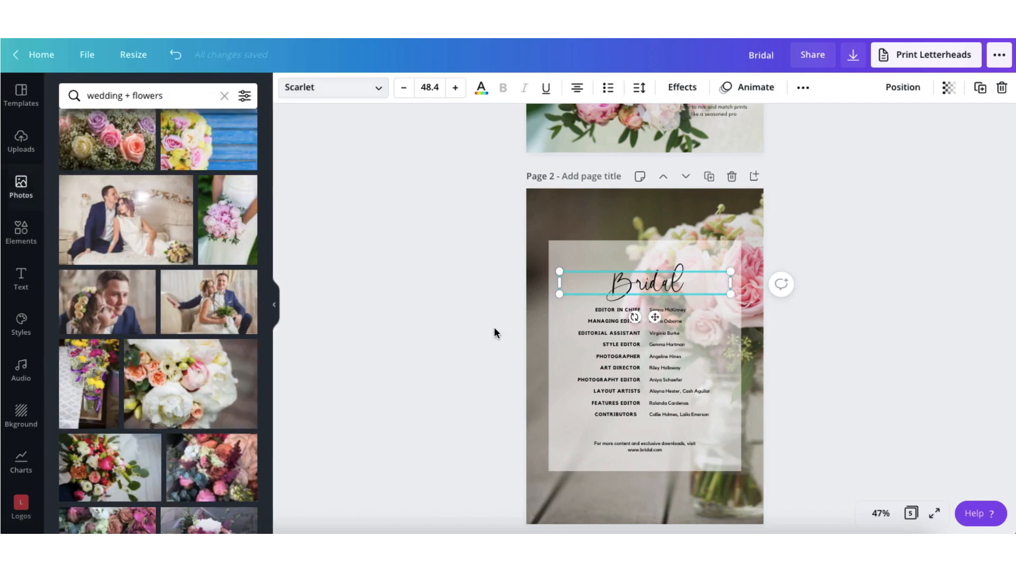
pyautogui.click(327, 86)
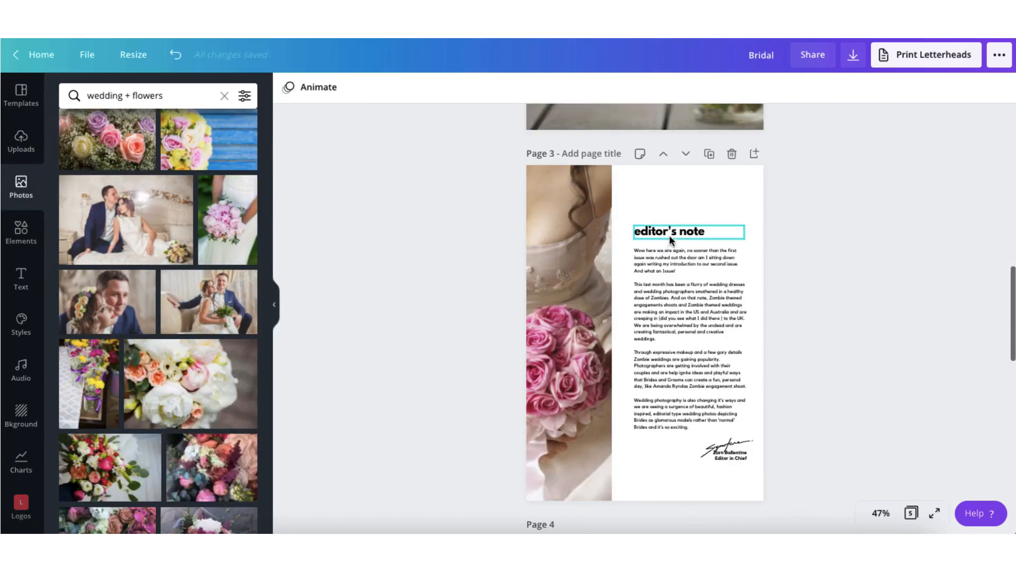
pyautogui.click(688, 231)
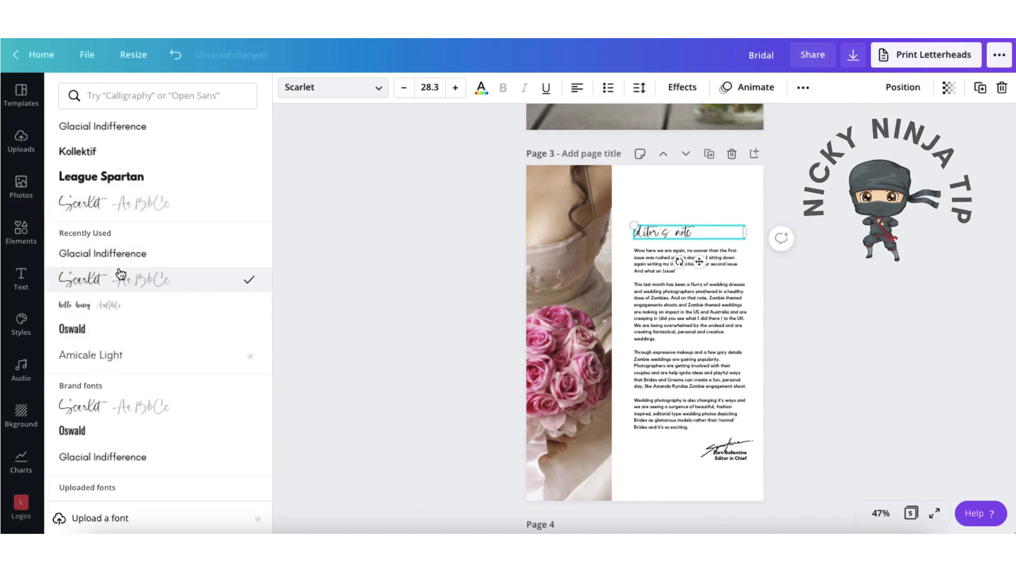
pyautogui.click(102, 254)
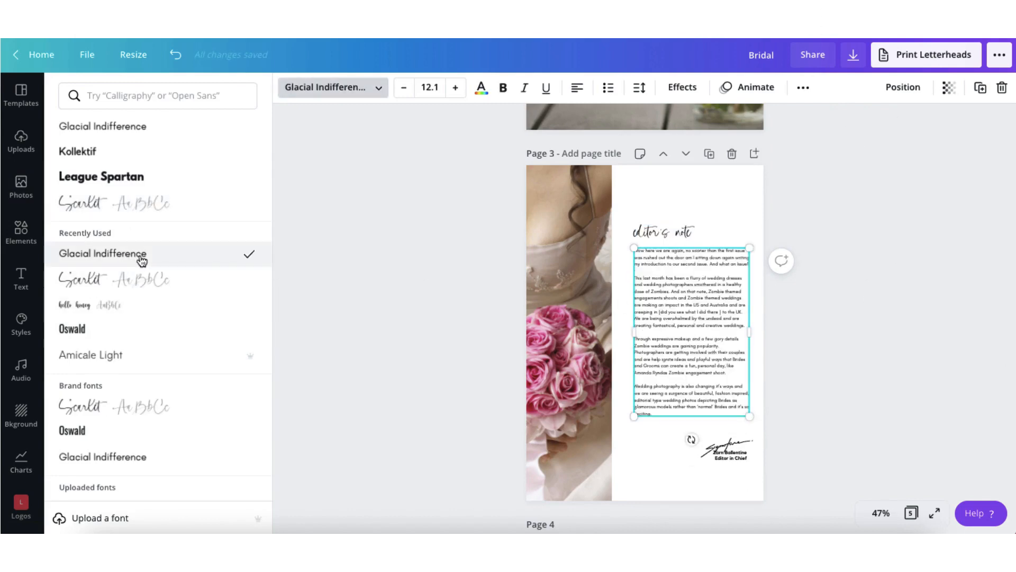
pyautogui.click(21, 188)
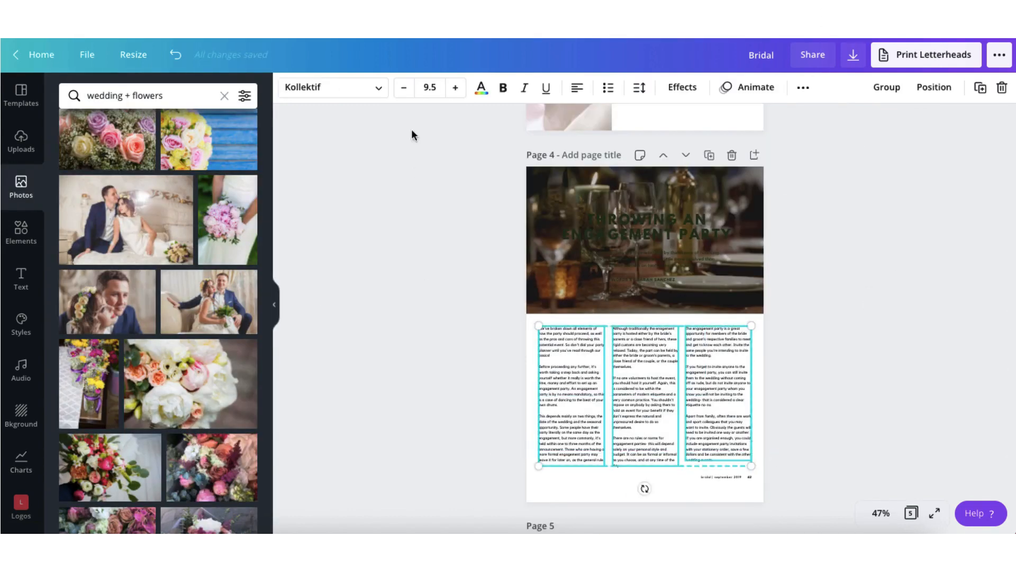
# Step: Turn page 4's 'Throwing an Engagement Party' title, intro and byline white
pyautogui.click(333, 87)
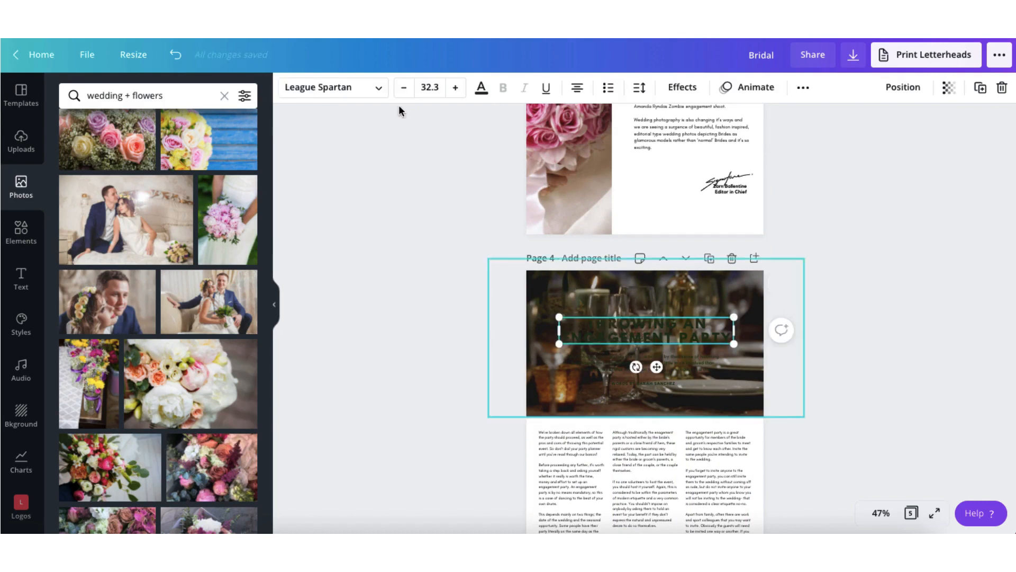
pyautogui.click(481, 87)
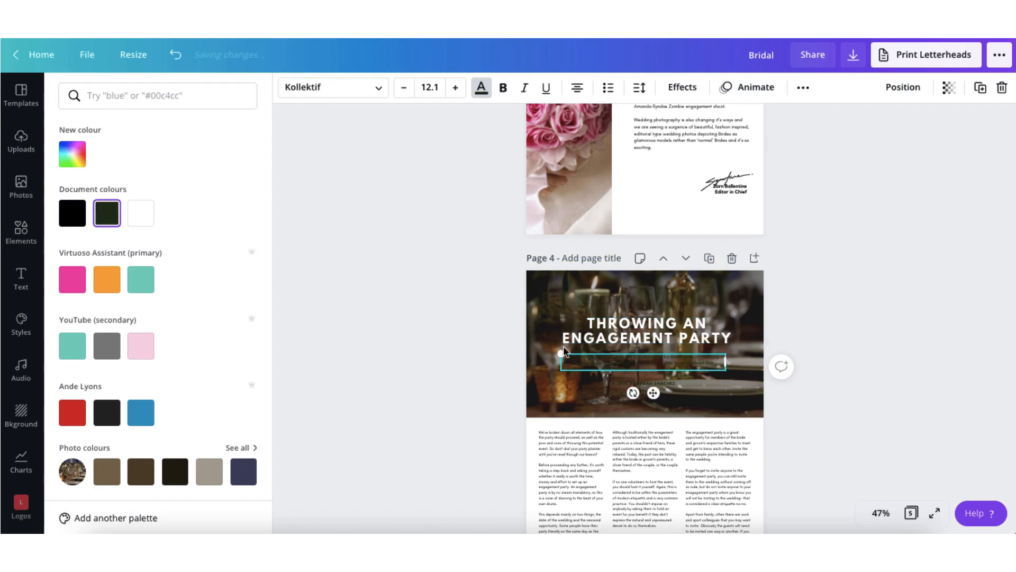
pyautogui.click(141, 213)
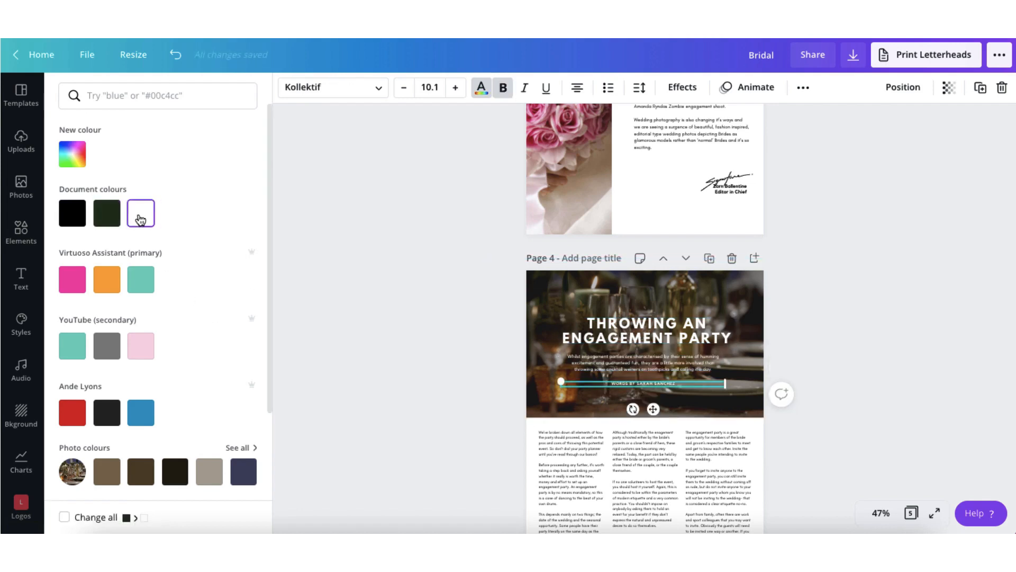
pyautogui.click(21, 186)
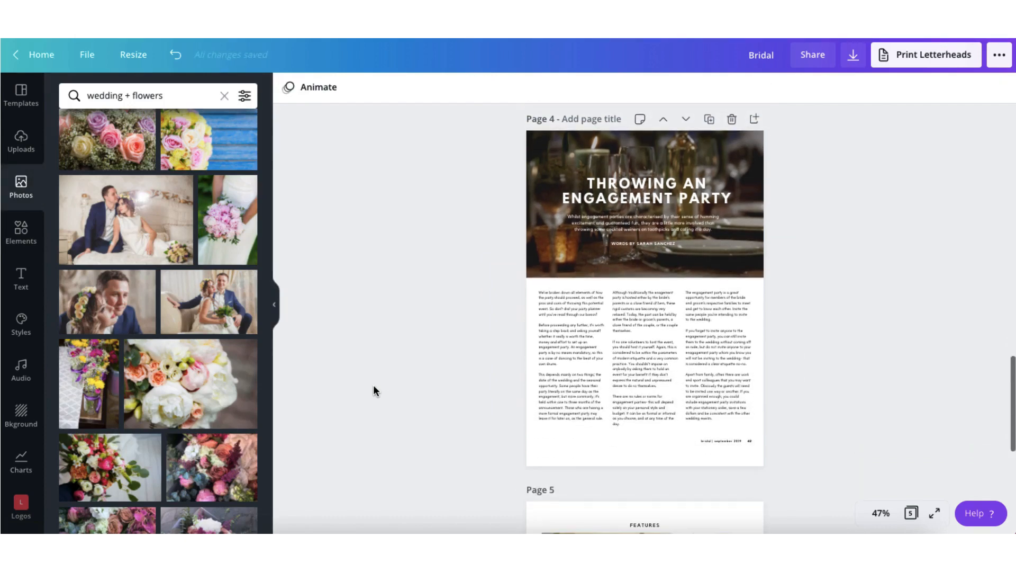
pyautogui.scroll(3)
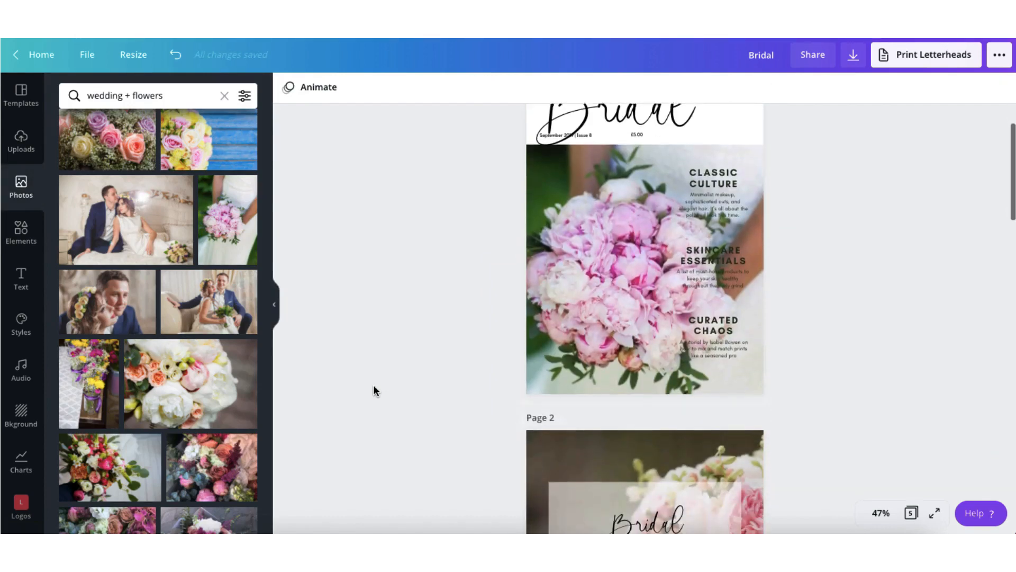
pyautogui.scroll(-3)
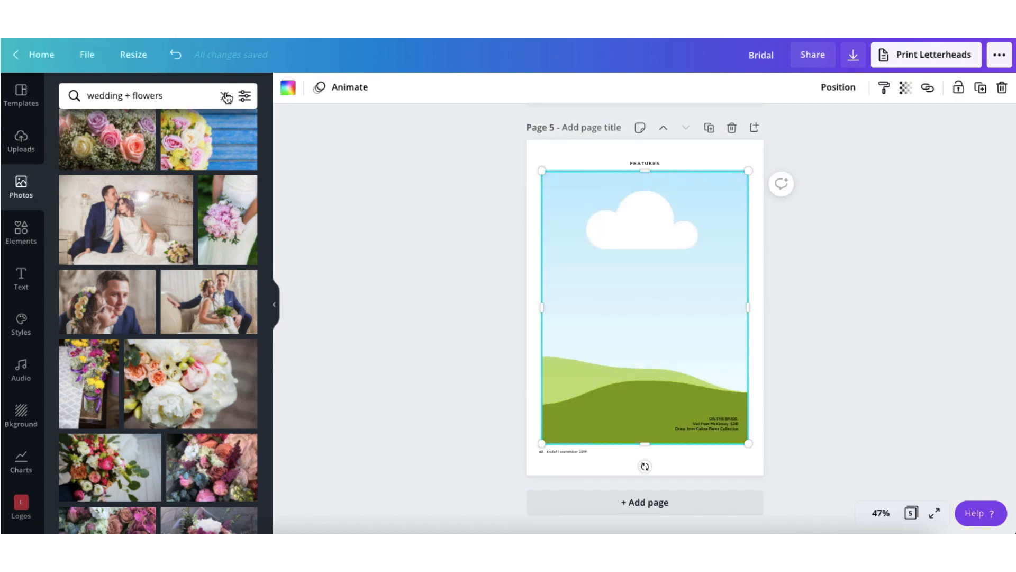
# Step: Search Photos for 'bride' and place the lace-veil bride photo in page 5's frame
pyautogui.click(227, 96)
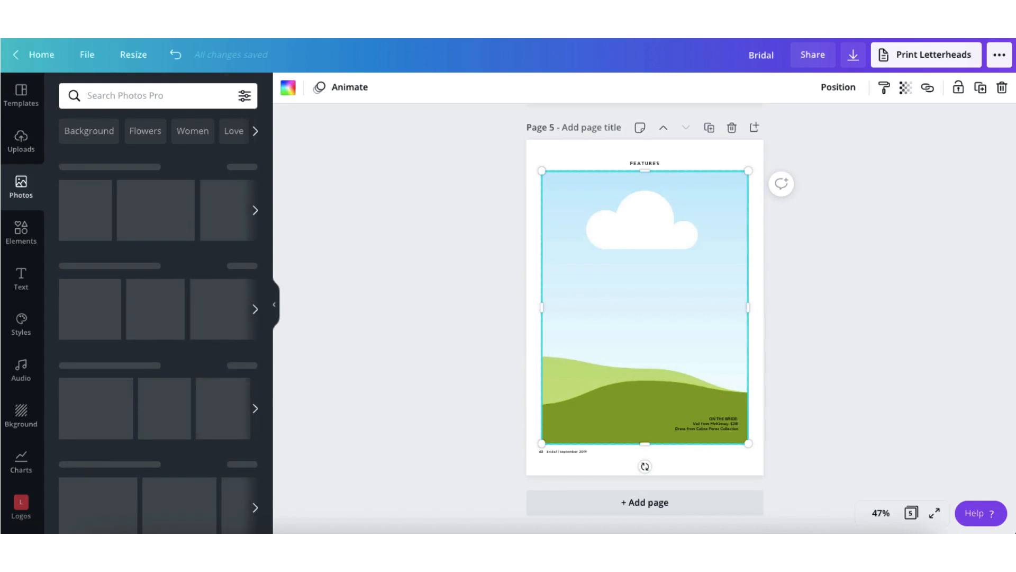
pyautogui.write('bride')
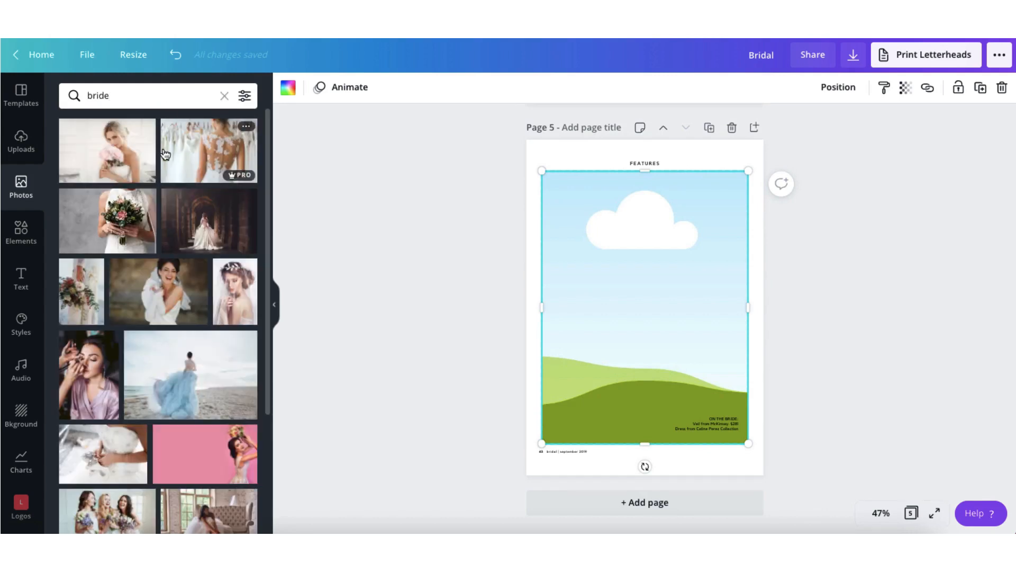
pyautogui.scroll(-3)
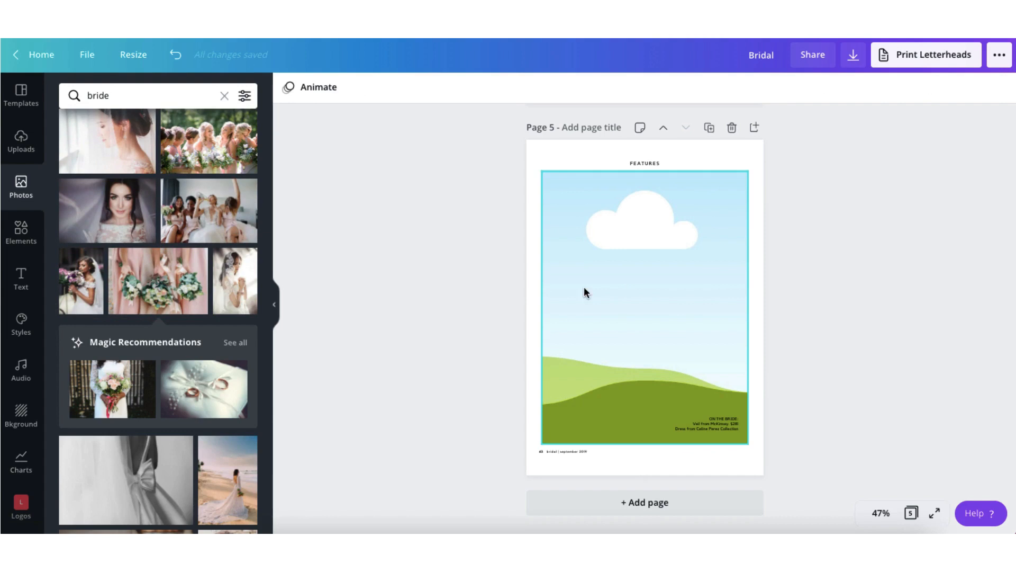
pyautogui.moveTo(235, 281)
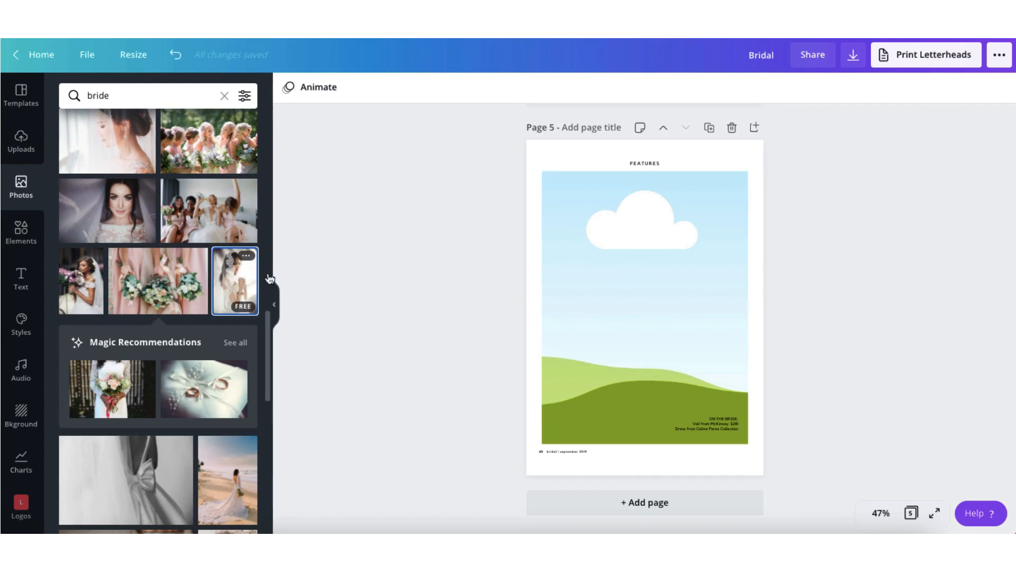
pyautogui.click(235, 280)
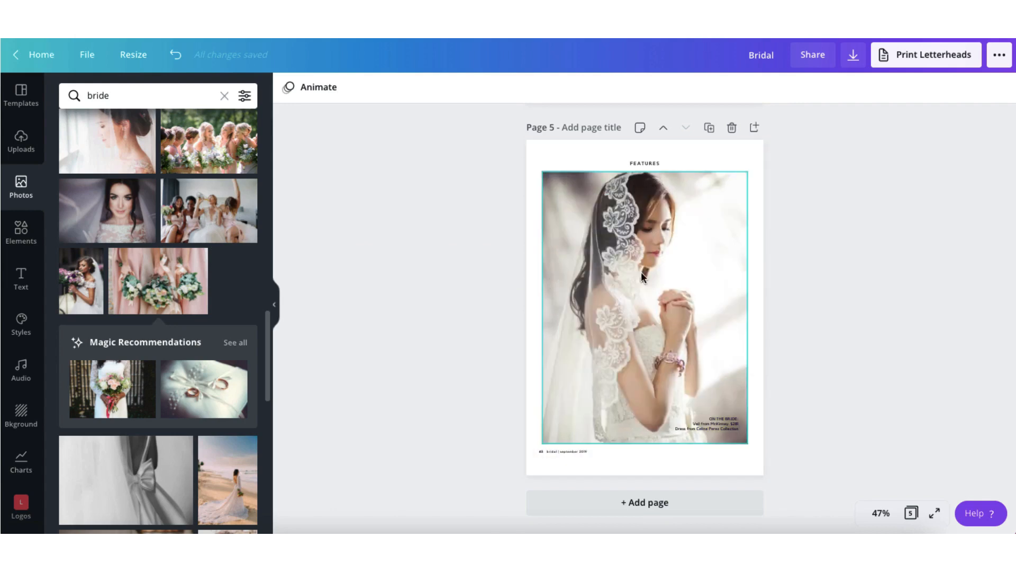
pyautogui.click(450, 265)
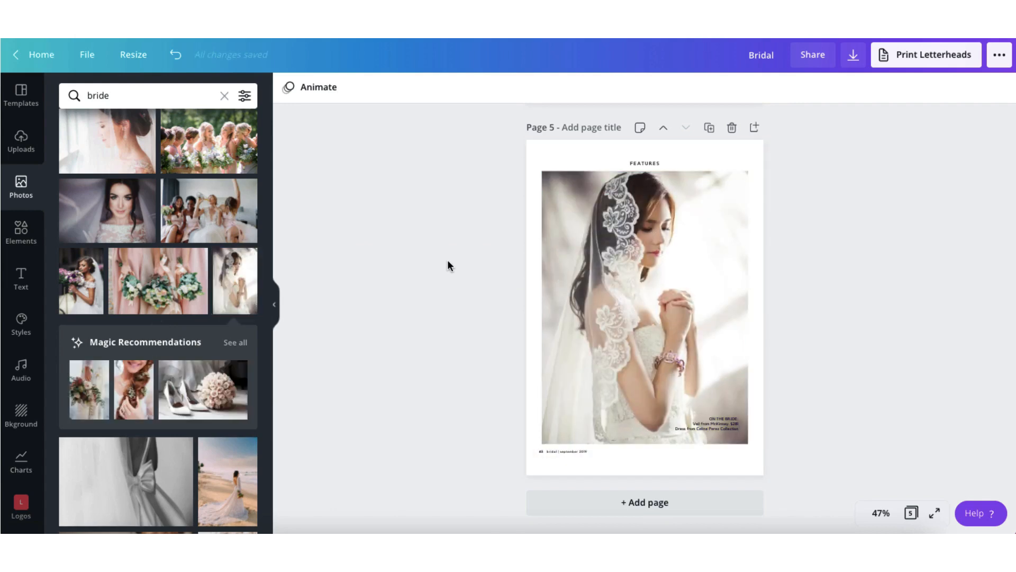
pyautogui.scroll(3)
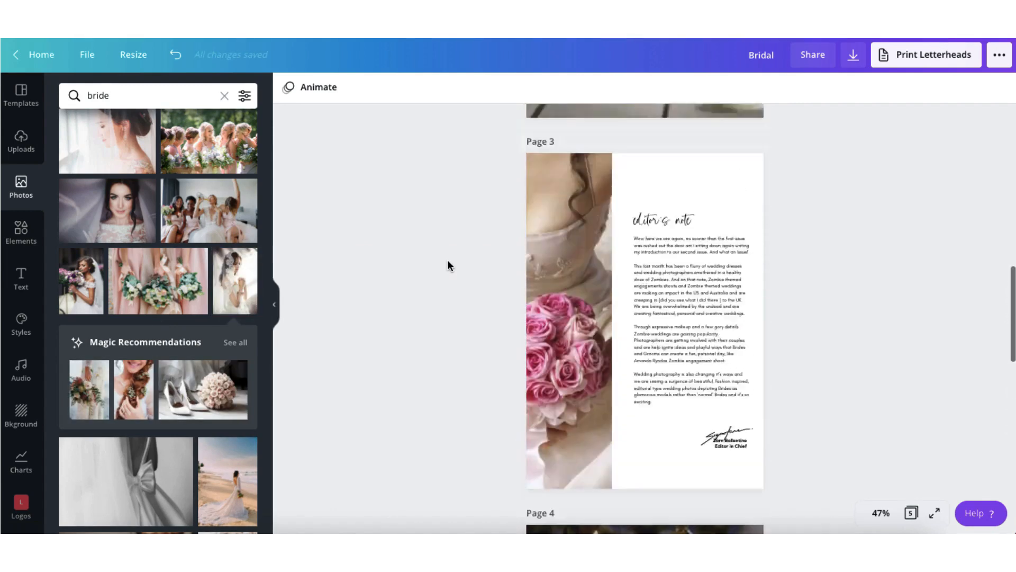
pyautogui.scroll(3)
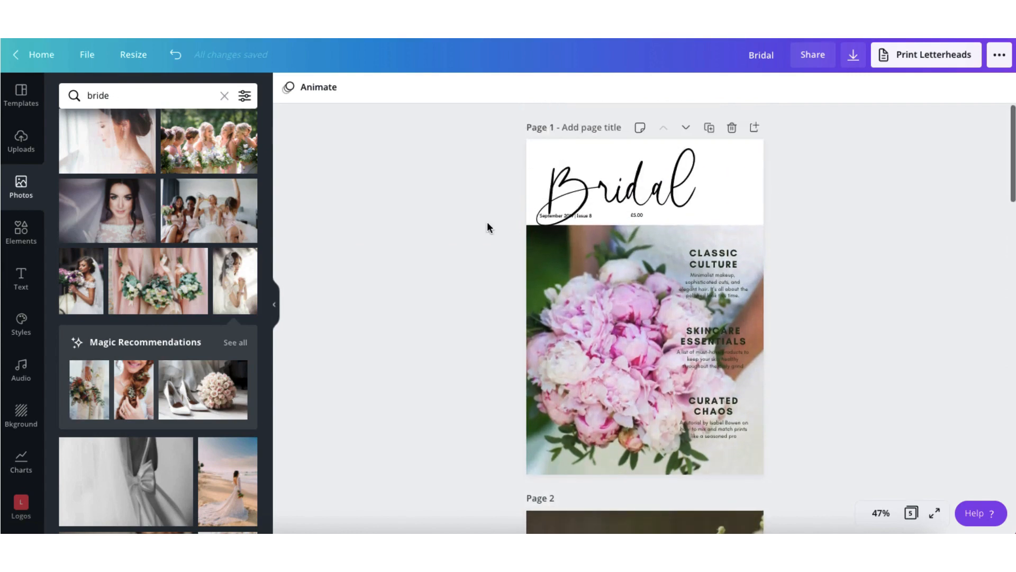
pyautogui.scroll(-3)
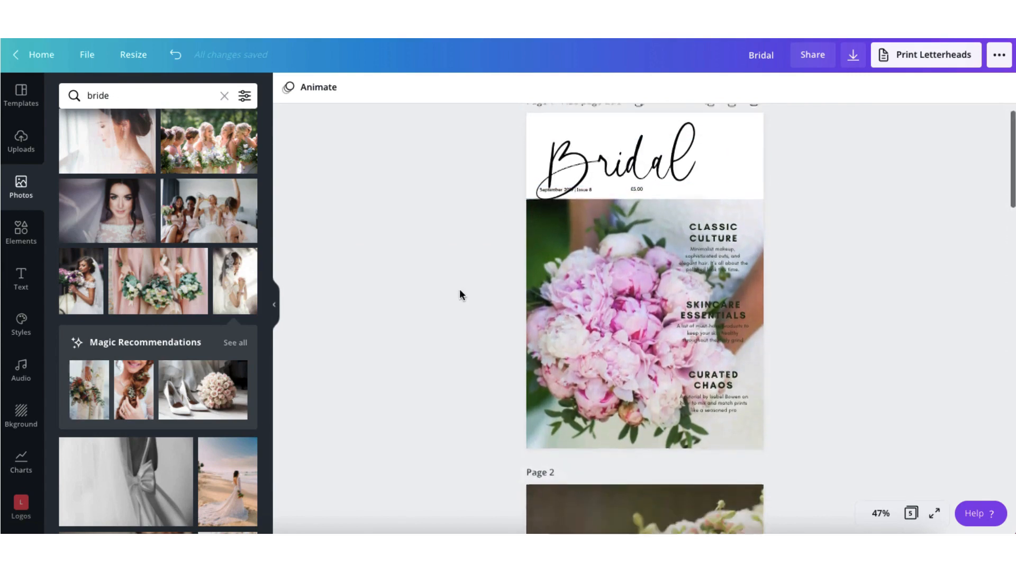
pyautogui.scroll(-3)
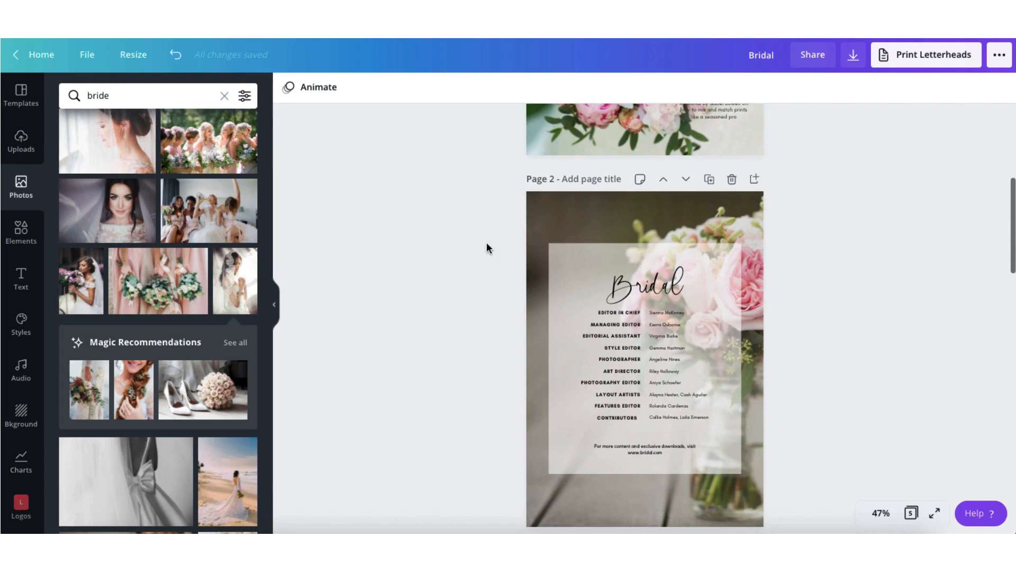
pyautogui.scroll(-3)
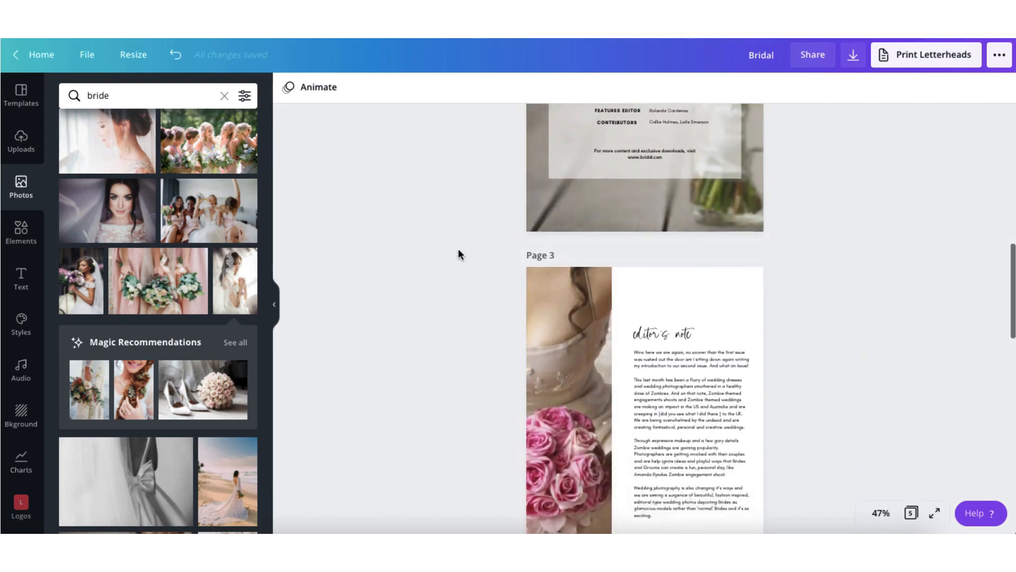
pyautogui.scroll(-3)
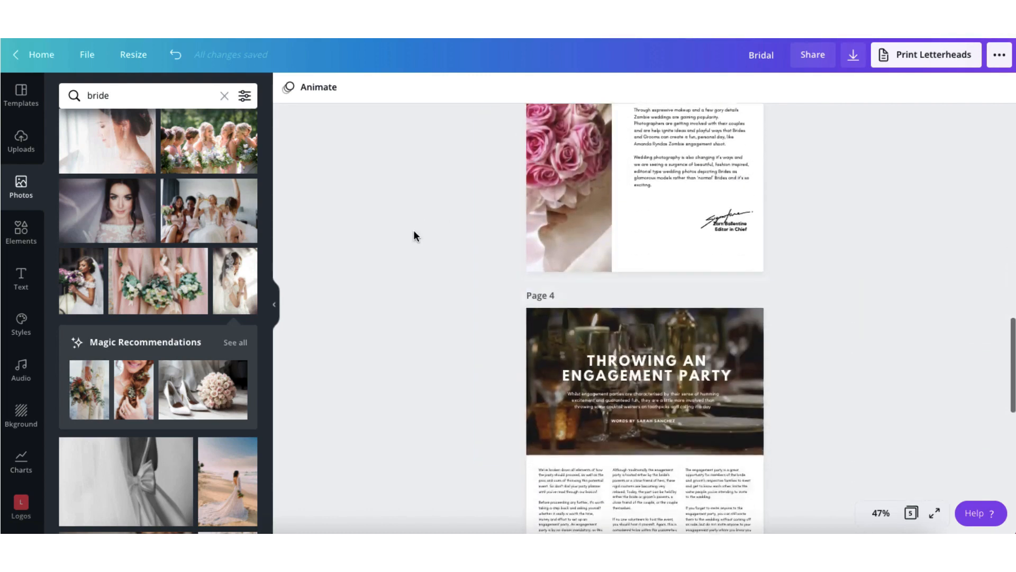
pyautogui.scroll(-3)
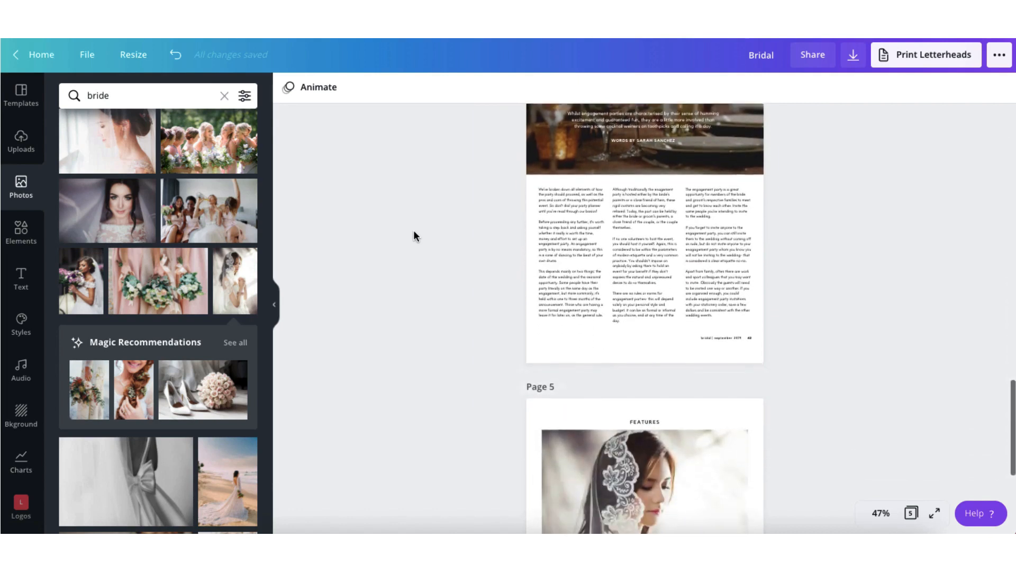
pyautogui.click(644, 473)
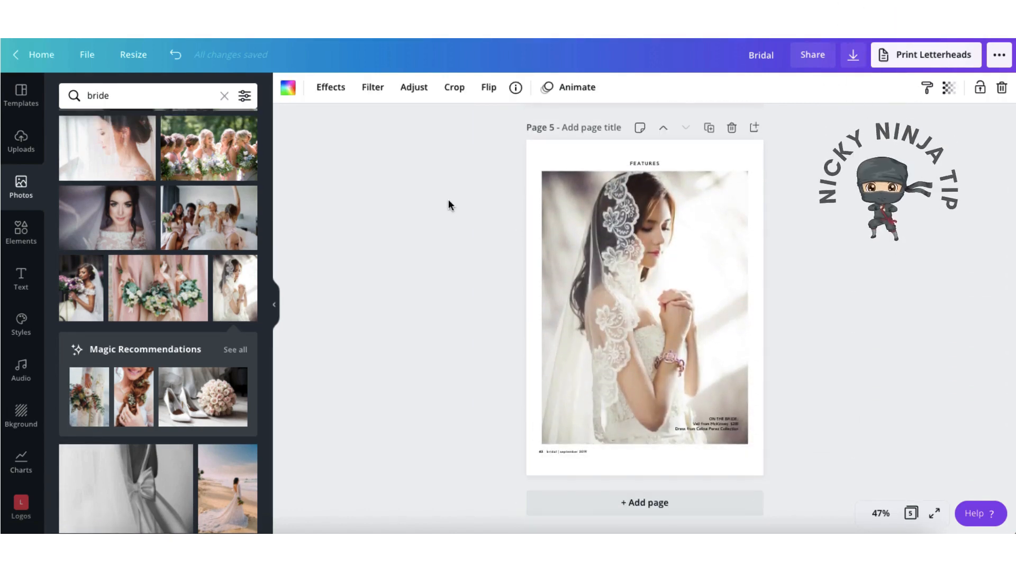
pyautogui.scroll(3)
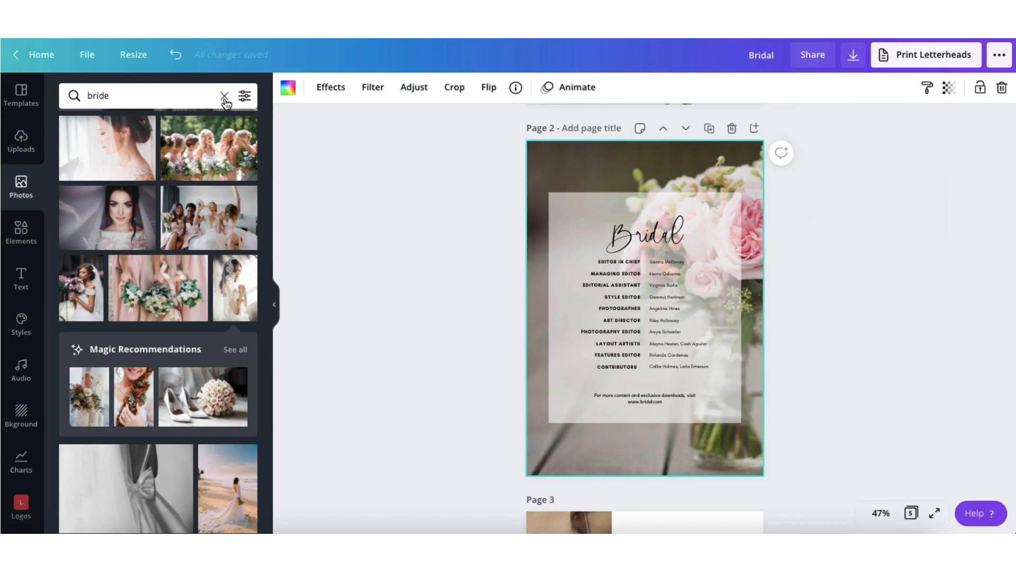
# Step: Apply the Contents page of the White and Bride's Photo Wedding Magazine template to page 2
pyautogui.click(223, 96)
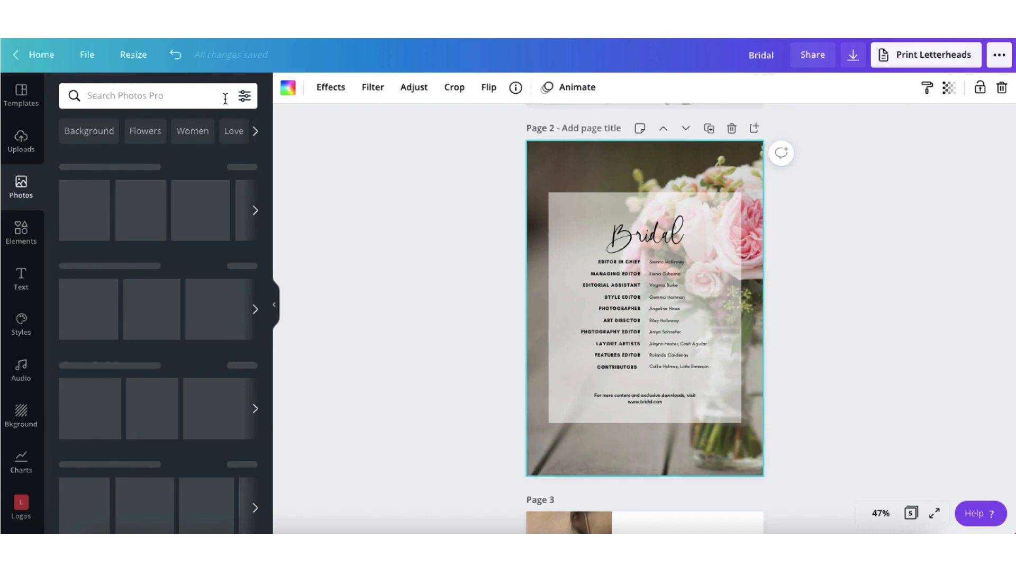
pyautogui.click(155, 95)
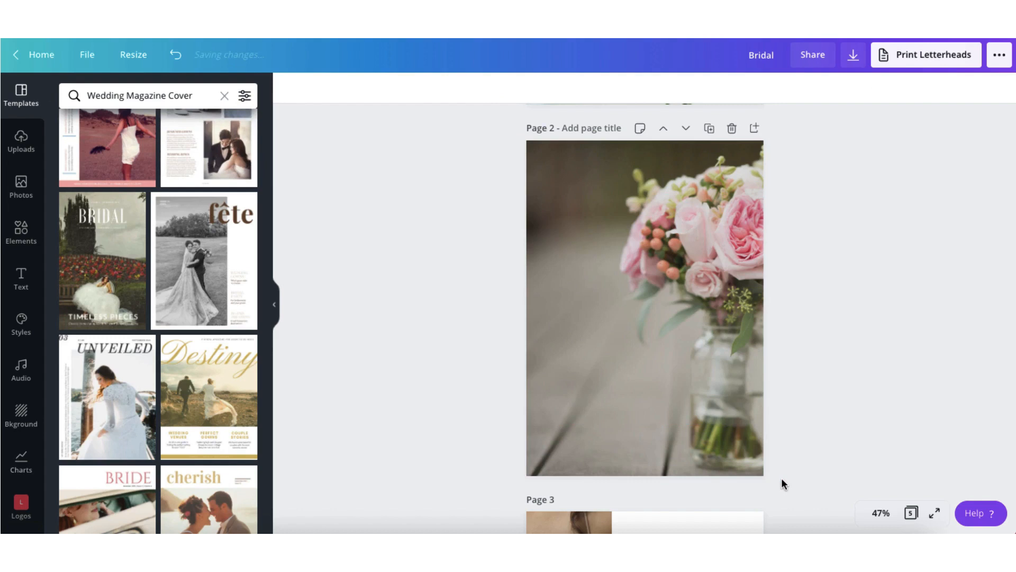
pyautogui.click(645, 308)
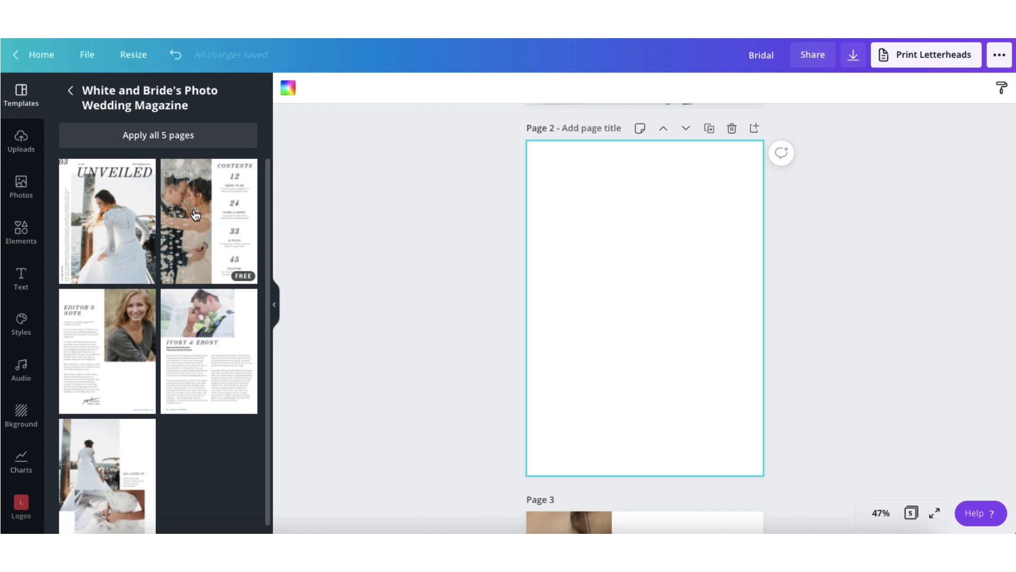
pyautogui.moveTo(572, 292)
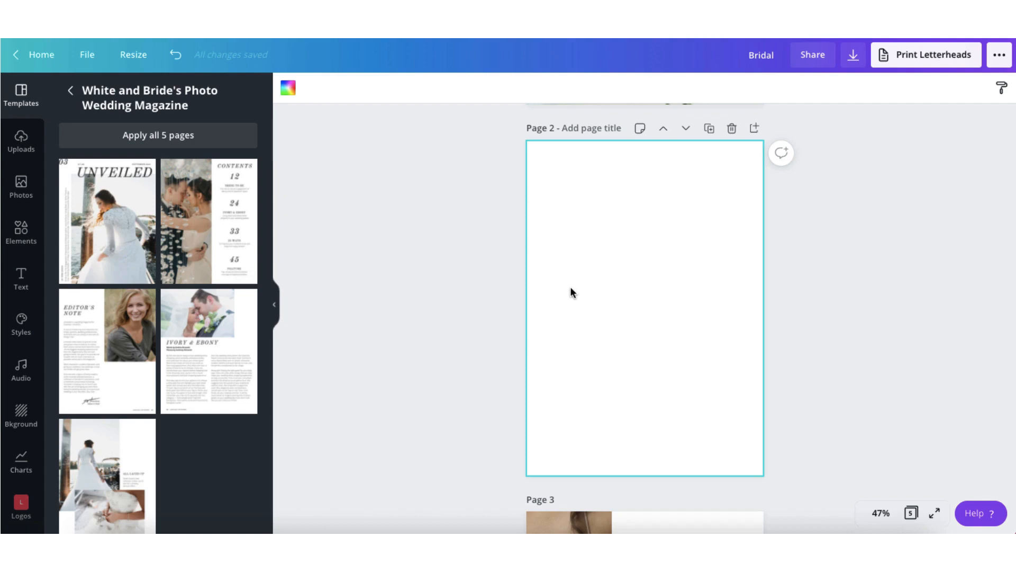
pyautogui.moveTo(223, 266)
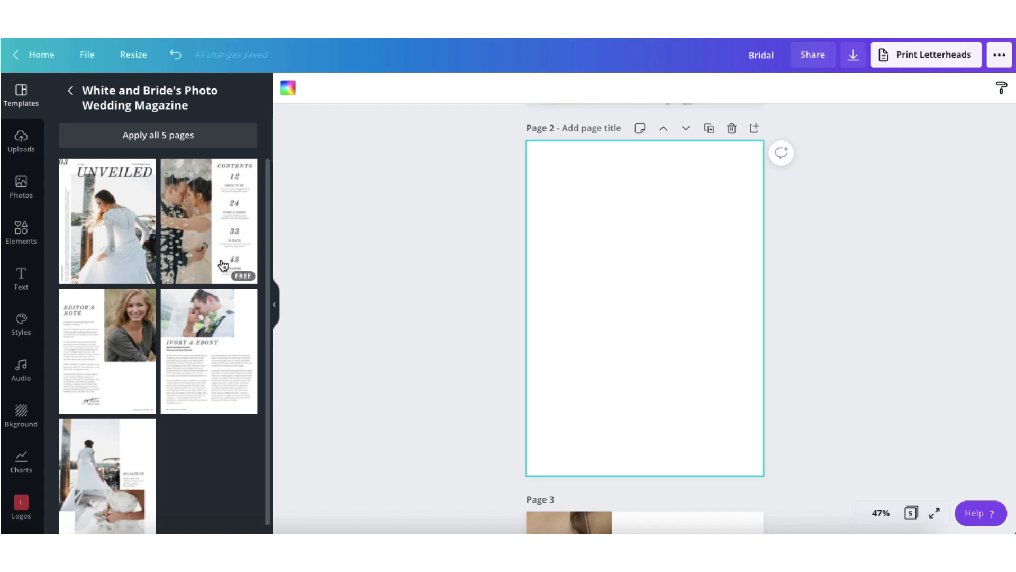
pyautogui.click(209, 220)
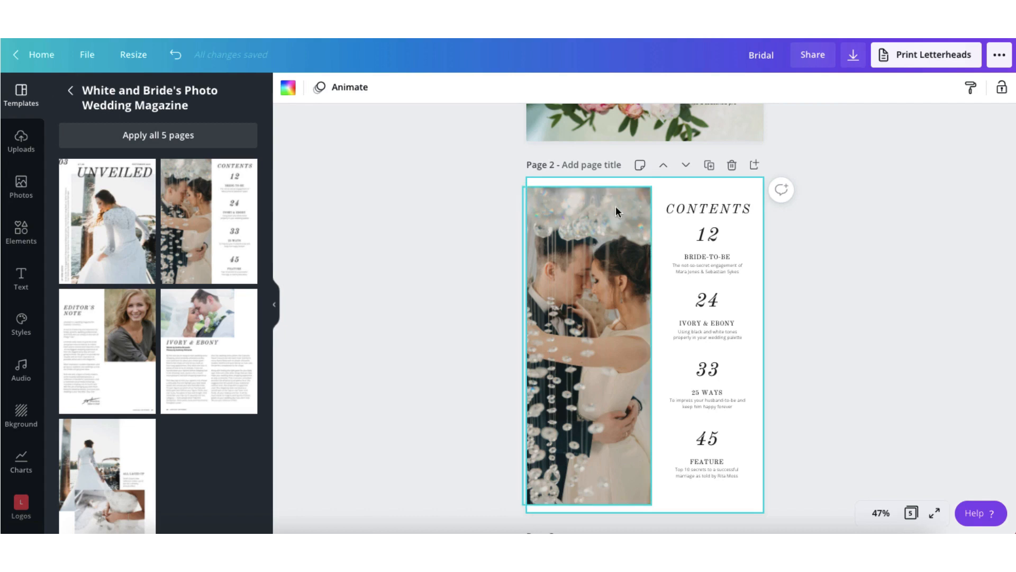
# Step: Change the CONTENTS heading's font to the Scarlett script brand font
pyautogui.click(706, 209)
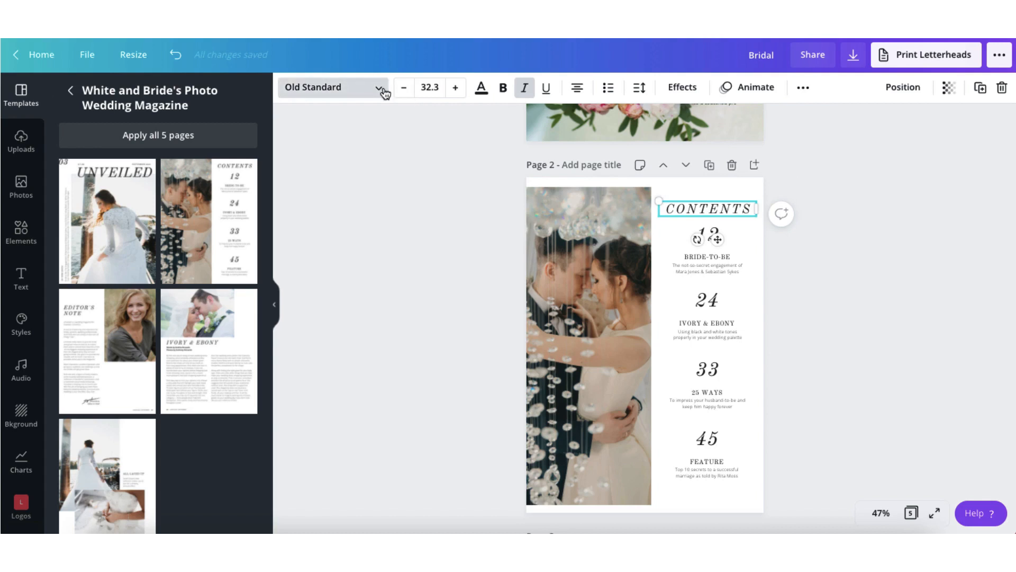
pyautogui.click(378, 87)
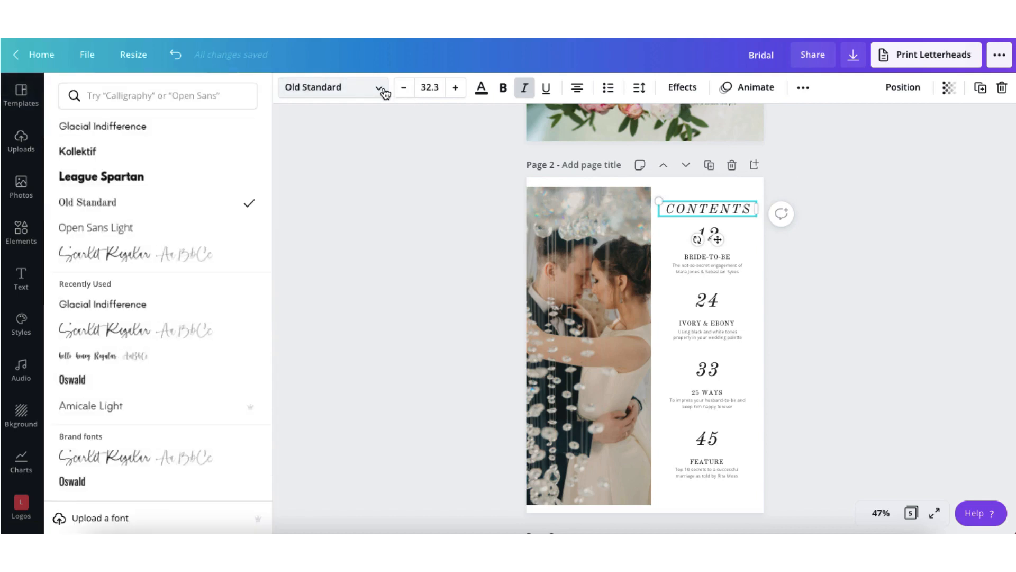
pyautogui.click(134, 330)
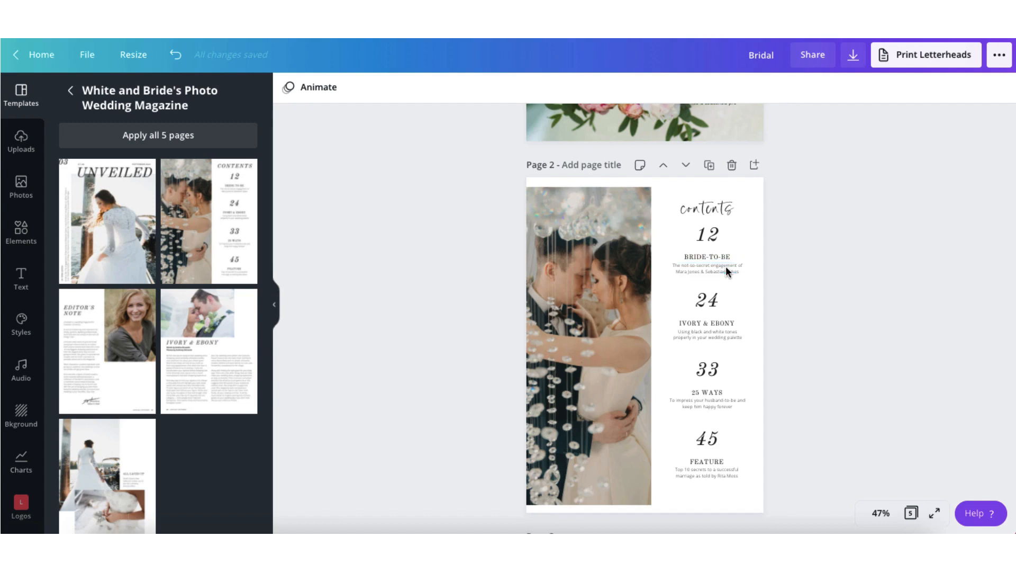
# Step: Zoom the cover to 75% and copy the Classic Culture heading-and-blurb group's style
pyautogui.scroll(3)
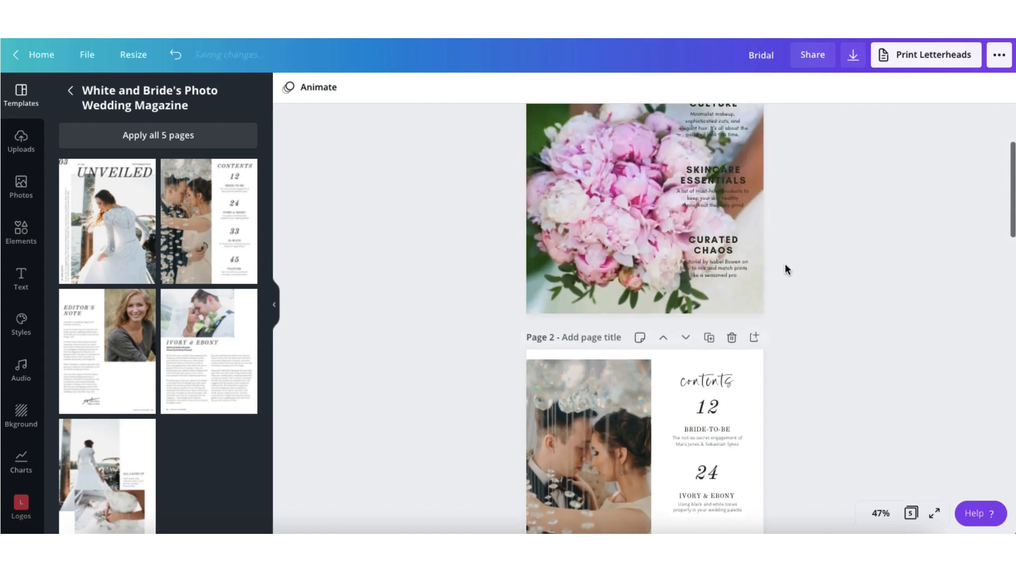
pyautogui.scroll(3)
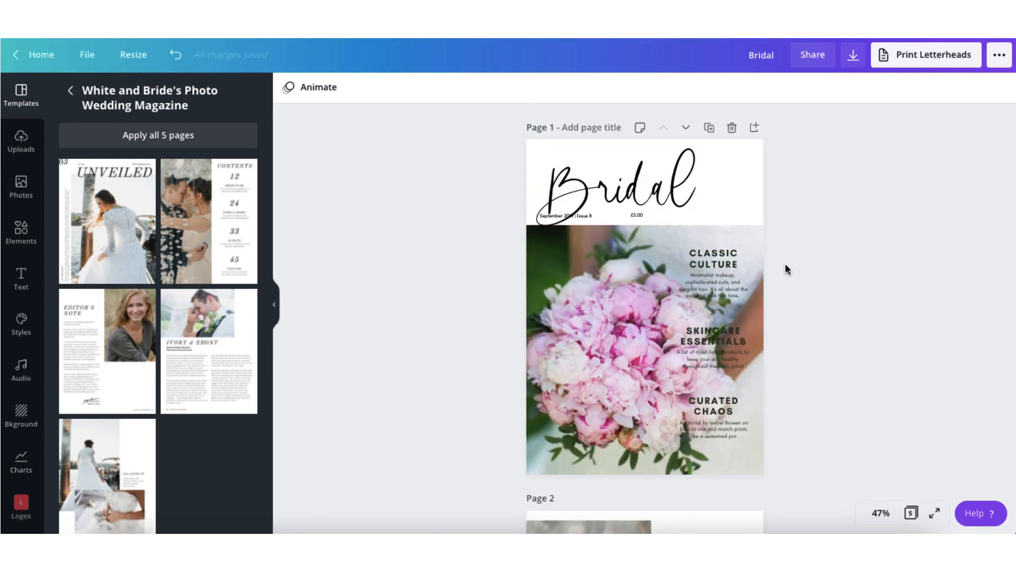
pyautogui.click(880, 512)
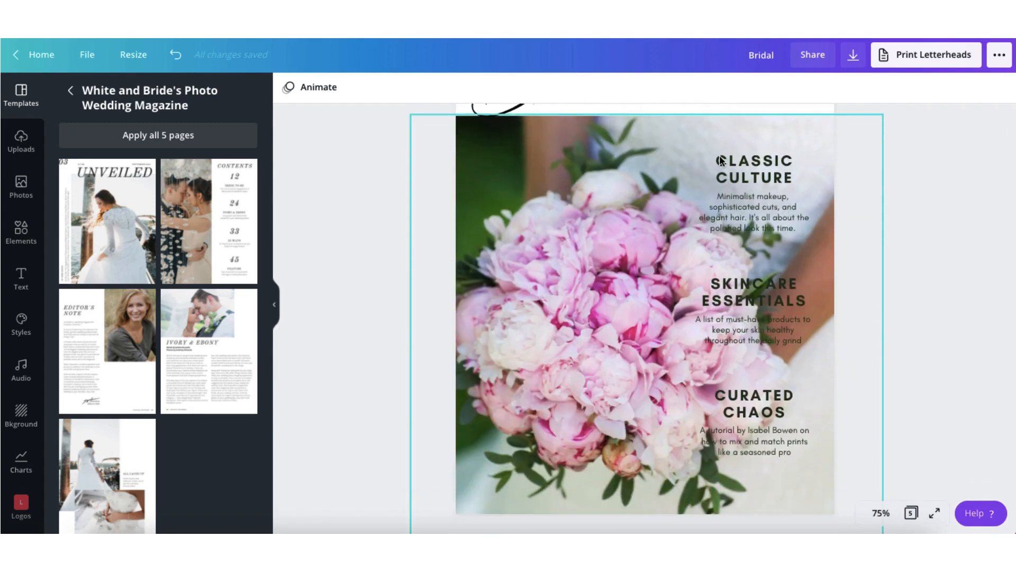
pyautogui.click(752, 170)
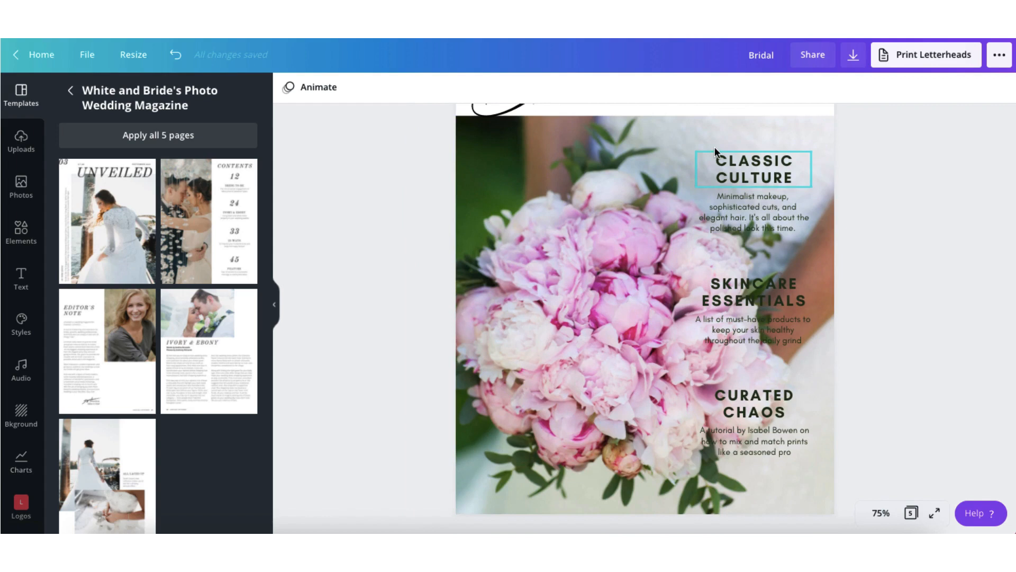
pyautogui.click(713, 149)
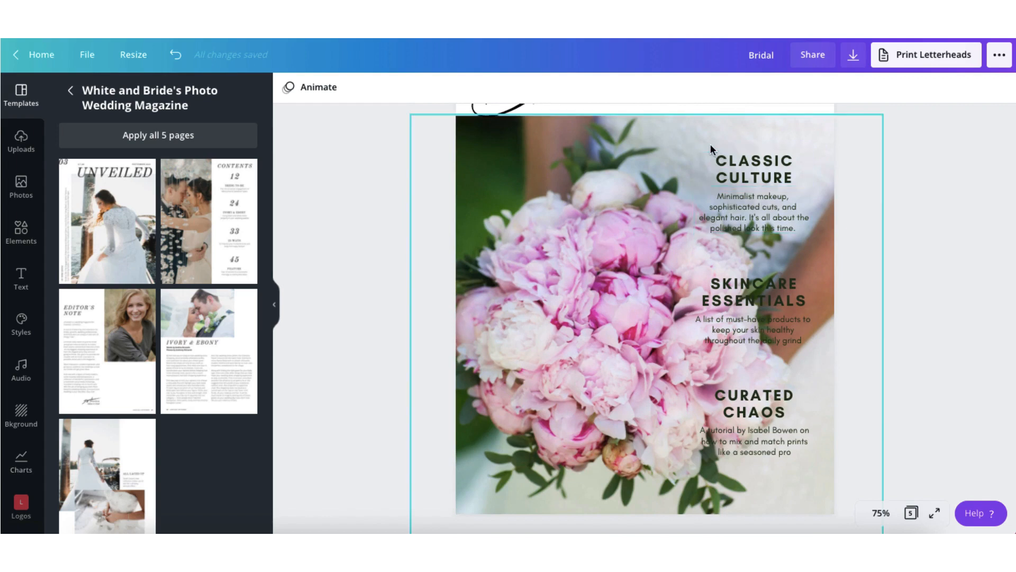
pyautogui.click(751, 168)
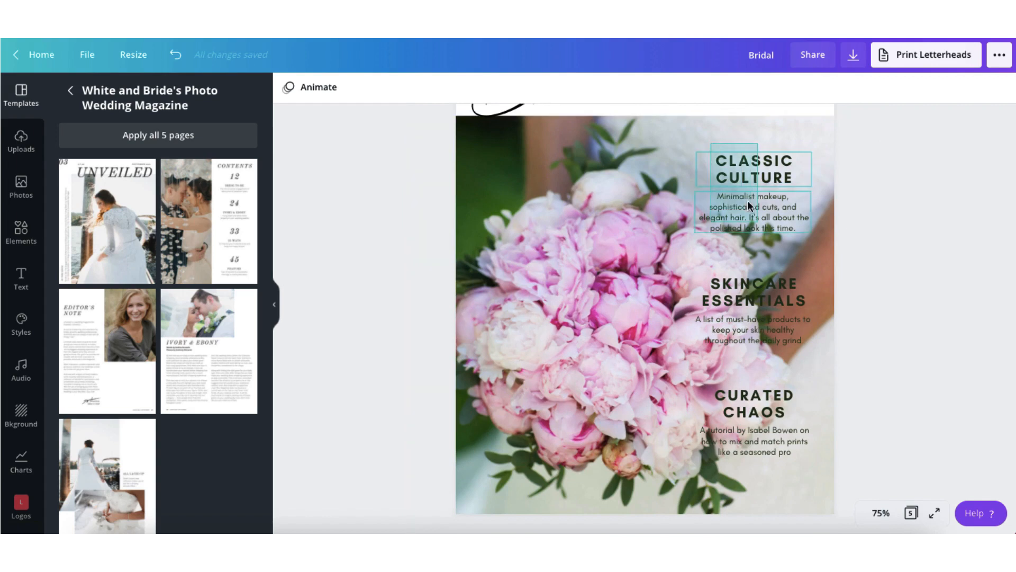
pyautogui.click(752, 194)
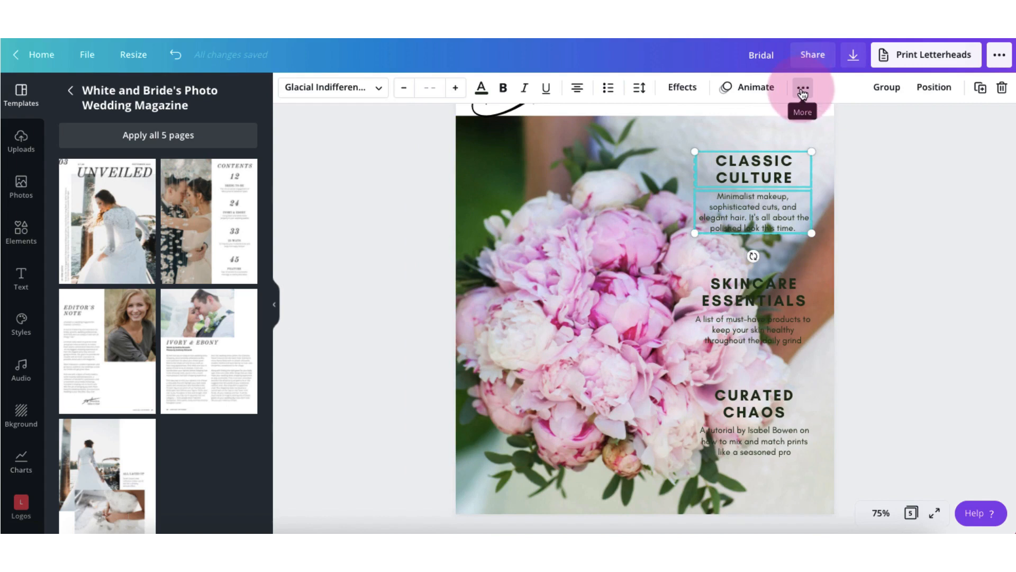
pyautogui.click(803, 86)
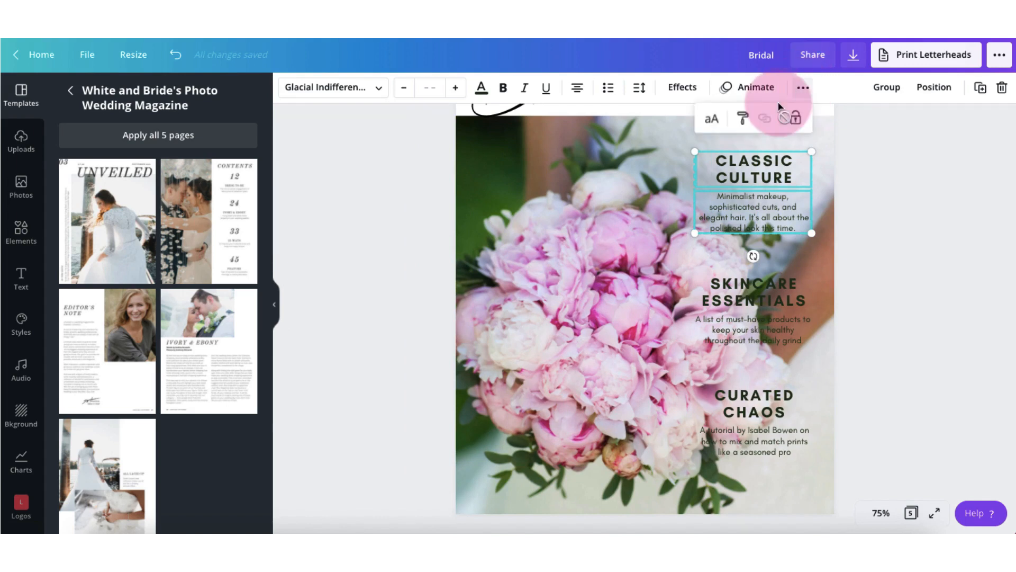
pyautogui.moveTo(742, 119)
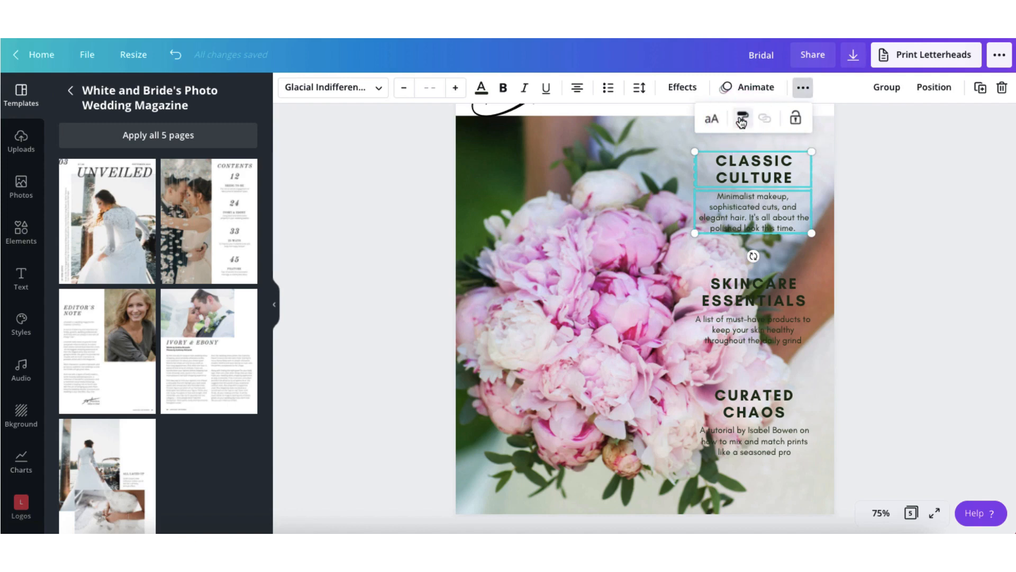
pyautogui.moveTo(739, 118)
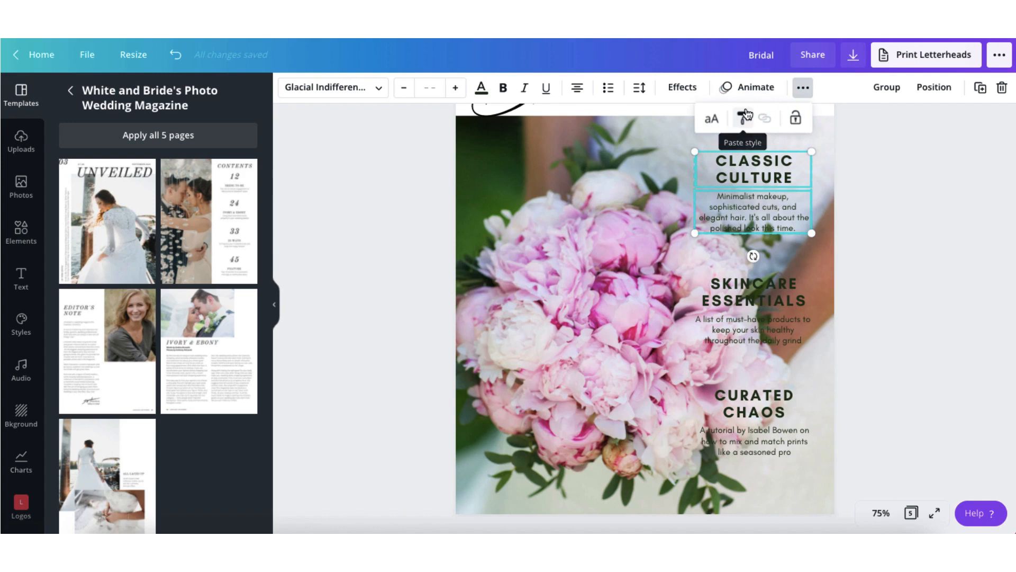
pyautogui.moveTo(747, 120)
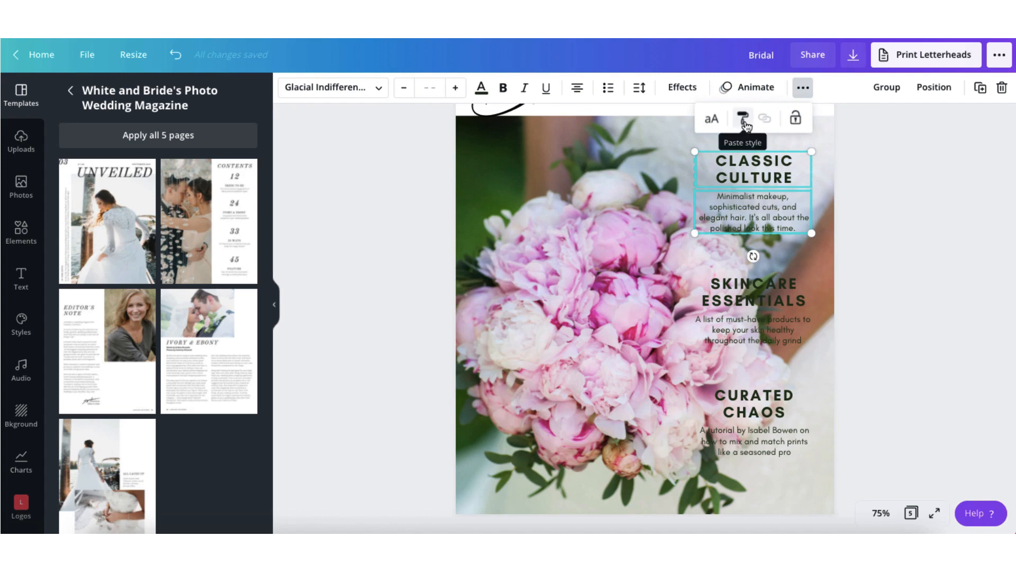
pyautogui.click(739, 119)
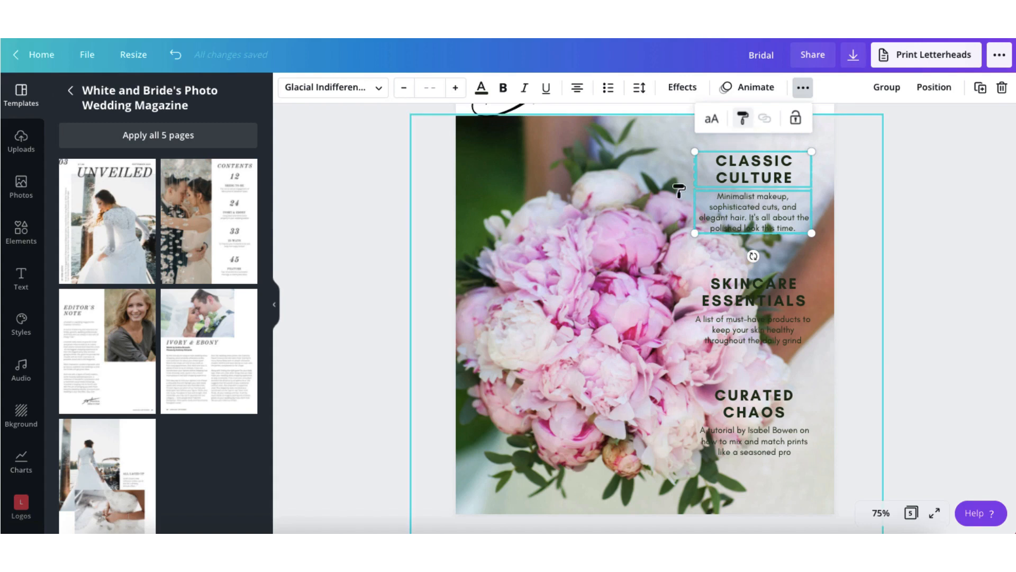
# Step: Paste the copied Classic Culture style onto page 2's BRIDE-TO-BE heading and blurb
pyautogui.scroll(3)
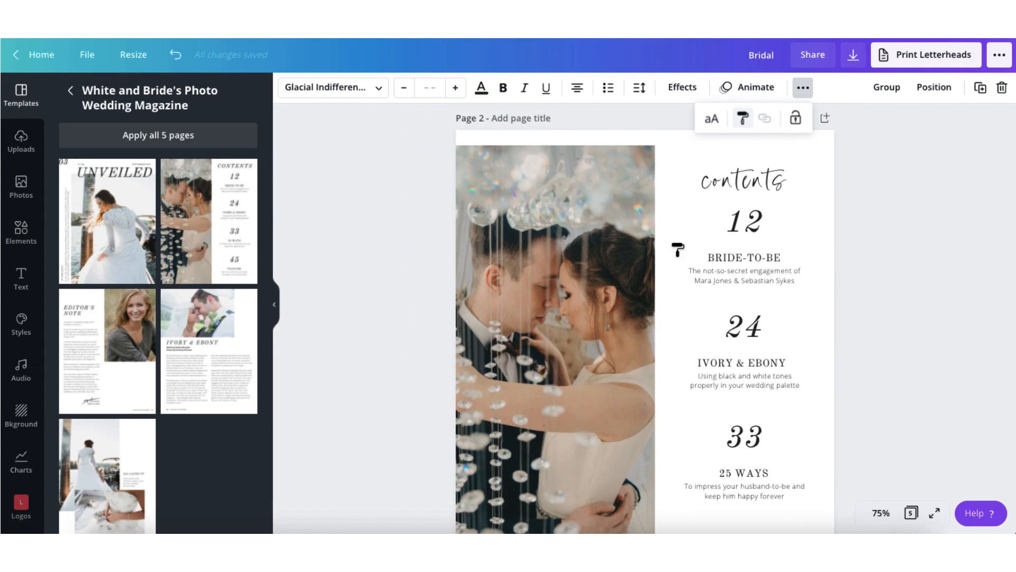
pyautogui.scroll(-3)
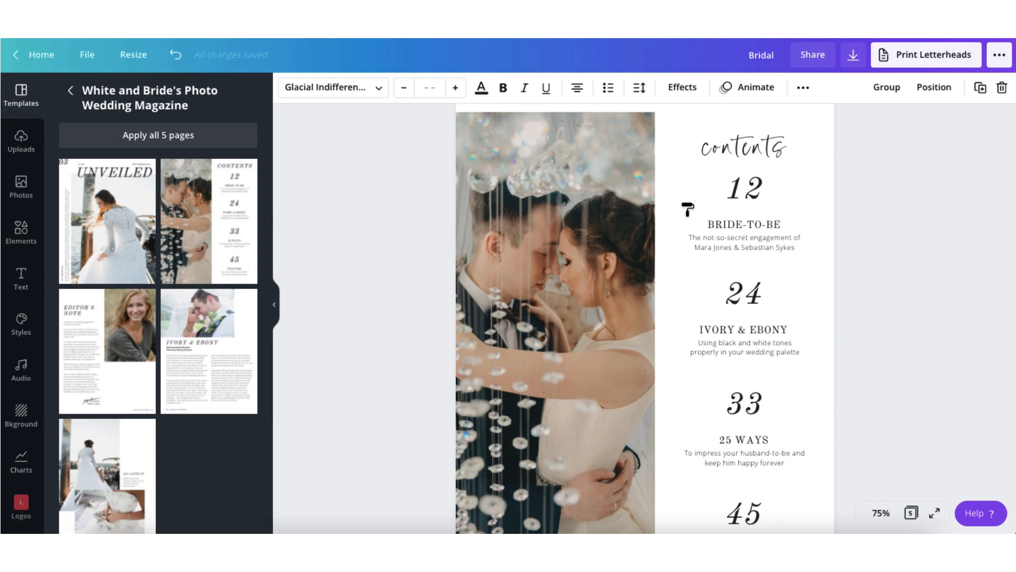
pyautogui.click(745, 224)
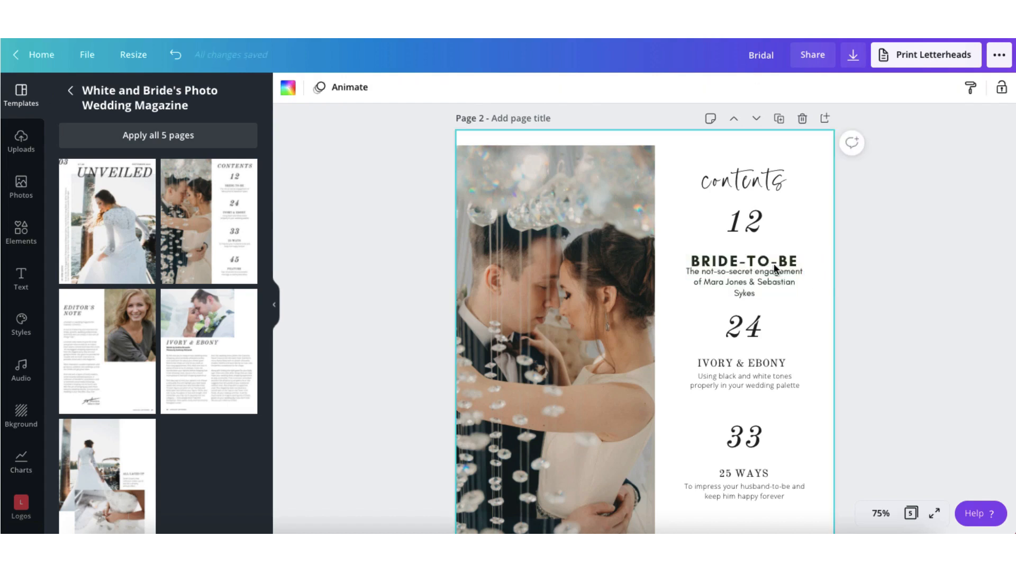
pyautogui.click(744, 261)
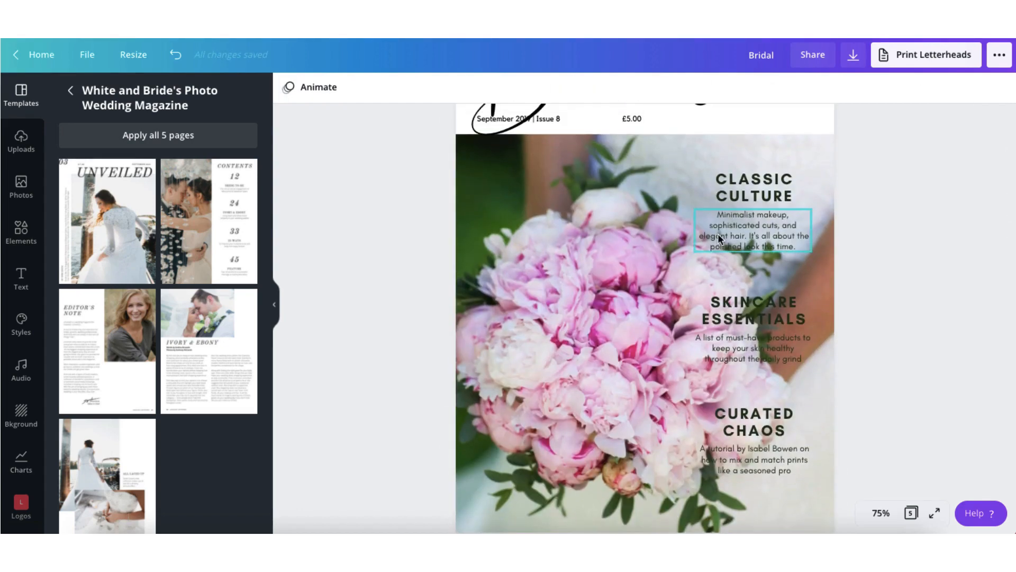
# Step: Recopy the Classic Culture style and paste it onto page 2's IVORY & EBONY heading and blurb
pyautogui.click(750, 188)
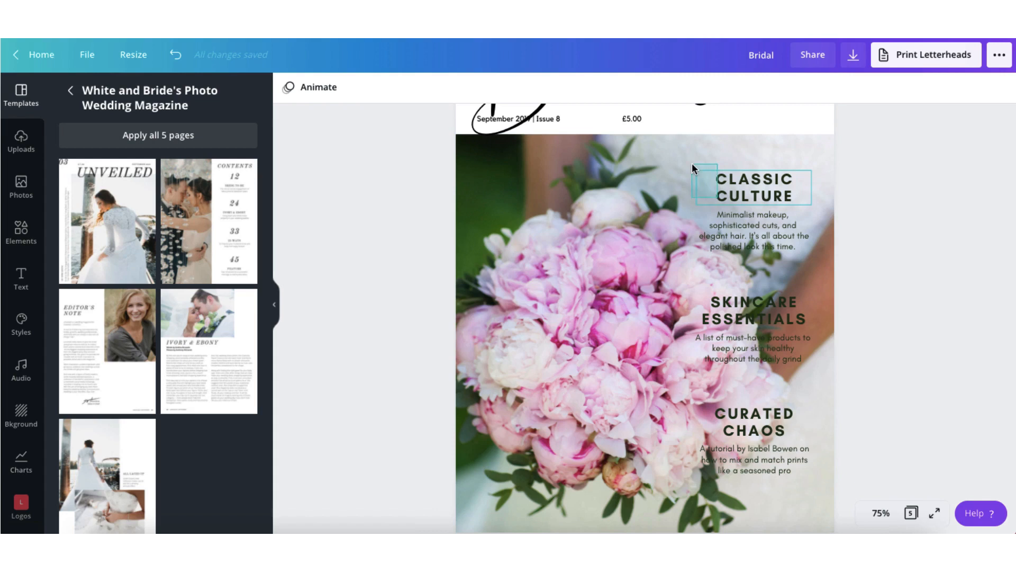
pyautogui.click(752, 220)
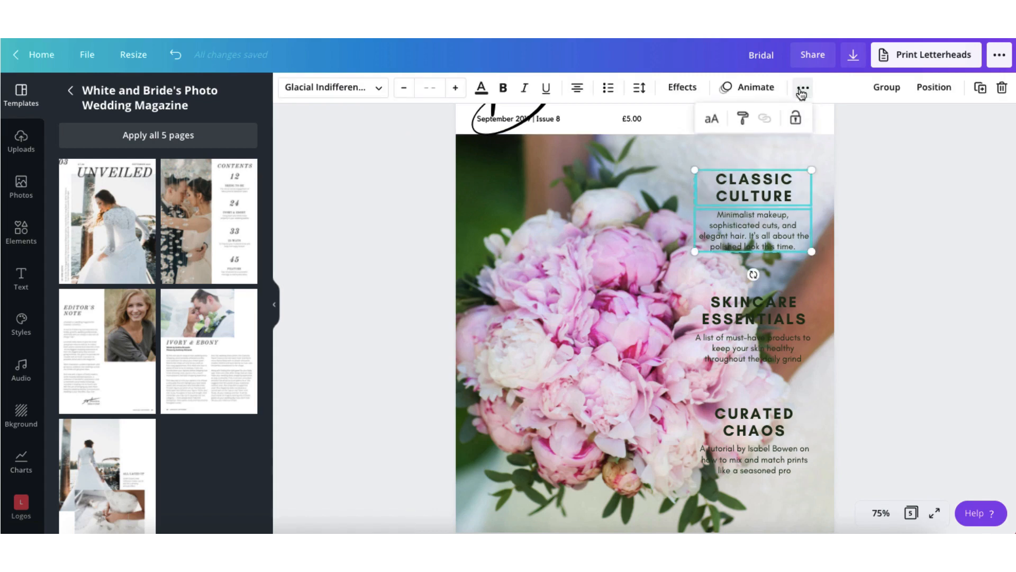
pyautogui.scroll(-3)
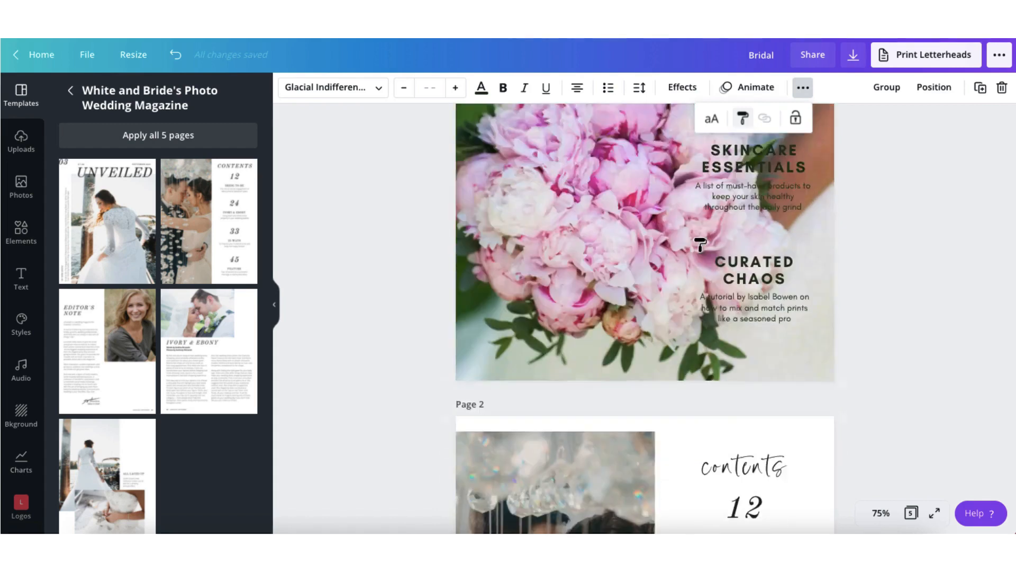
pyautogui.scroll(-3)
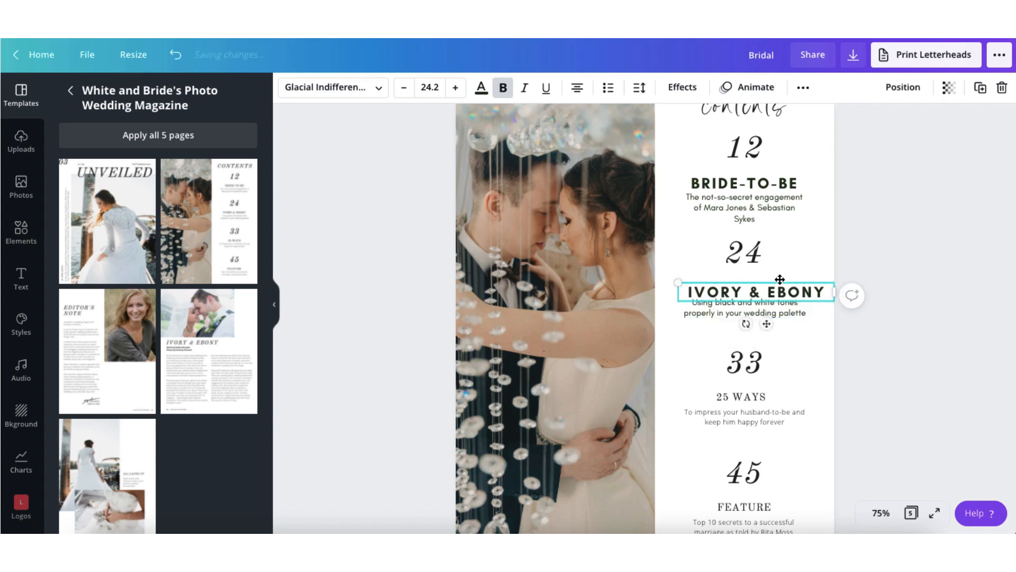
pyautogui.click(806, 358)
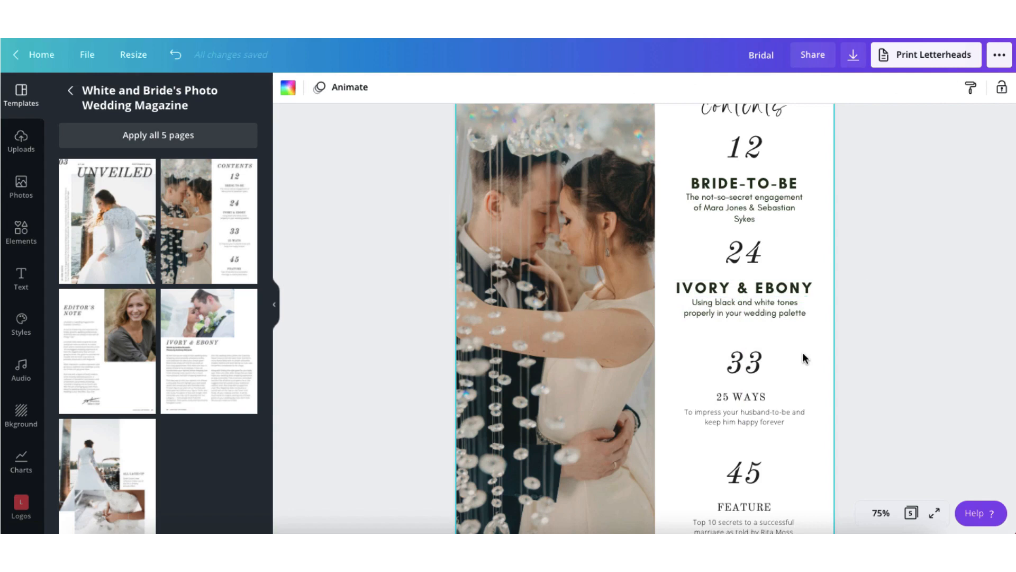
pyautogui.click(744, 308)
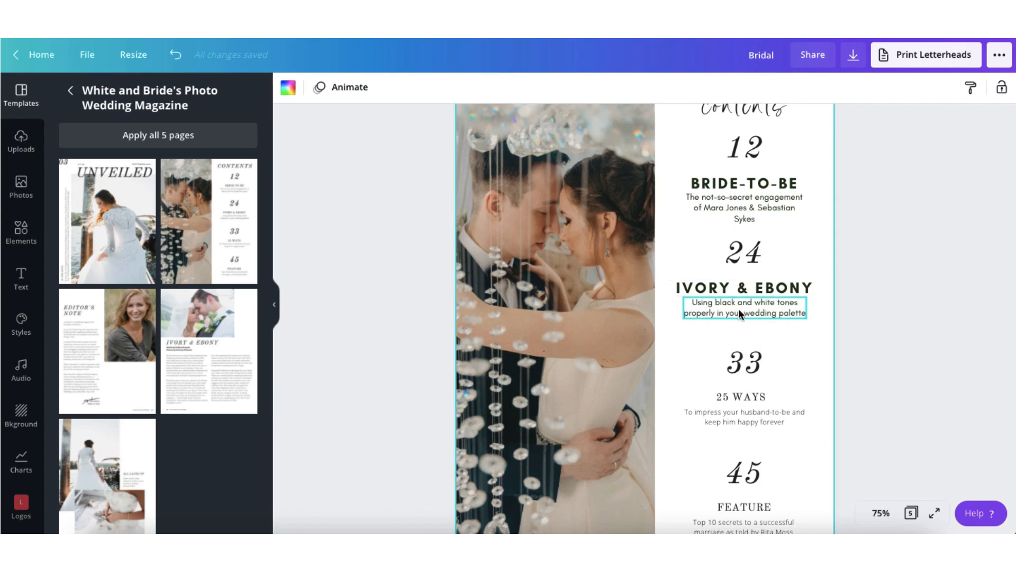
pyautogui.click(745, 416)
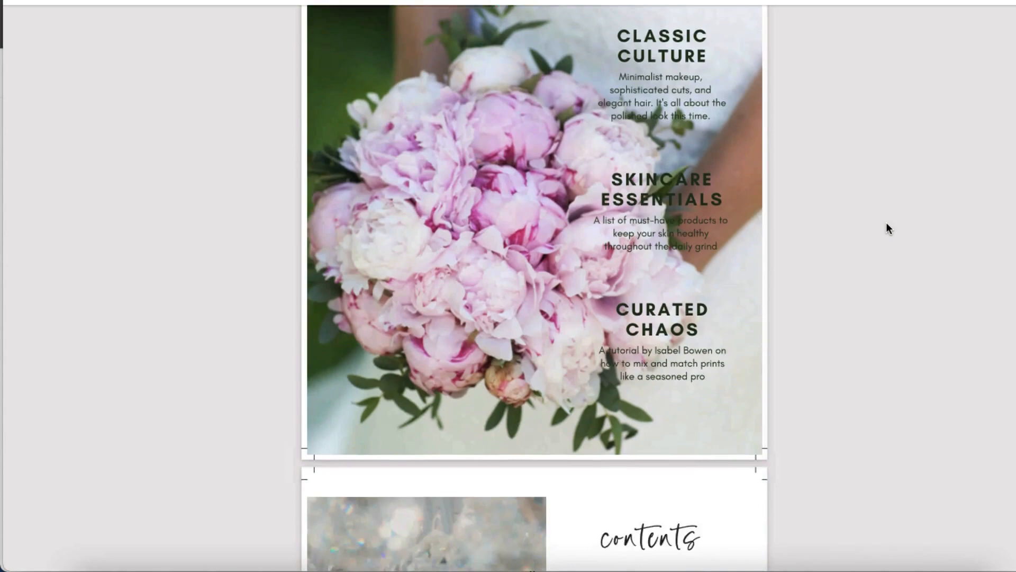
# Step: Scroll the full-screen presentation from the cover to page 5's veiled-bride photo
pyautogui.scroll(-3)
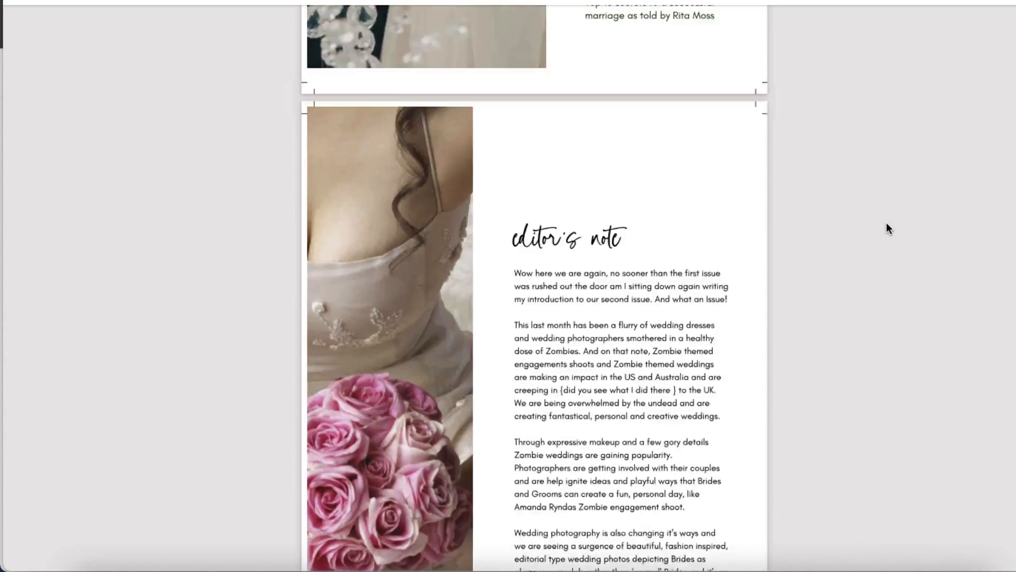
pyautogui.scroll(-3)
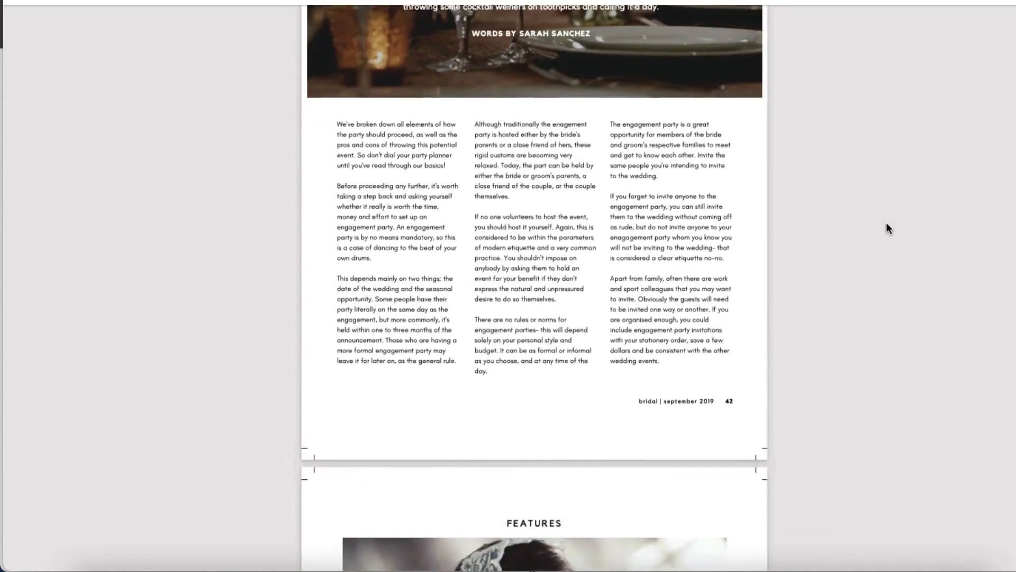
pyautogui.scroll(-3)
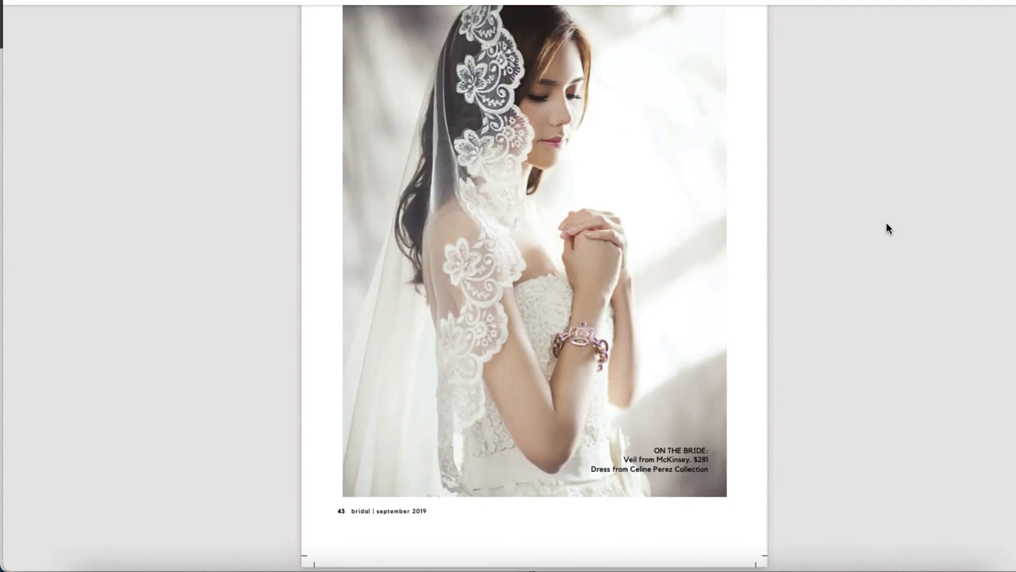